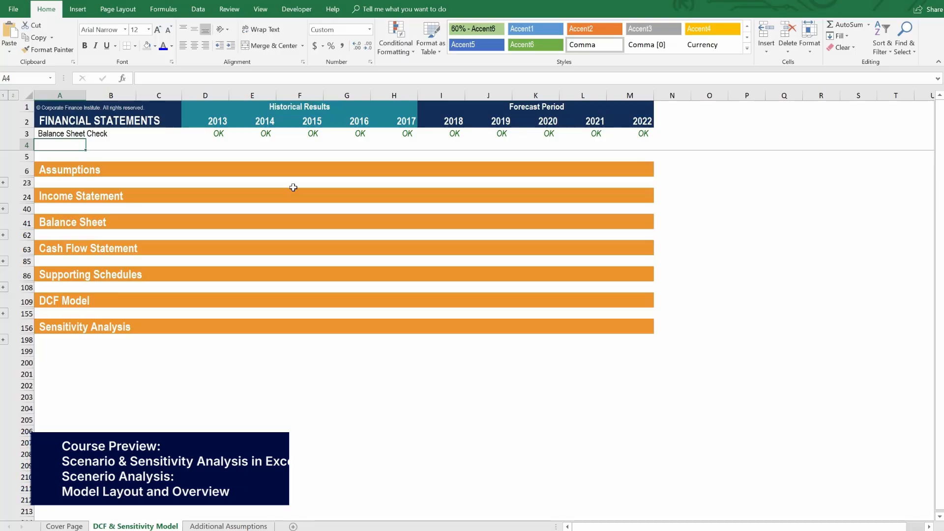
Browse the Additional Assumptions sheet, then return to the DCF & Sensitivity Model sheet.
{"action": "left_click", "coordinate": [229, 525]}
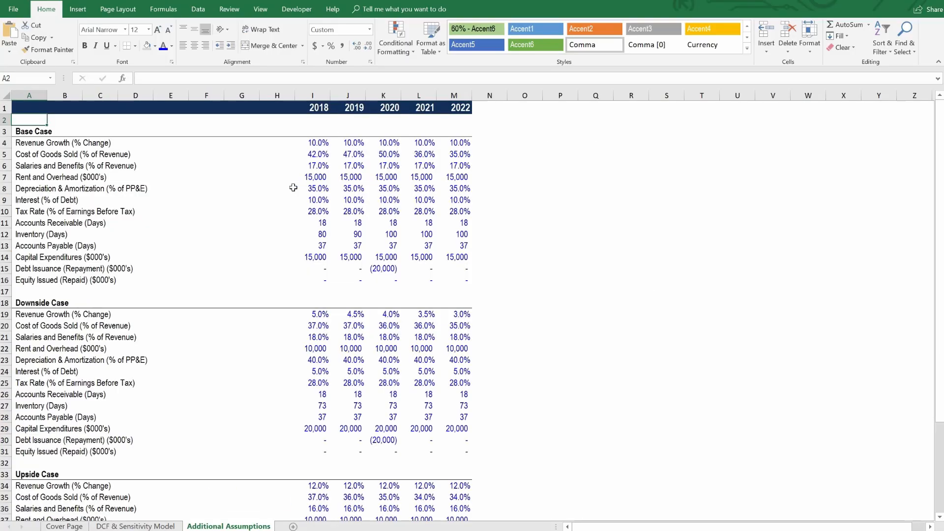
{"action": "scroll", "scroll_direction": "down", "scroll_amount": 3}
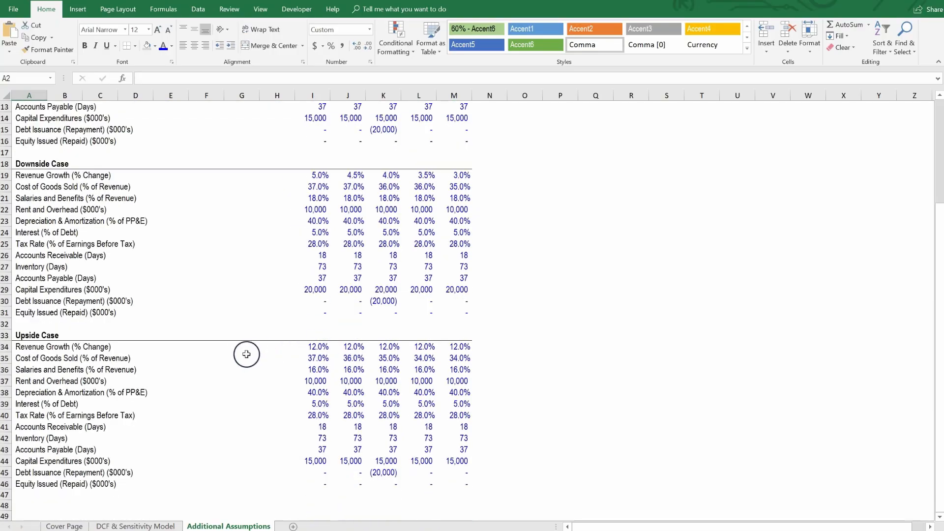
{"action": "scroll", "scroll_direction": "up", "scroll_amount": 3}
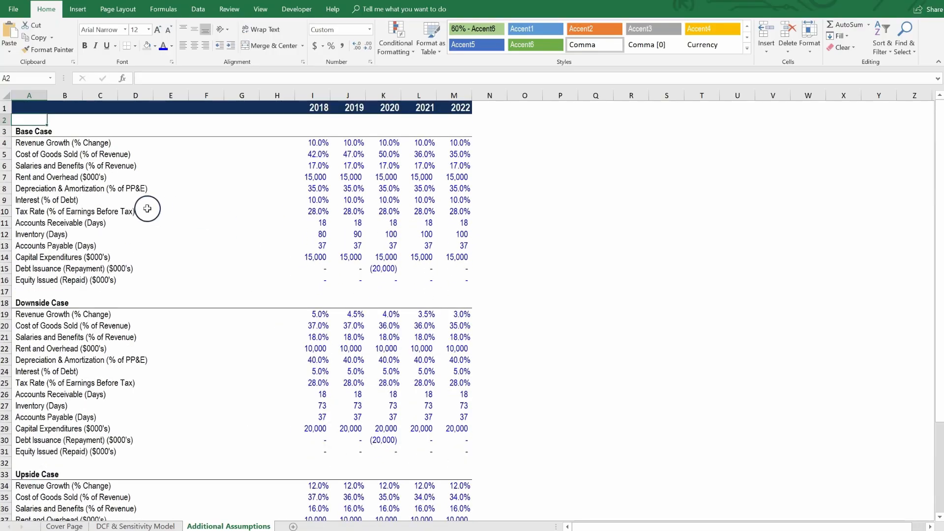
{"action": "left_click", "coordinate": [136, 525]}
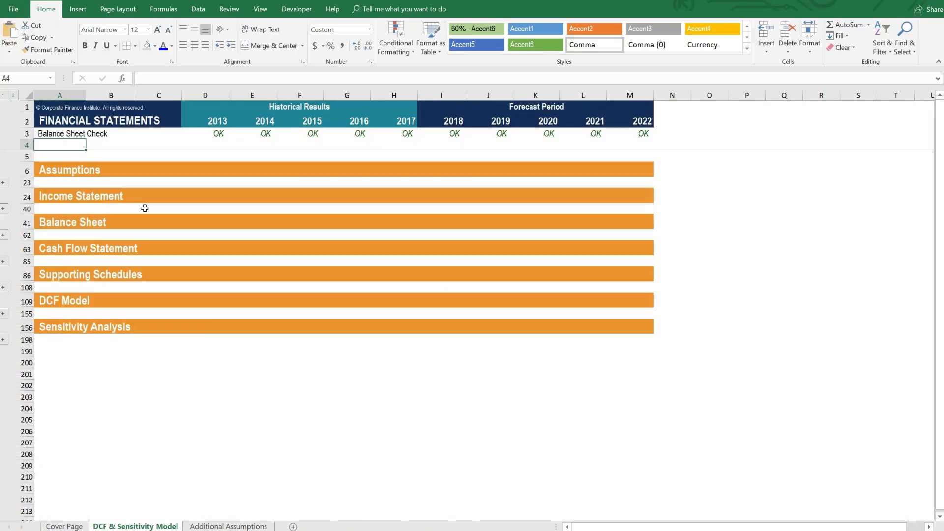
{"action": "mouse_move", "coordinate": [121, 428]}
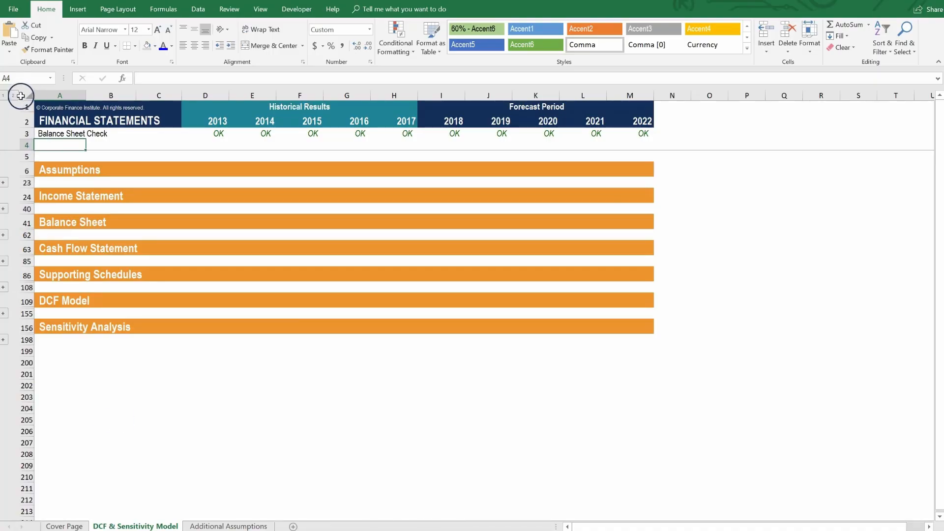
Expand every grouped section via outline level 2 and review the statements down to the DCF Model.
{"action": "left_click", "coordinate": [4, 181]}
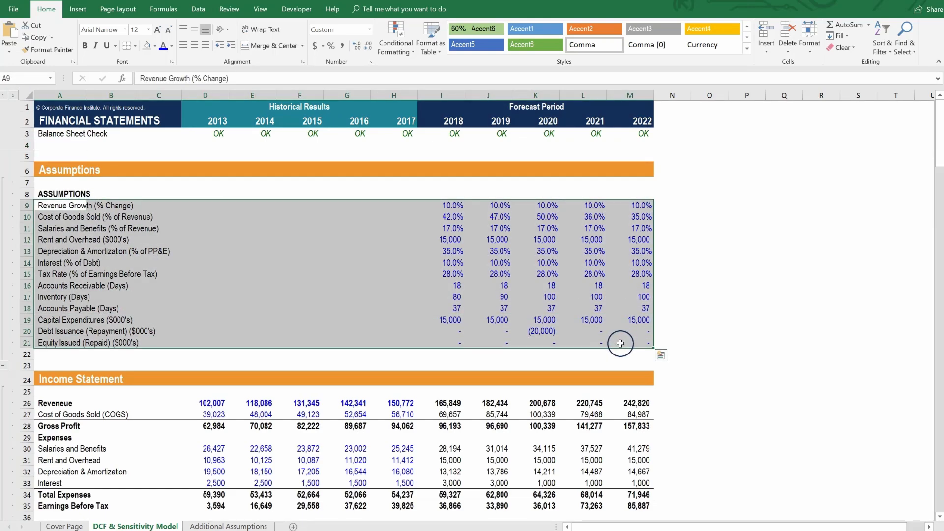
{"action": "mouse_move", "coordinate": [618, 346]}
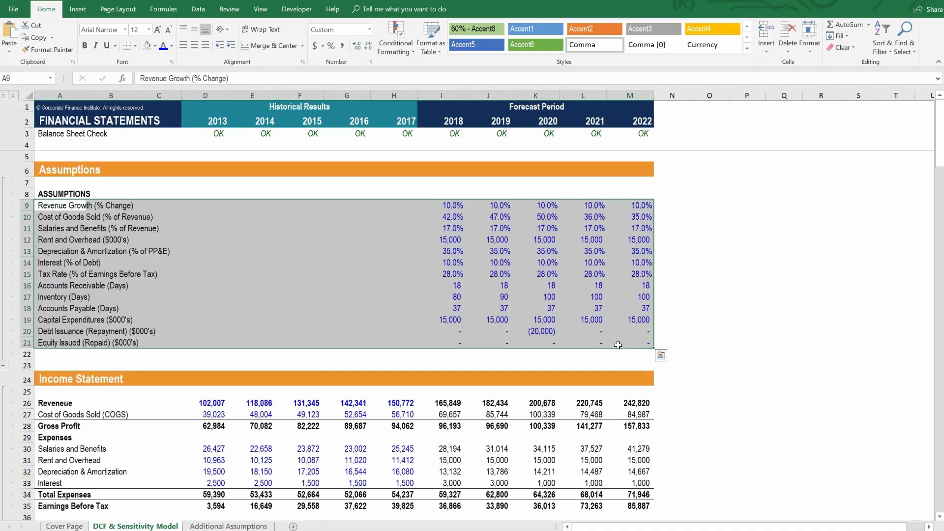
{"action": "left_click", "coordinate": [448, 240]}
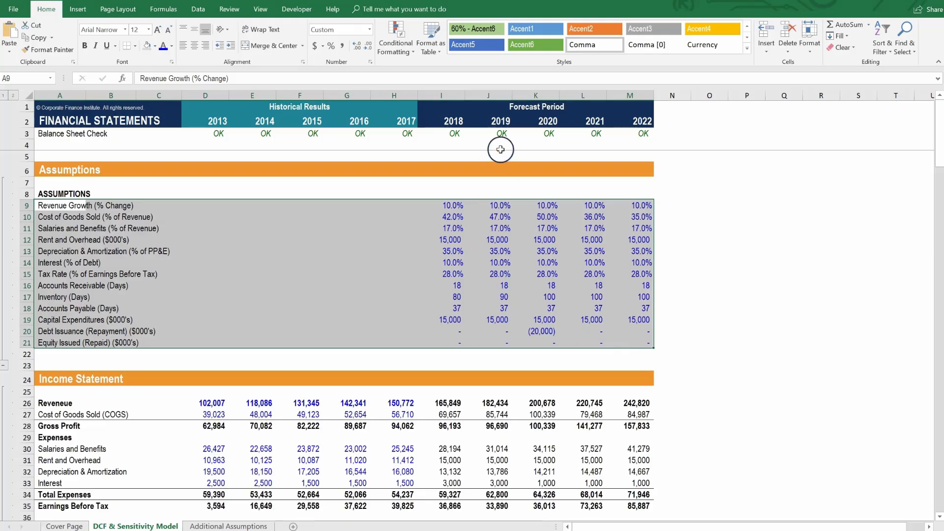
{"action": "mouse_move", "coordinate": [508, 274]}
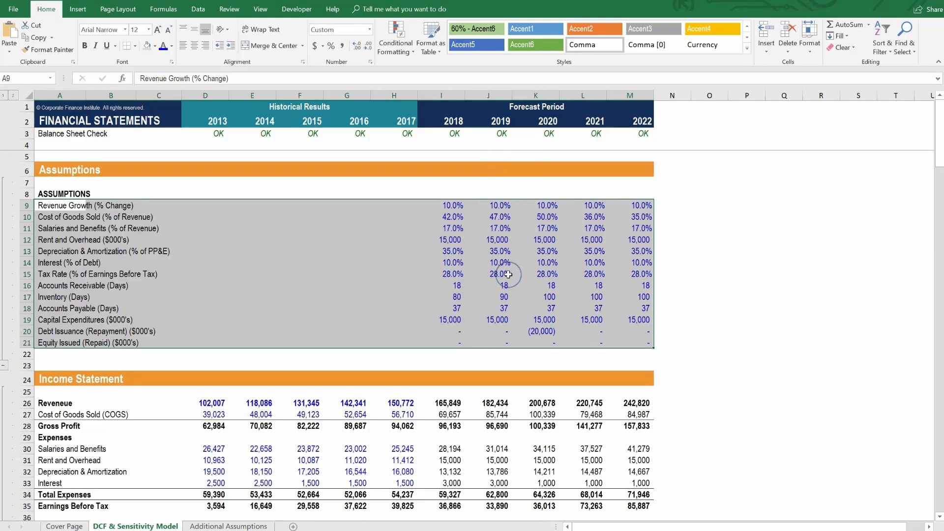
{"action": "scroll", "scroll_direction": "down", "scroll_amount": 3}
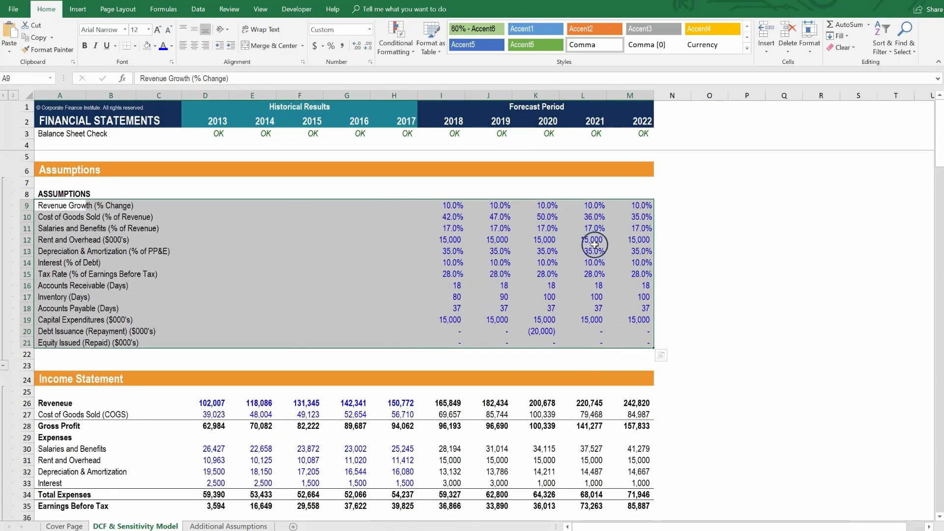
{"action": "scroll", "scroll_direction": "down", "scroll_amount": 3}
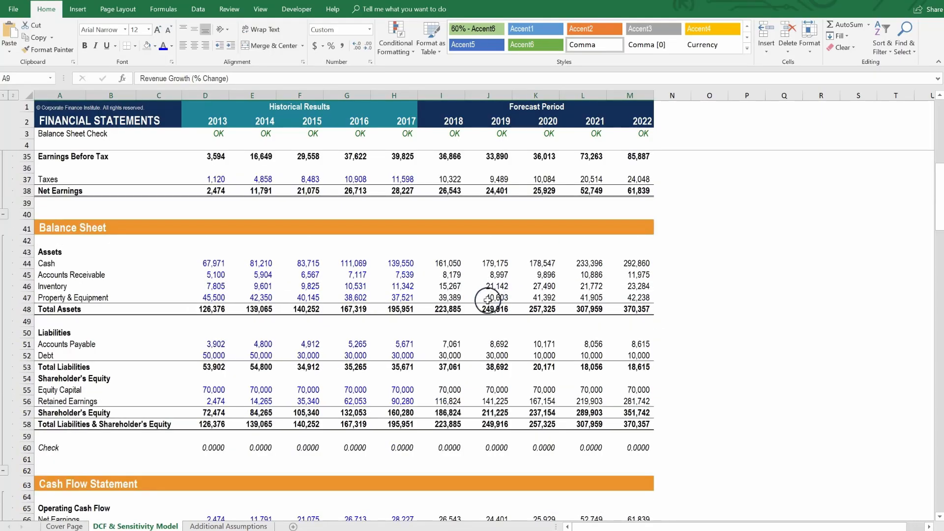
{"action": "scroll", "scroll_direction": "down", "scroll_amount": 3}
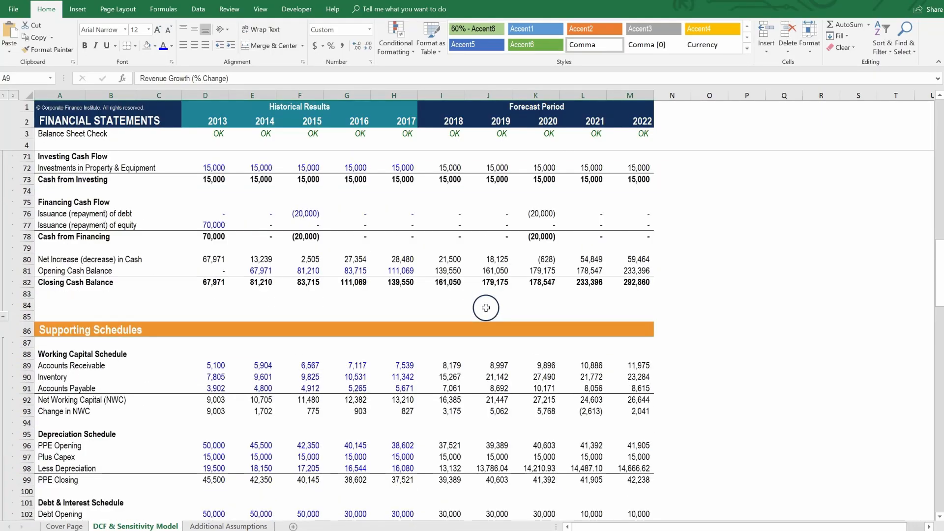
{"action": "scroll", "scroll_direction": "down", "scroll_amount": 3}
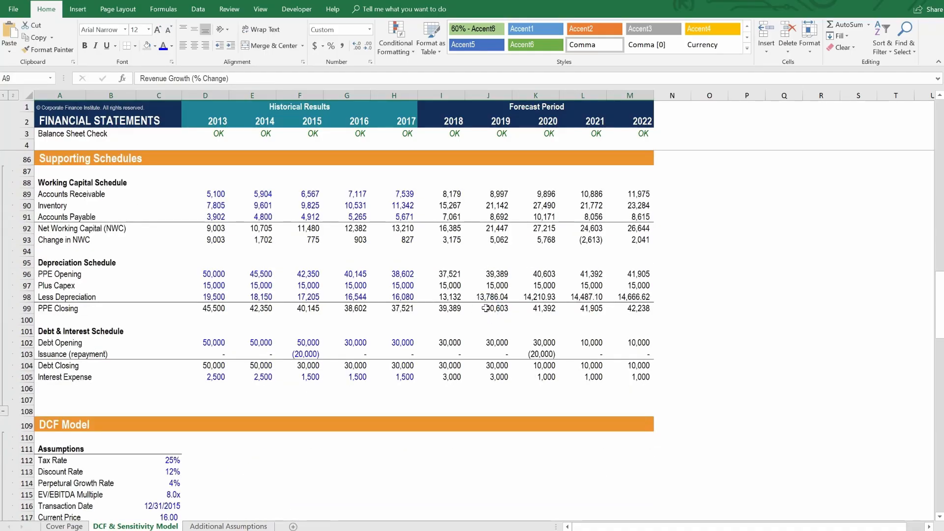
{"action": "scroll", "scroll_direction": "down", "scroll_amount": 3}
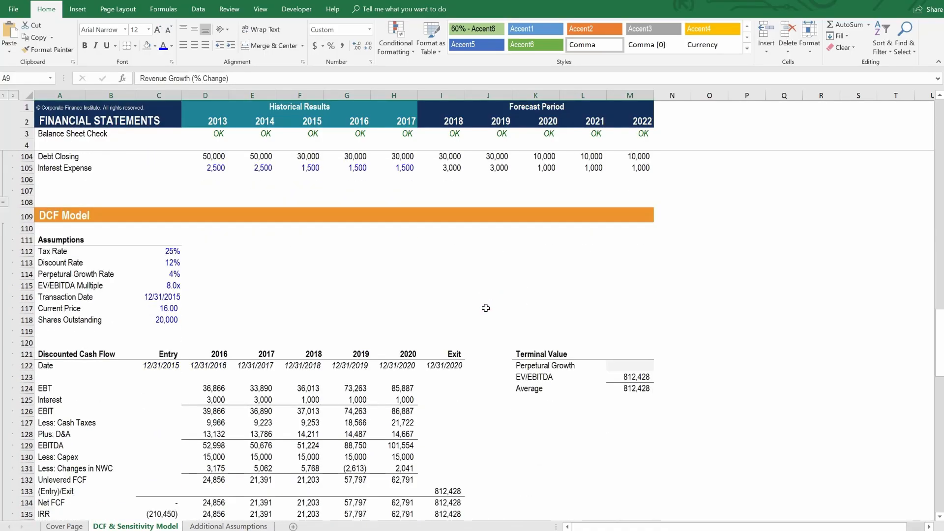
{"action": "scroll", "scroll_direction": "down", "scroll_amount": 3}
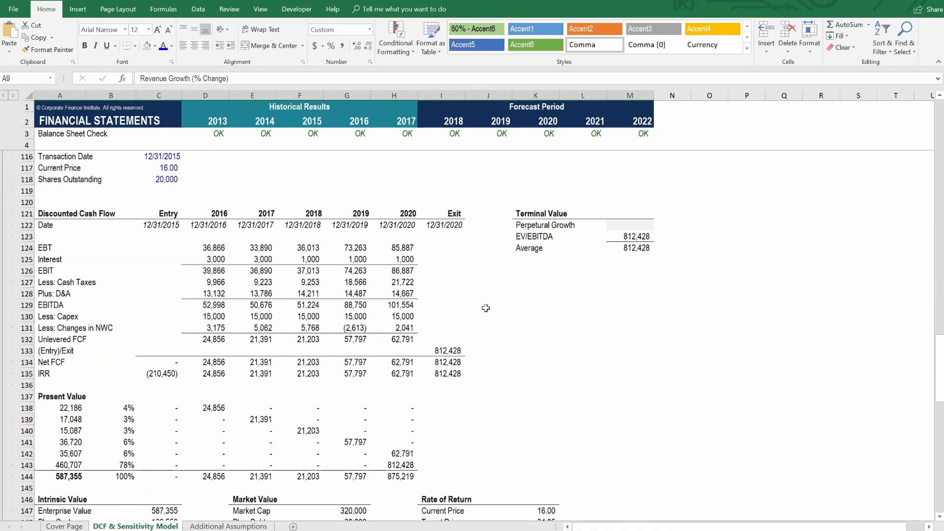
{"action": "left_click", "coordinate": [158, 498]}
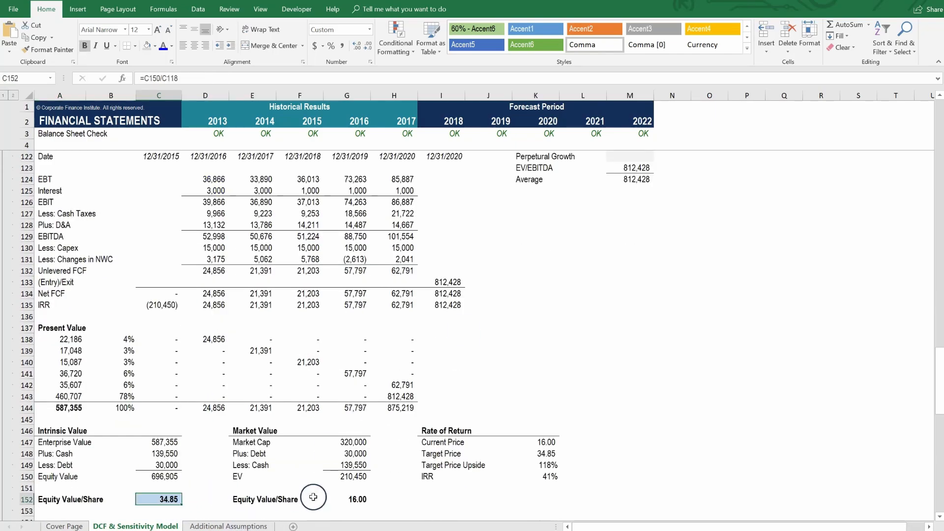
{"action": "left_click", "coordinate": [535, 476]}
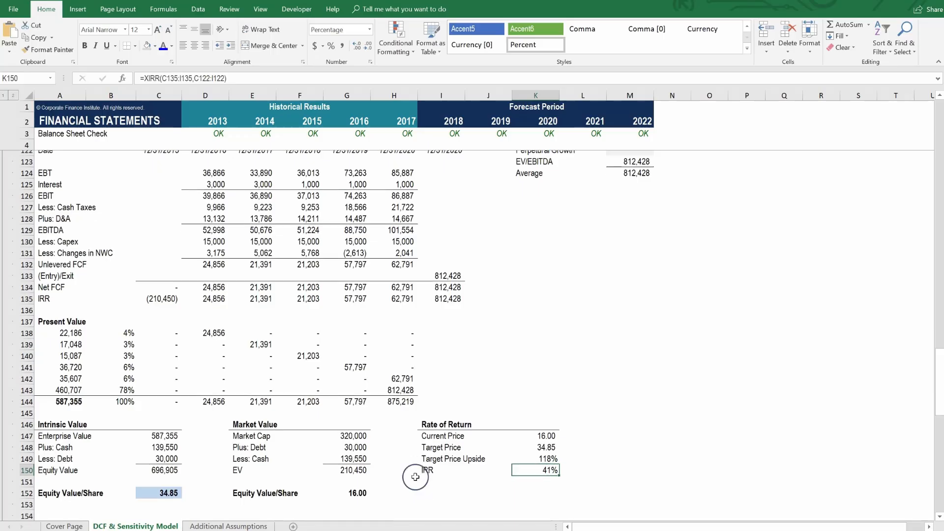
{"action": "scroll", "scroll_direction": "down", "scroll_amount": 3}
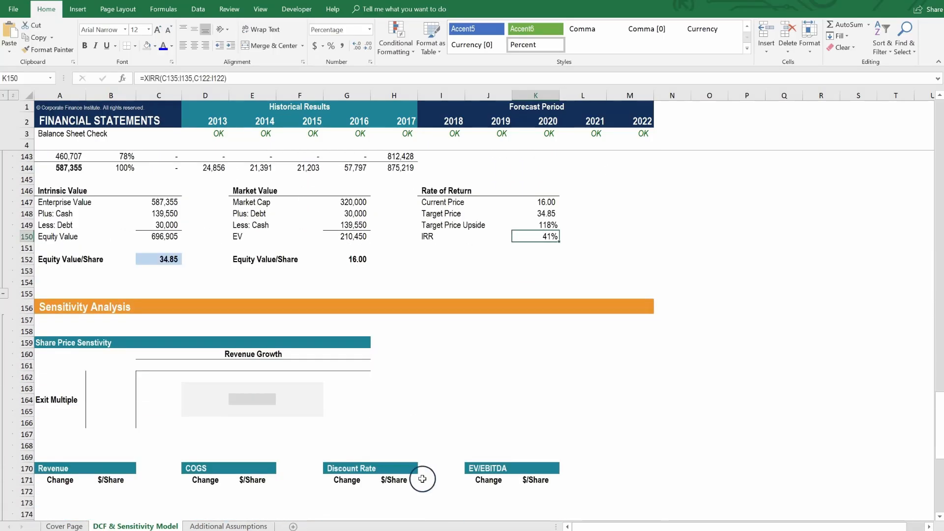
{"action": "left_click", "coordinate": [159, 259]}
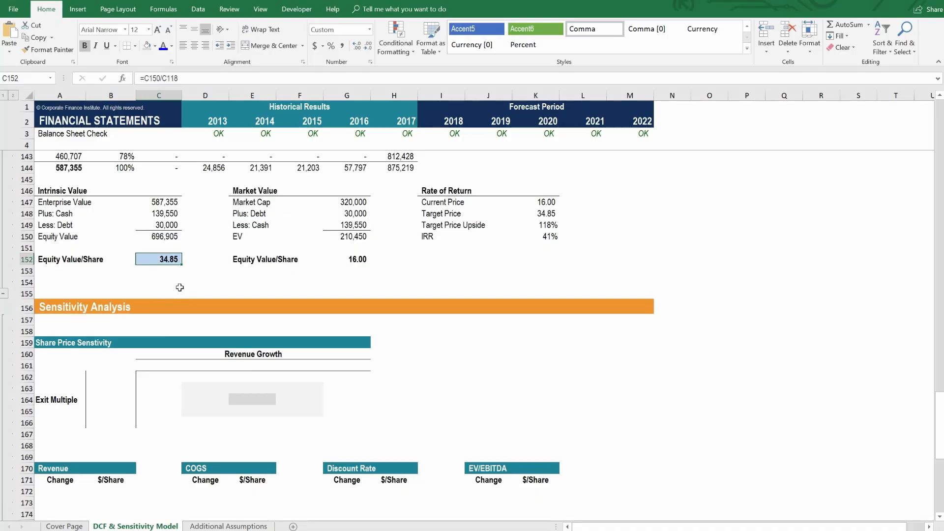
{"action": "scroll", "scroll_direction": "down", "scroll_amount": 3}
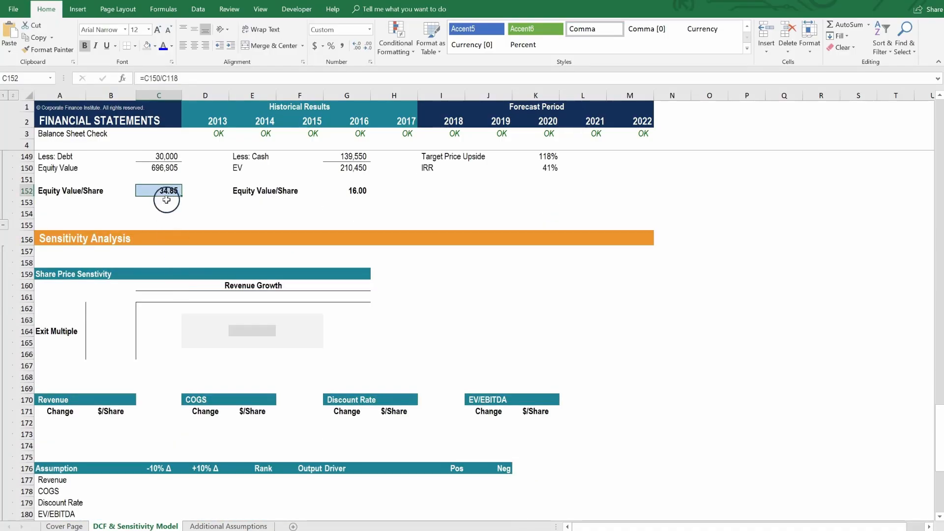
{"action": "mouse_move", "coordinate": [149, 326]}
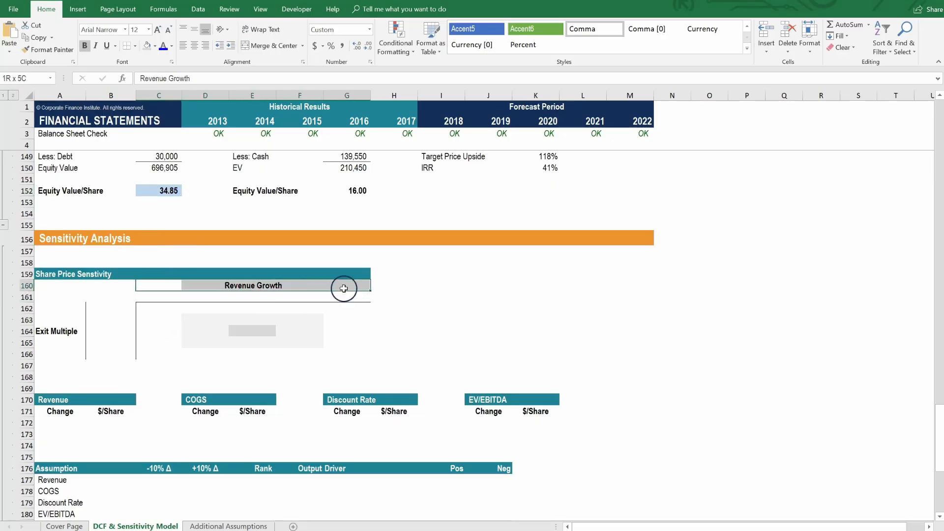
{"action": "left_click", "coordinate": [71, 350]}
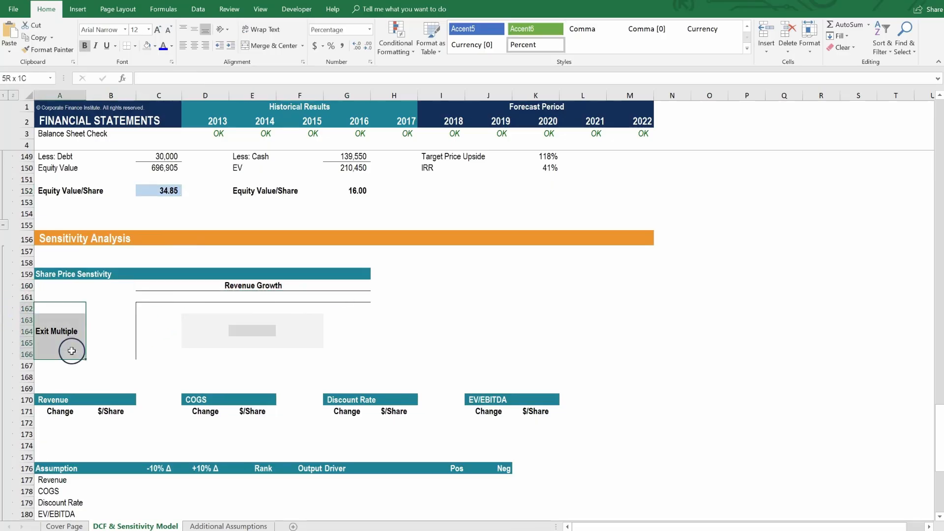
{"action": "scroll", "scroll_direction": "down", "scroll_amount": 3}
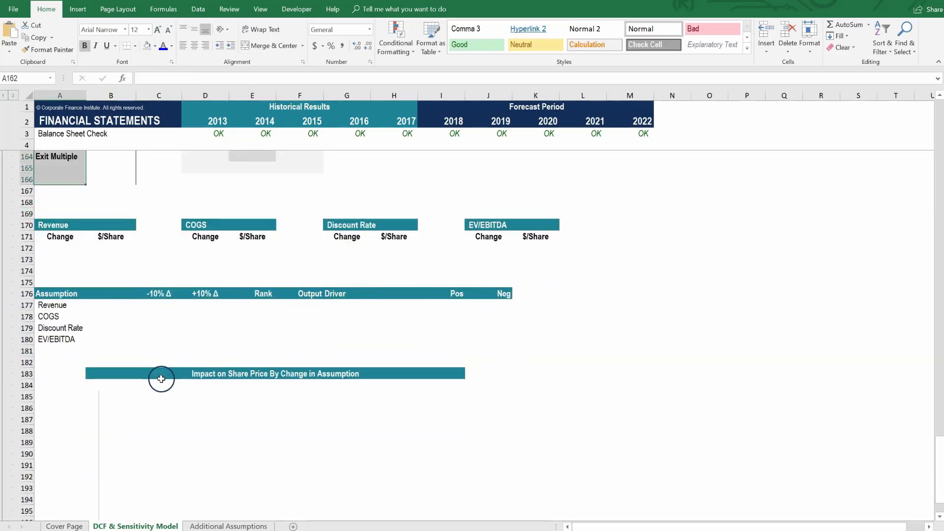
{"action": "left_click", "coordinate": [204, 225]}
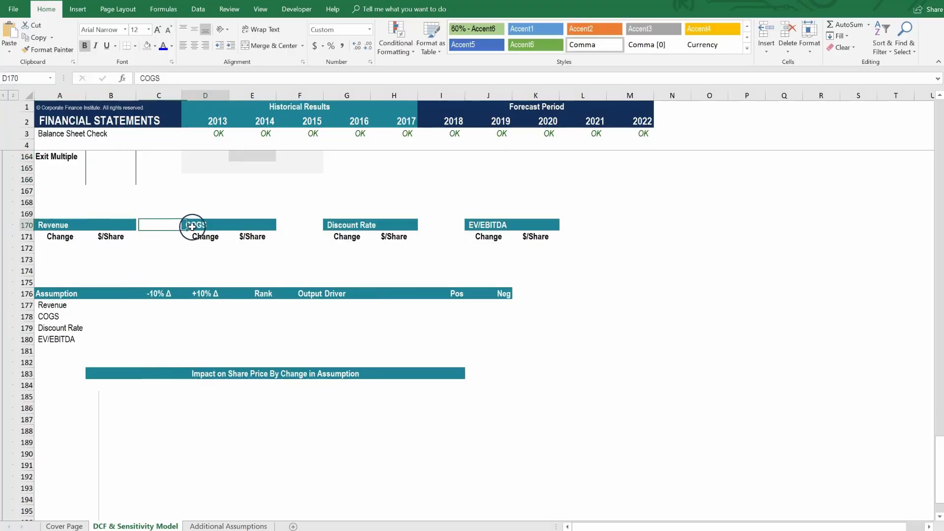
{"action": "left_click", "coordinate": [488, 224]}
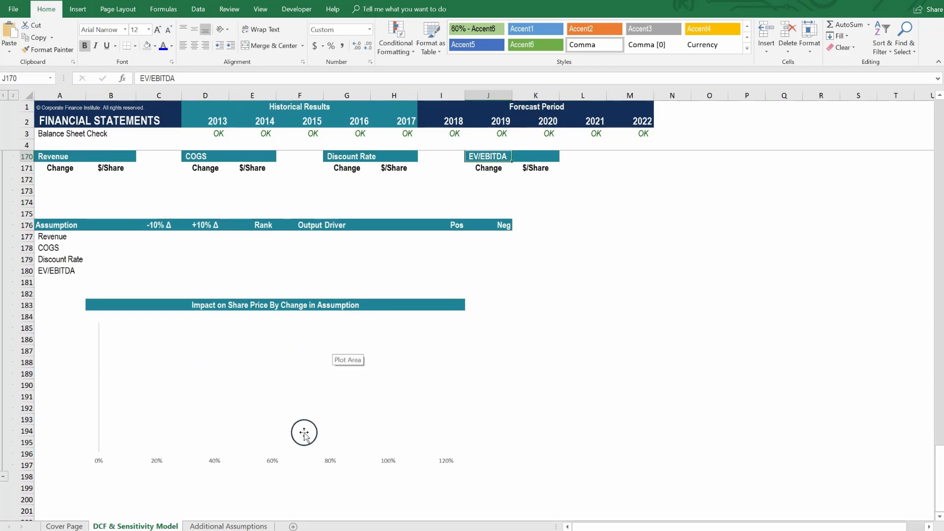
{"action": "mouse_move", "coordinate": [308, 456]}
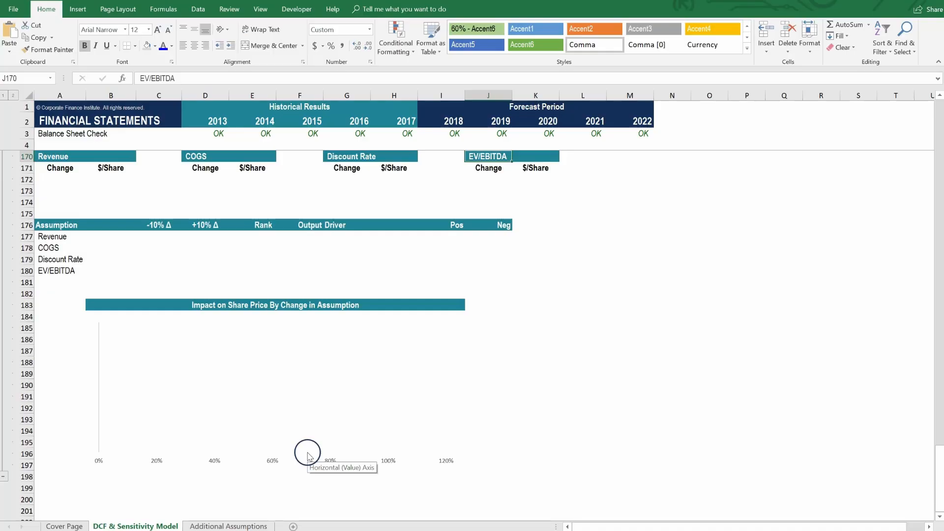
{"action": "scroll", "scroll_direction": "up", "scroll_amount": 3}
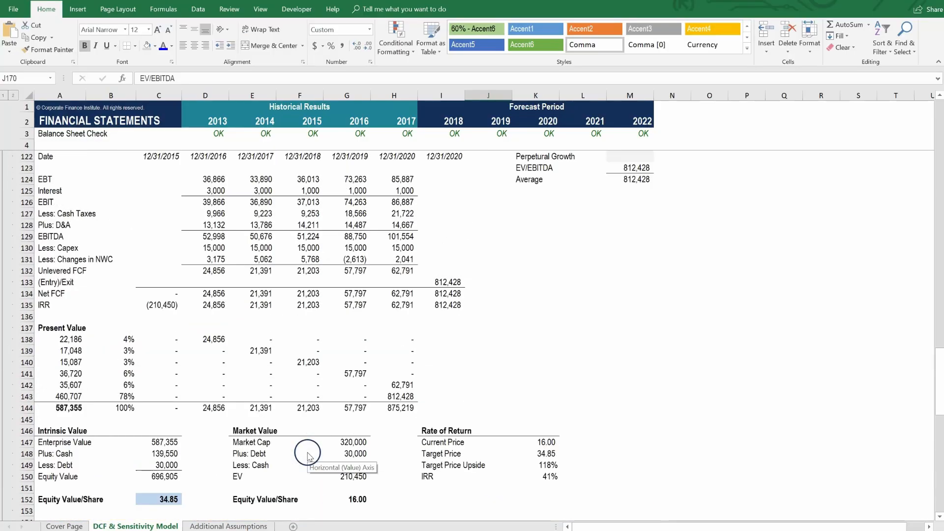
{"action": "scroll", "scroll_direction": "up", "scroll_amount": 3}
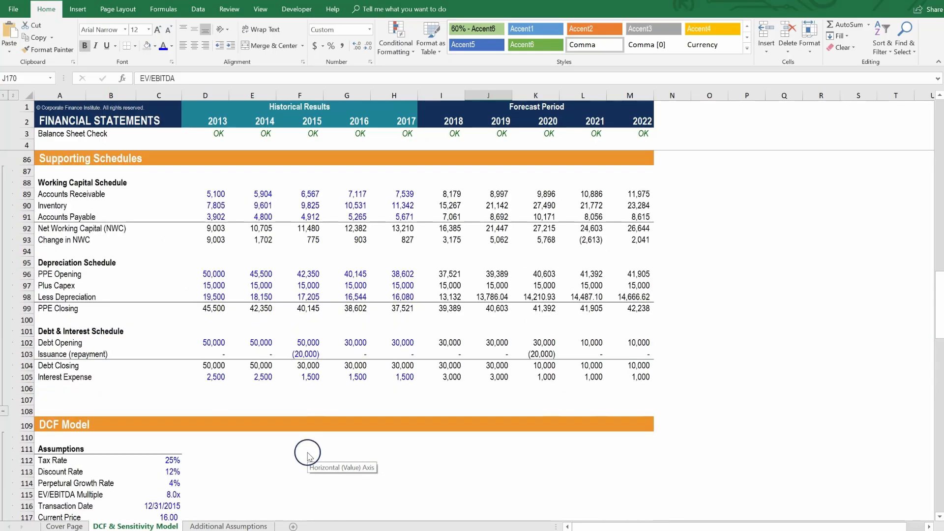
{"action": "scroll", "scroll_direction": "up", "scroll_amount": 3}
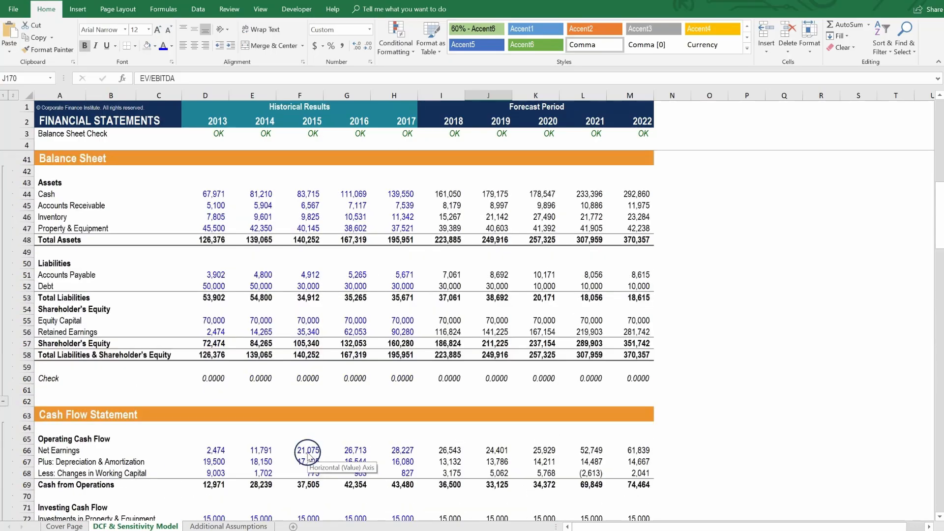
{"action": "scroll", "scroll_direction": "up", "scroll_amount": 3}
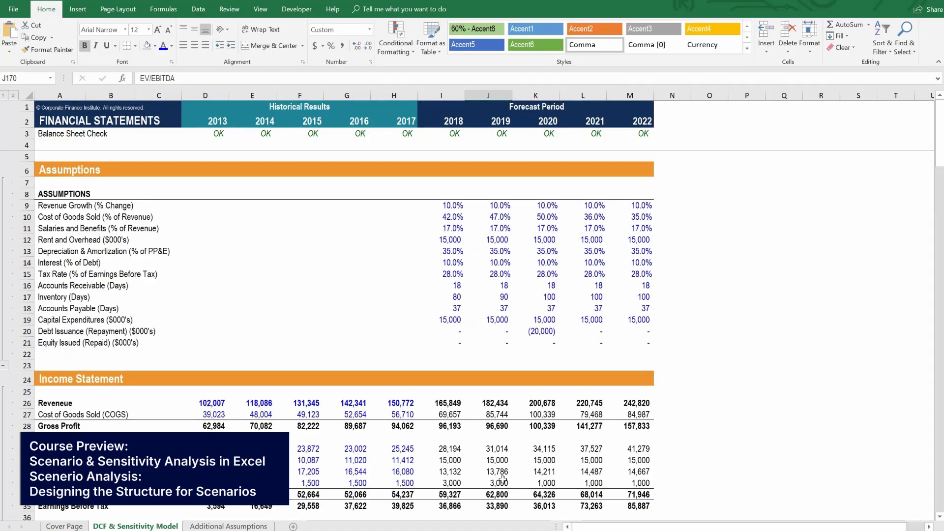
{"action": "mouse_move", "coordinate": [244, 281]}
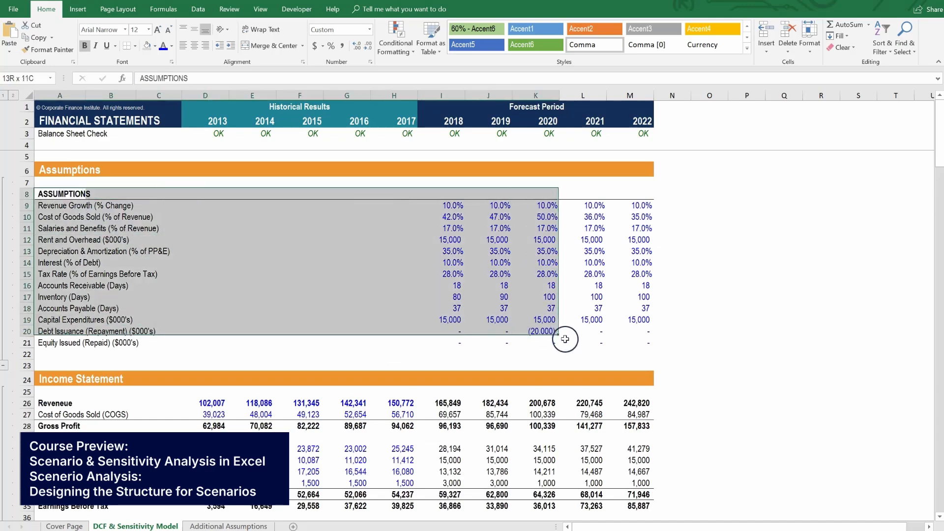
Rename the ASSUMPTIONS heading in A8 to 'Live Case'.
{"action": "left_click", "coordinate": [59, 194]}
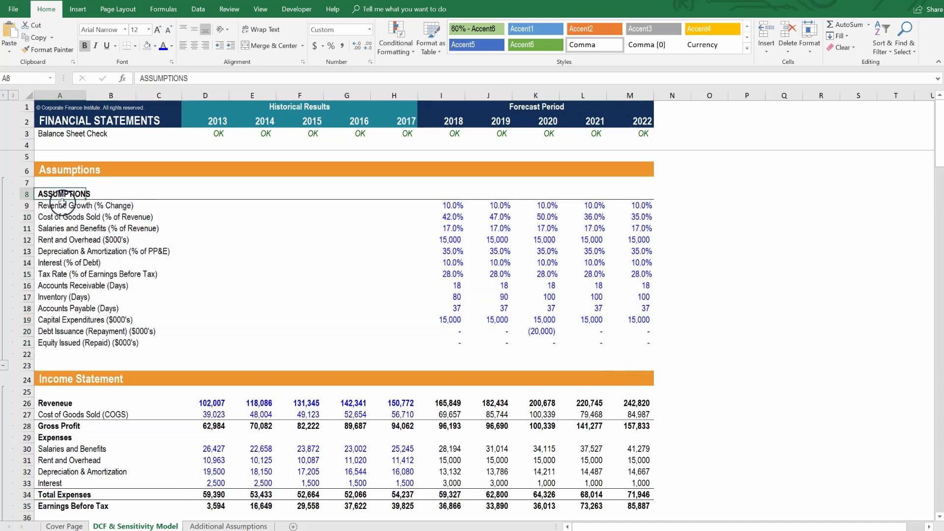
{"action": "type", "text": "Base Case"}
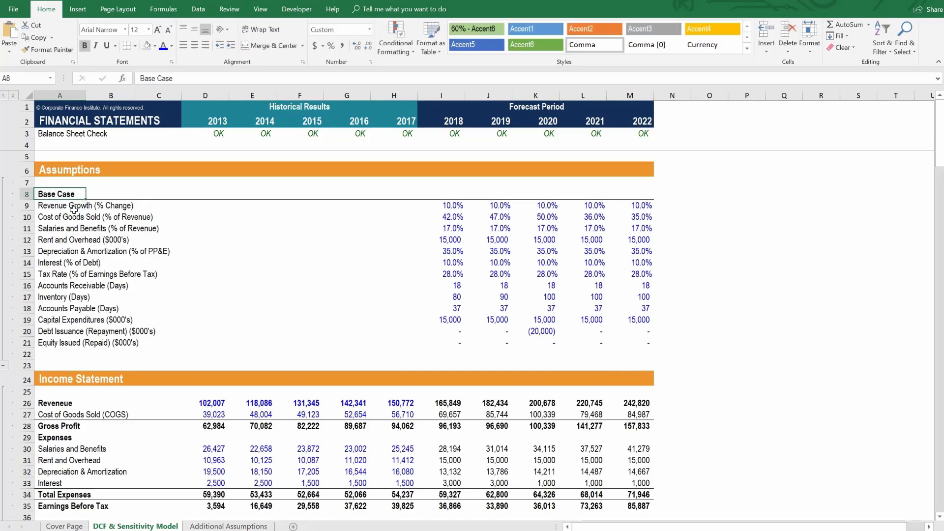
{"action": "mouse_move", "coordinate": [82, 362]}
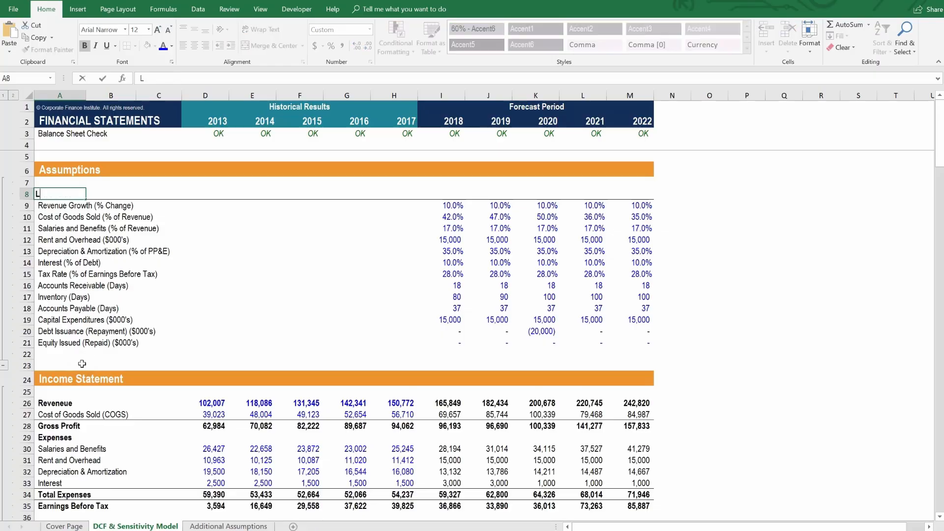
{"action": "type", "text": "Live Case"}
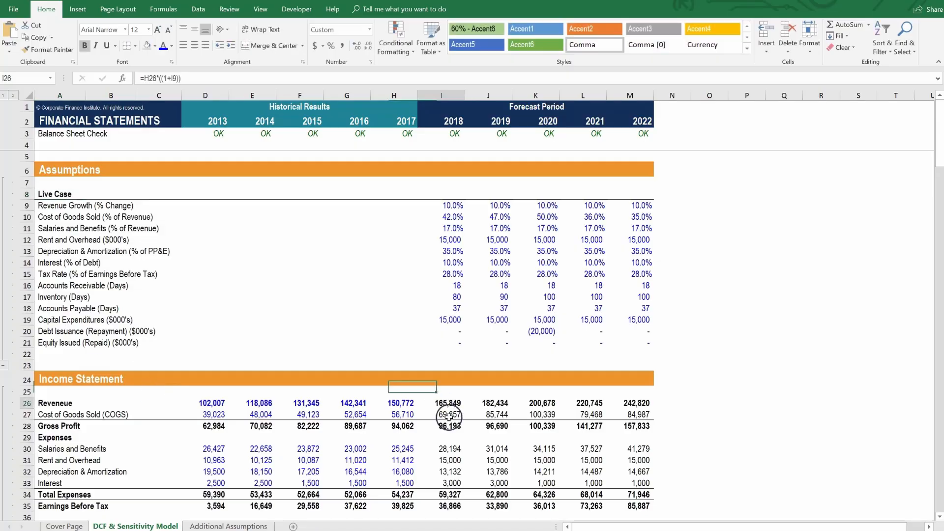
Trace the 2018 and 2019 revenue and COGS formulas back to the assumptions without changing them.
{"action": "left_click", "coordinate": [490, 403]}
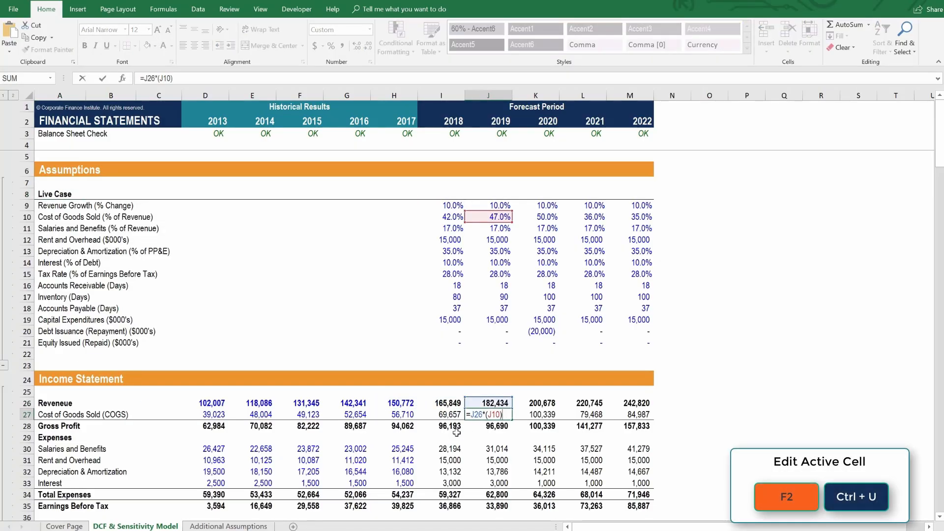
{"action": "key", "text": "Return"}
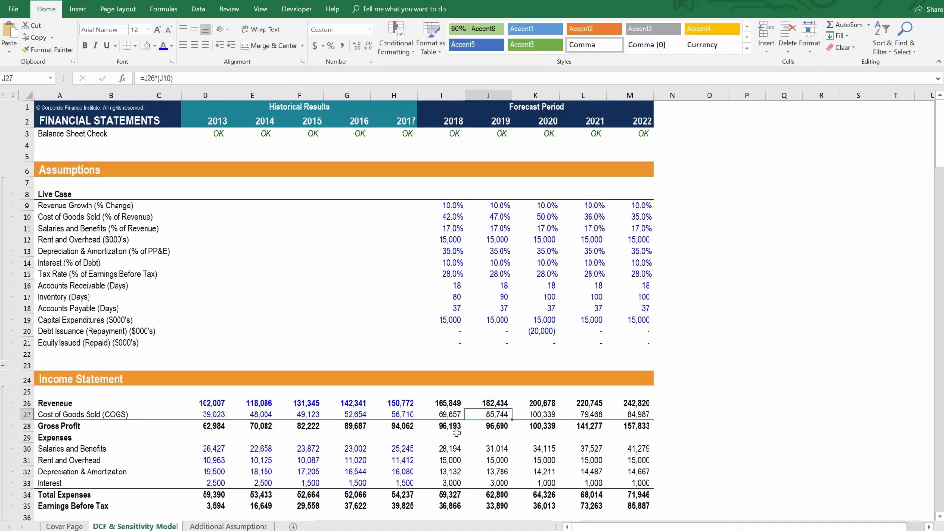
{"action": "left_click", "coordinate": [488, 404]}
{"action": "type", "text": "=I26*((1+J9))"}
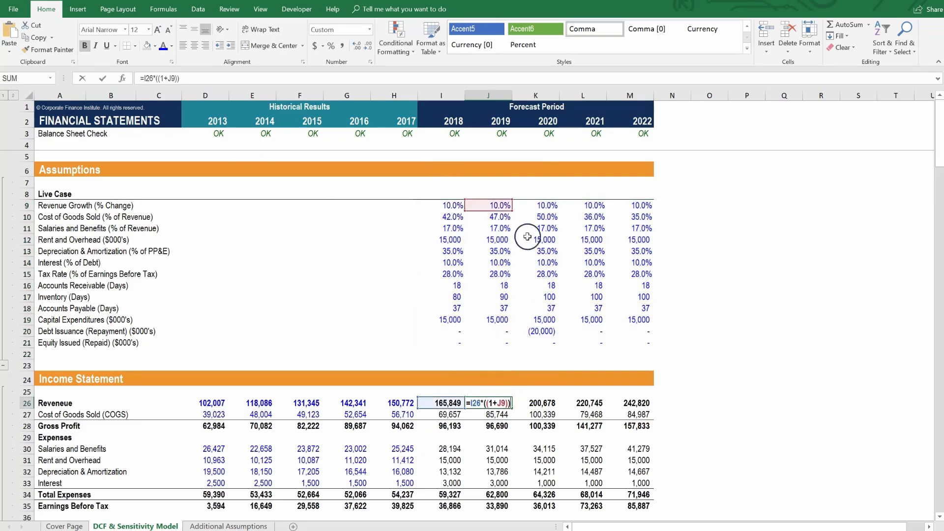
{"action": "key", "text": "Return"}
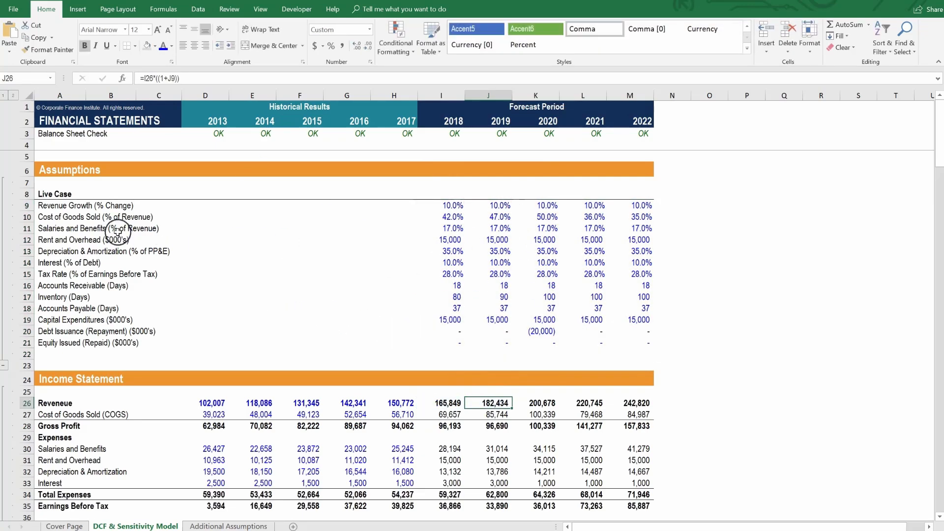
{"action": "mouse_move", "coordinate": [66, 207]}
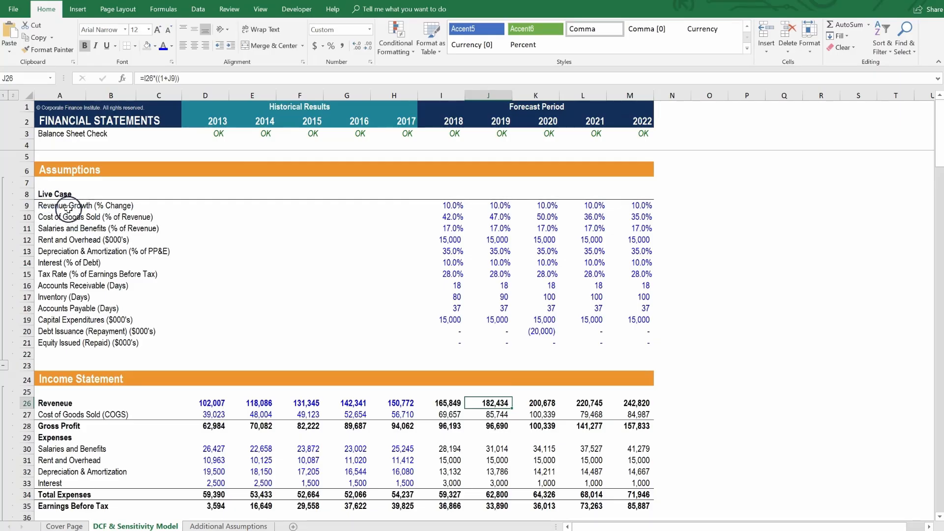
{"action": "mouse_move", "coordinate": [186, 304]}
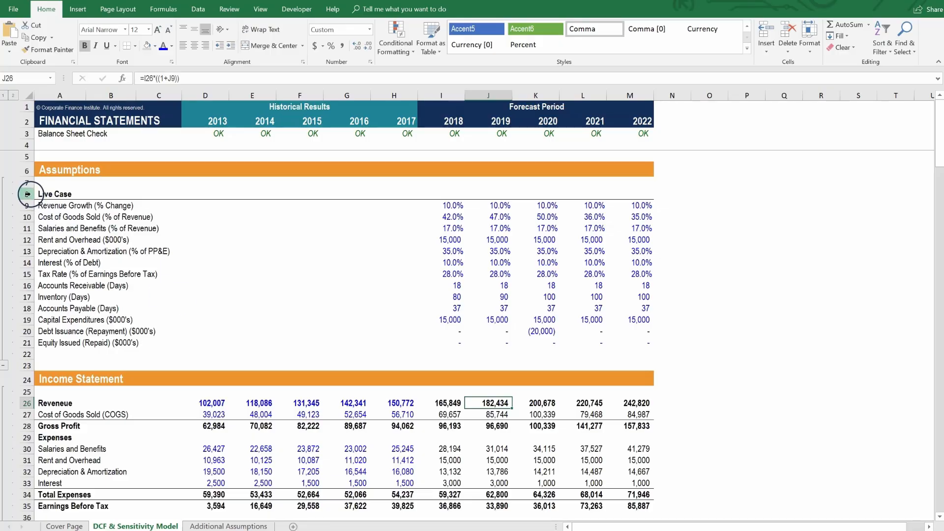
Copy the Live Case block (rows 8–22) and insert copied cells twice to stack identical blocks.
{"action": "left_click", "coordinate": [59, 193]}
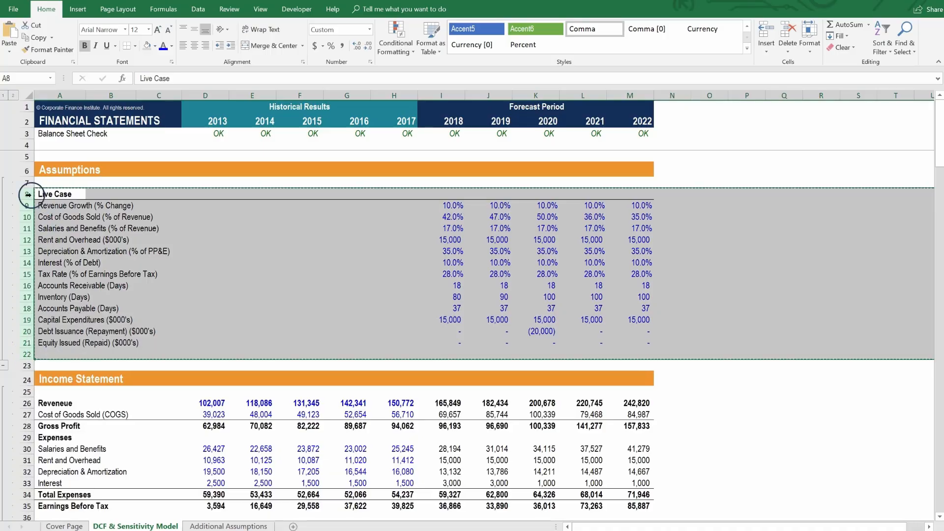
{"action": "right_click", "coordinate": [28, 194]}
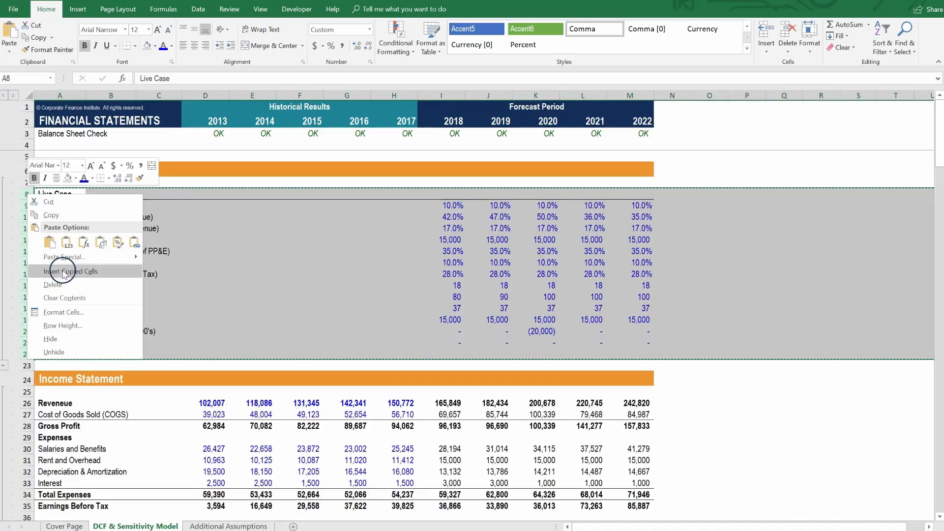
{"action": "left_click", "coordinate": [70, 271]}
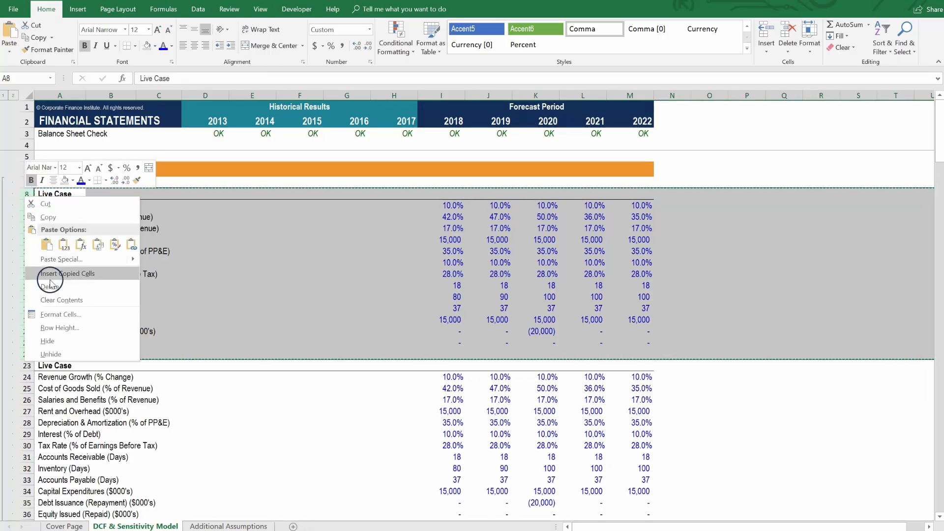
{"action": "left_click", "coordinate": [68, 273]}
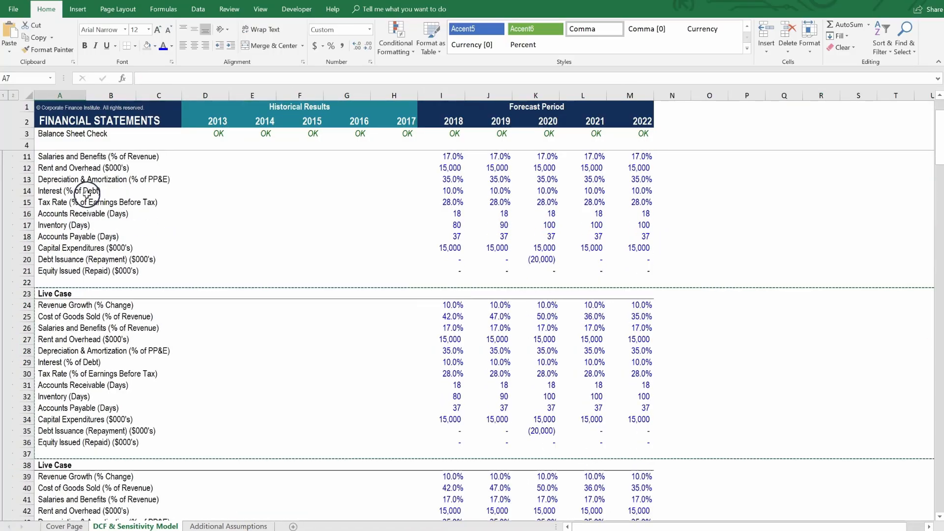
Review the stacked scenario blocks and check the bottom copy still reads Live Case.
{"action": "scroll", "scroll_direction": "down", "scroll_amount": 3}
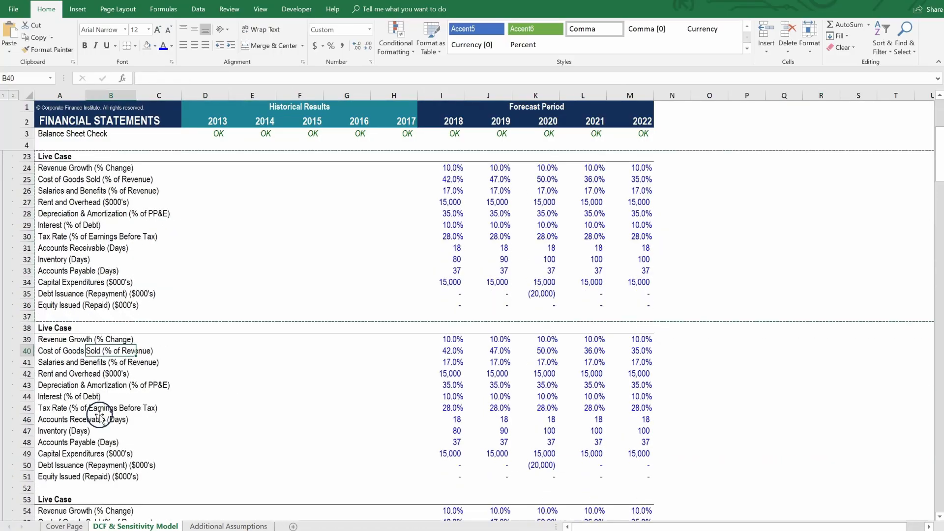
{"action": "scroll", "scroll_direction": "down", "scroll_amount": 3}
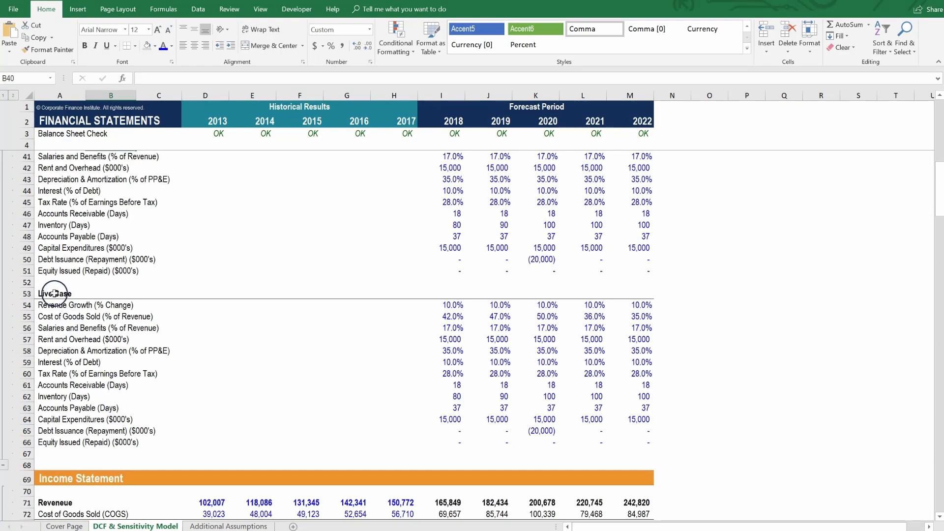
{"action": "left_click", "coordinate": [59, 293]}
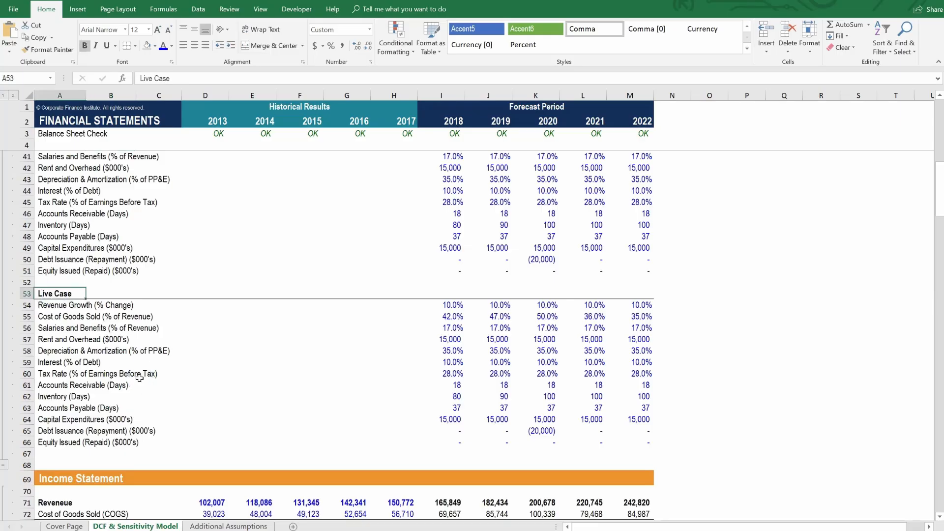
{"action": "scroll", "scroll_direction": "up", "scroll_amount": 3}
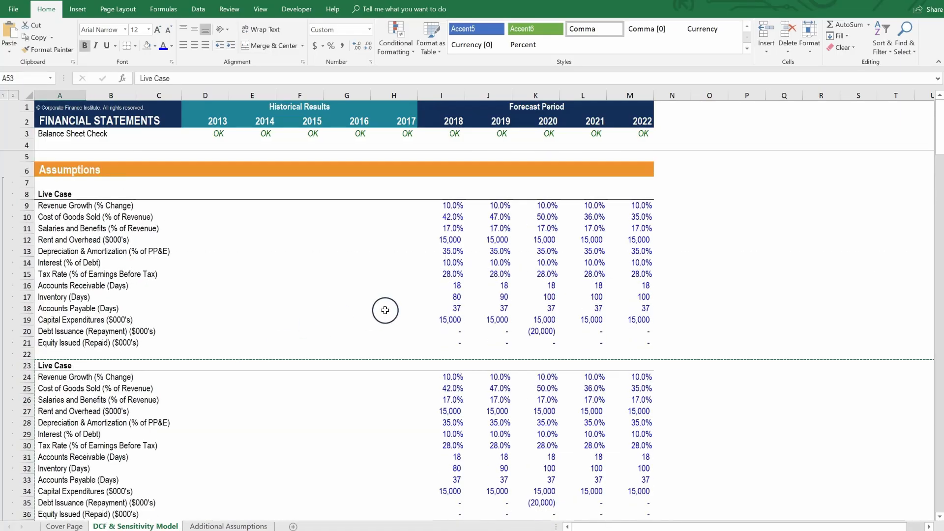
{"action": "scroll", "scroll_direction": "down", "scroll_amount": 3}
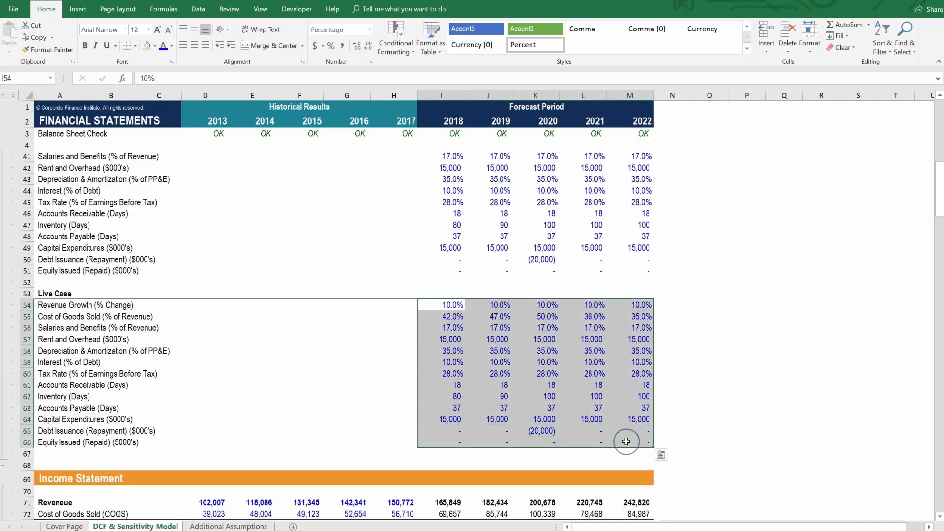
{"action": "mouse_move", "coordinate": [618, 434]}
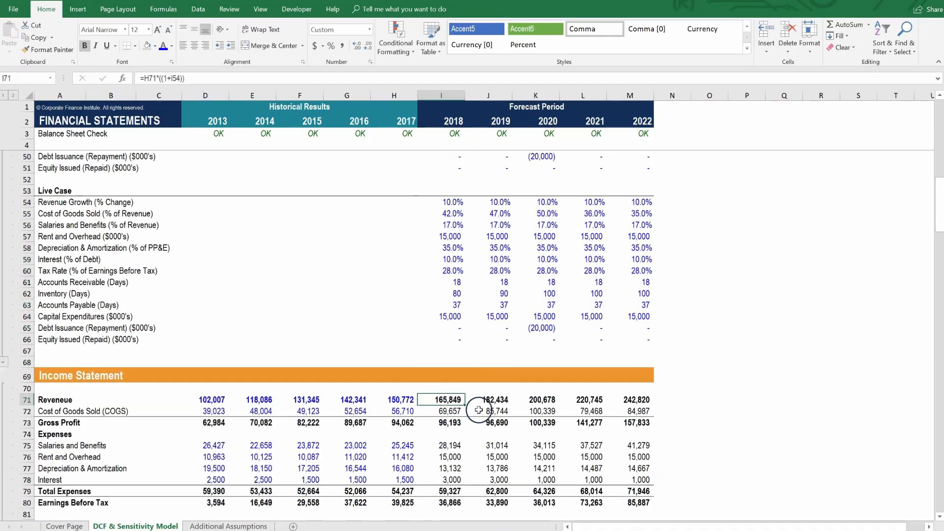
{"action": "scroll", "scroll_direction": "up", "scroll_amount": 3}
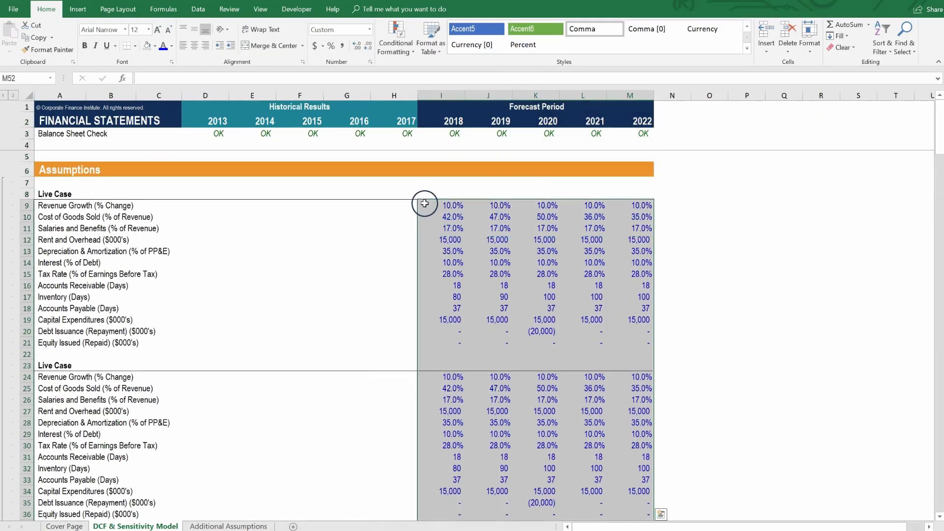
{"action": "scroll", "scroll_direction": "down", "scroll_amount": 3}
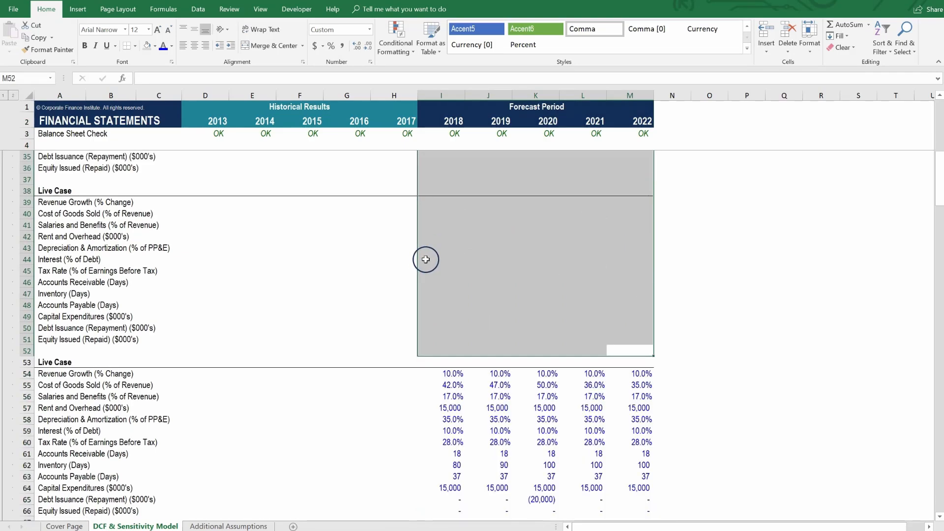
{"action": "scroll", "scroll_direction": "down", "scroll_amount": 3}
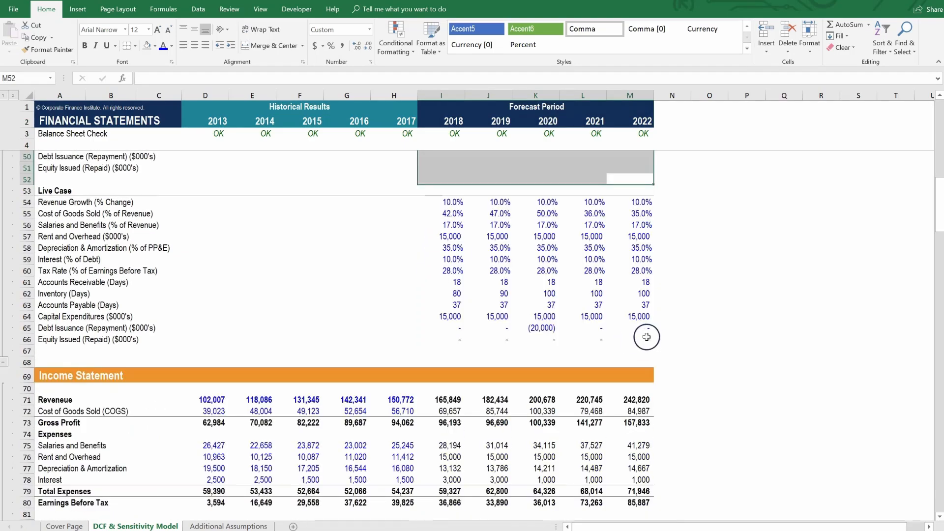
{"action": "scroll", "scroll_direction": "up", "scroll_amount": 3}
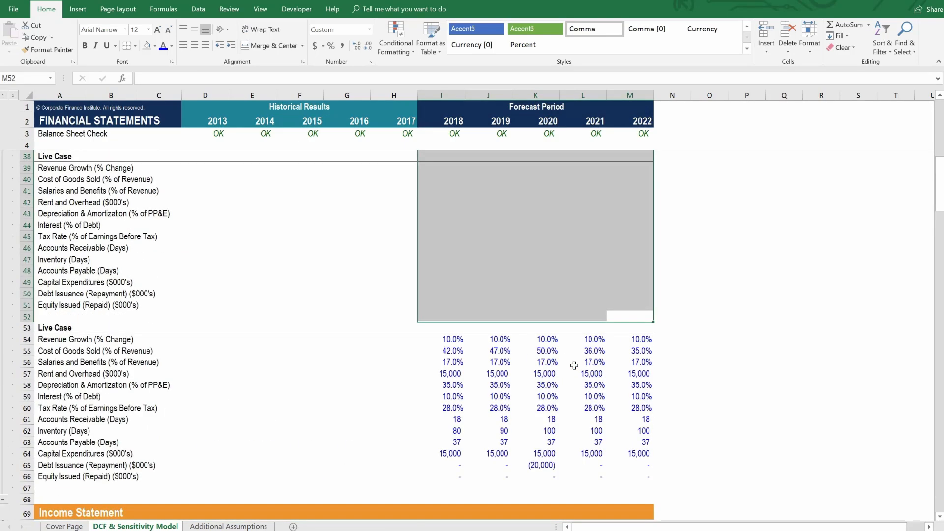
Select the Base, Downside and Upside Case assumption blocks on the Additional Assumptions sheet.
{"action": "left_click", "coordinate": [229, 525]}
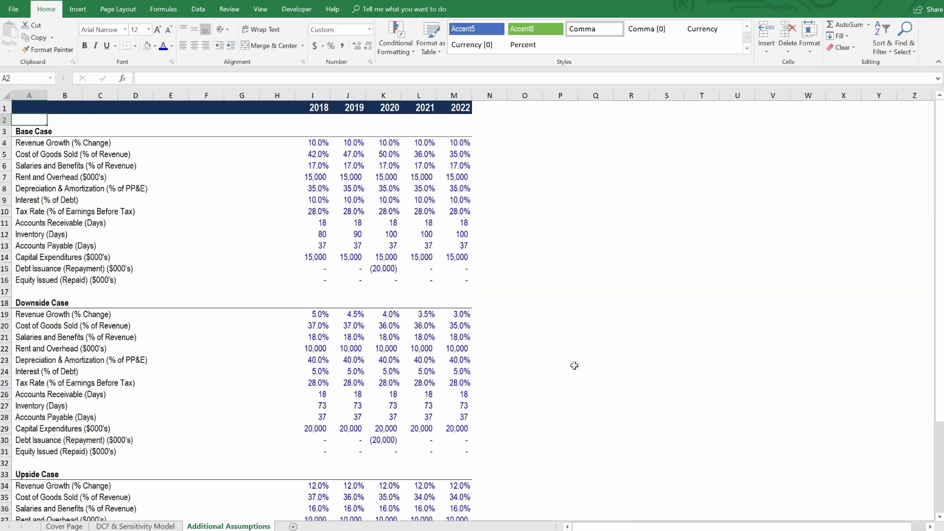
{"action": "left_click", "coordinate": [29, 143]}
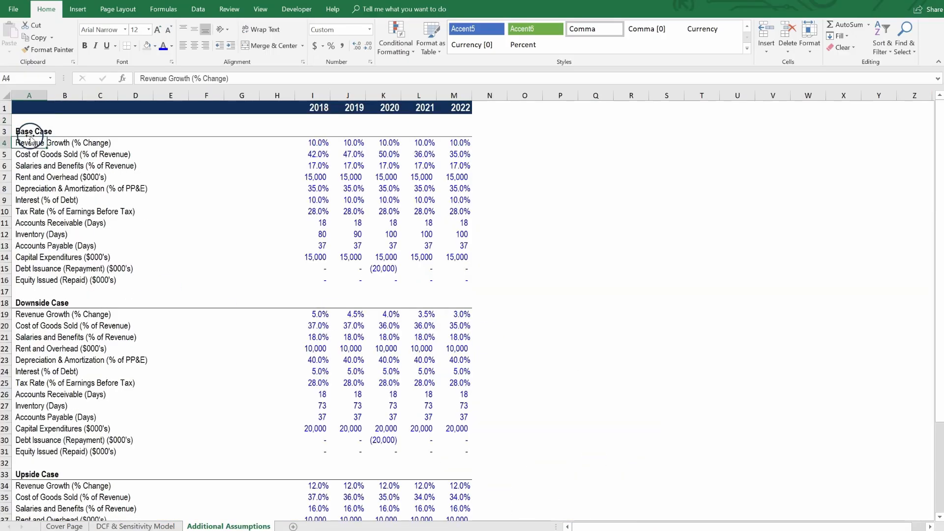
{"action": "left_click", "coordinate": [276, 142]}
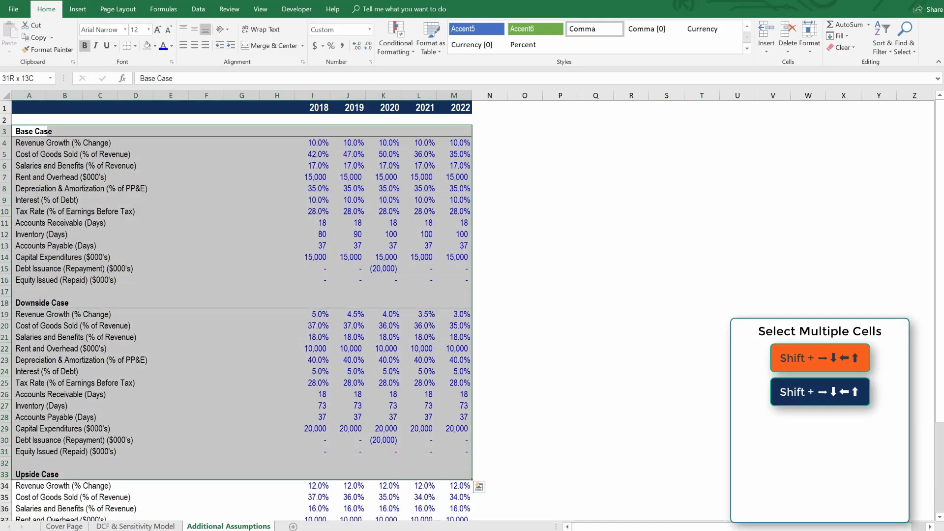
{"action": "scroll", "scroll_direction": "down", "scroll_amount": 3}
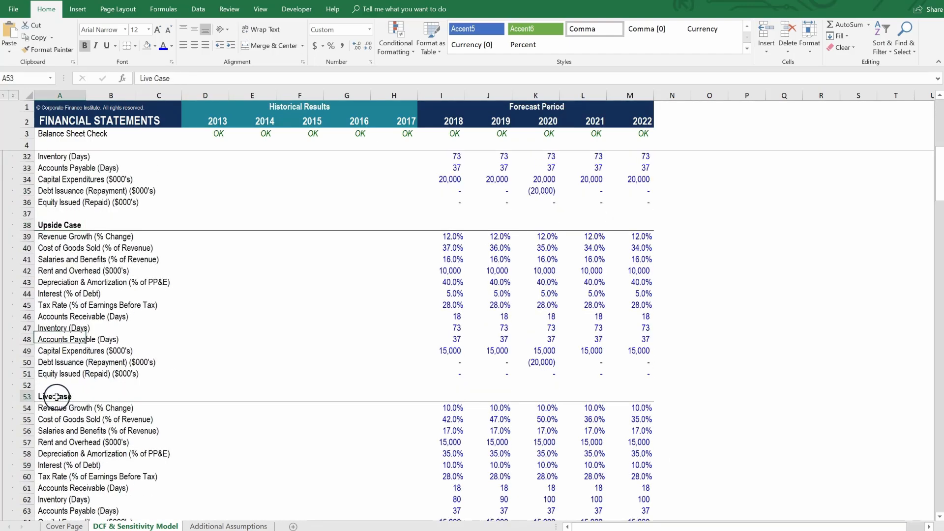
{"action": "scroll", "scroll_direction": "down", "scroll_amount": 3}
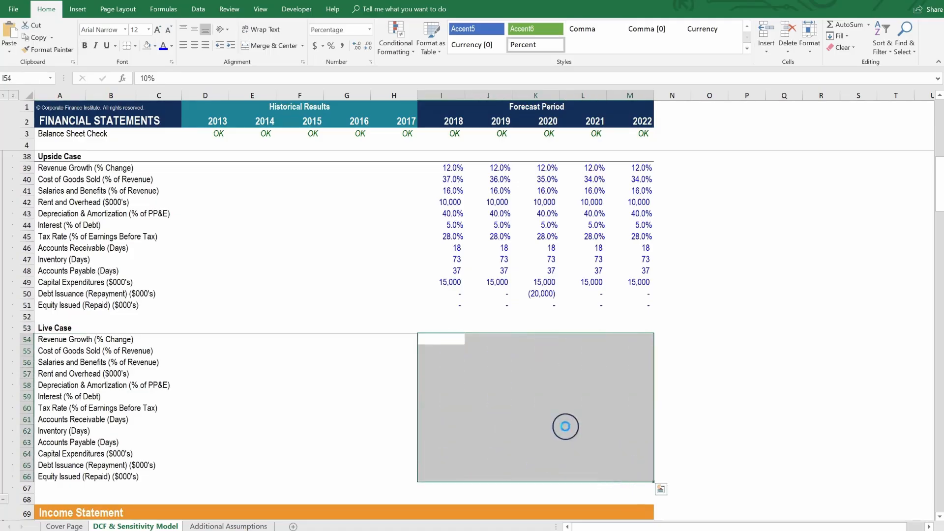
{"action": "mouse_move", "coordinate": [535, 415]}
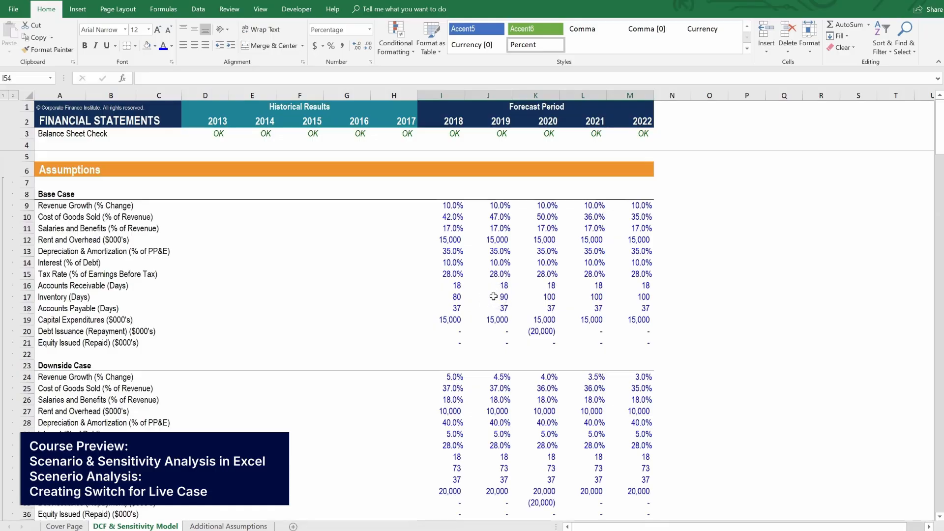
Label H4 'Live Case' and select I4 beside it to hold the case number.
{"action": "left_click", "coordinate": [440, 144]}
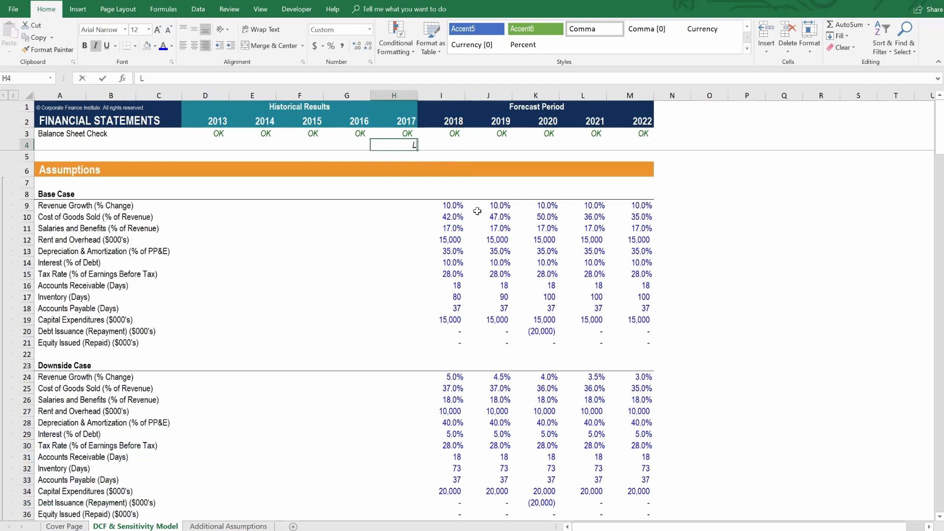
{"action": "type", "text": "Live ase"}
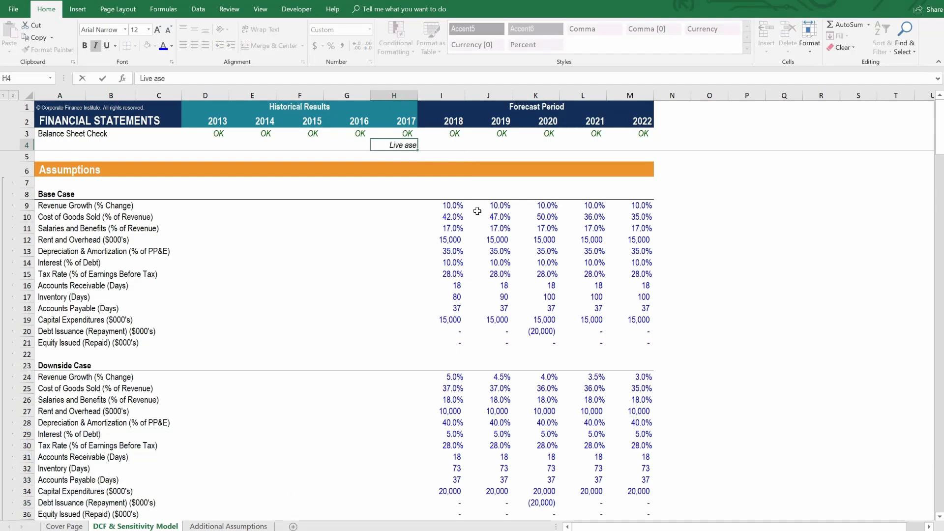
{"action": "type", "text": "Case"}
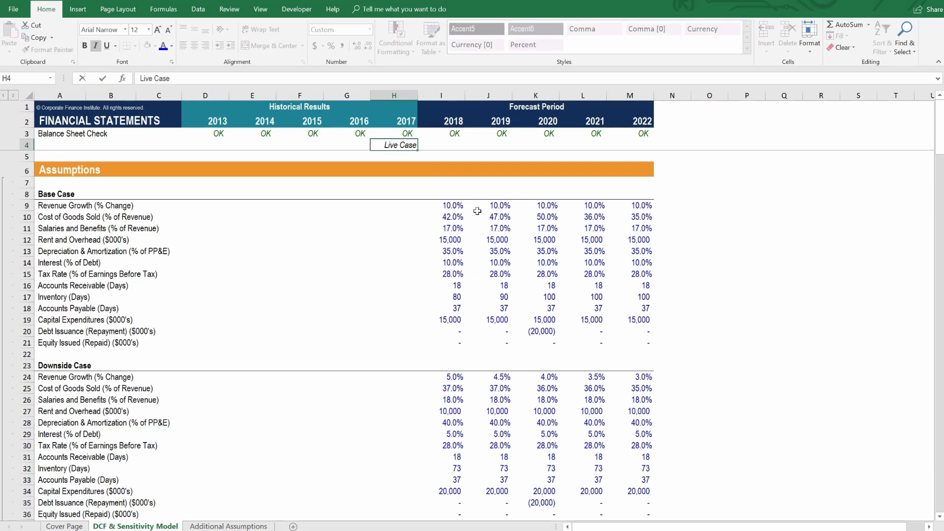
{"action": "left_click", "coordinate": [441, 145]}
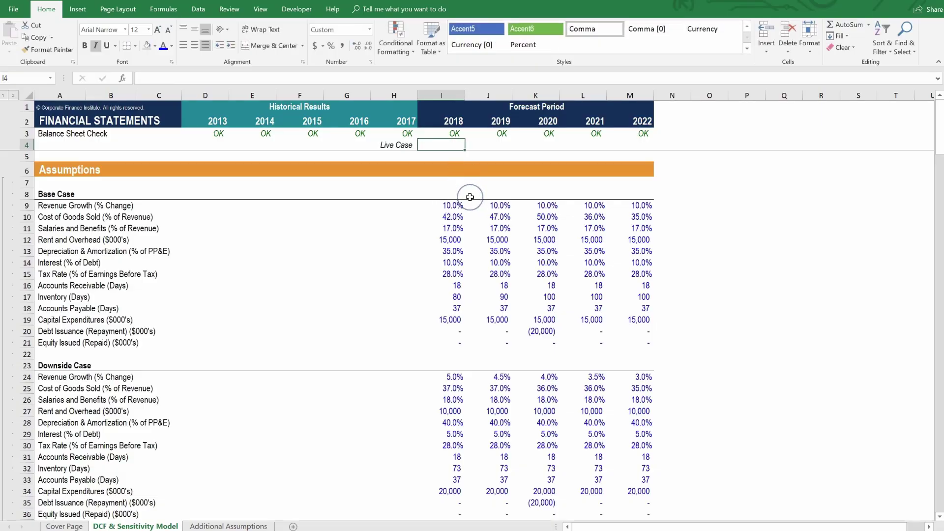
{"action": "mouse_move", "coordinate": [469, 197]}
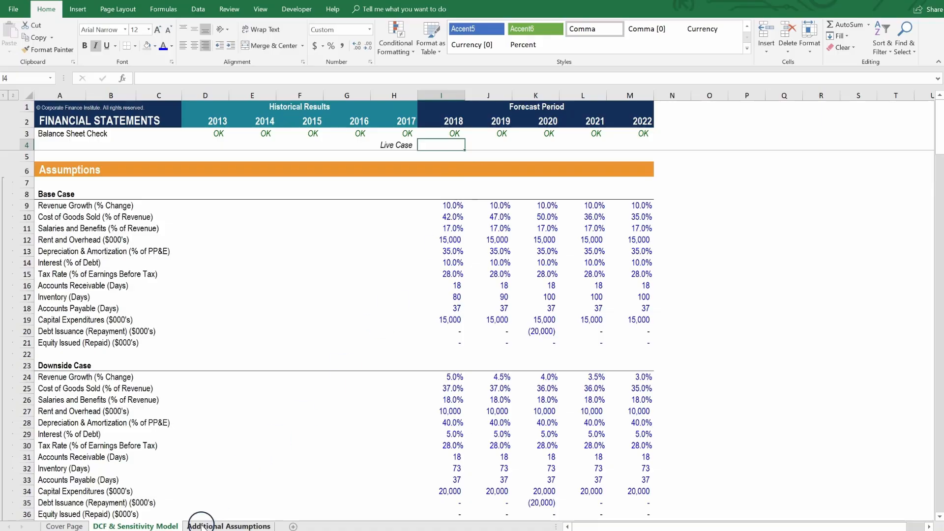
Add a 'Cases' heading in O3 with case numbers 1, 2, 3 below it on Additional Assumptions.
{"action": "left_click", "coordinate": [229, 525]}
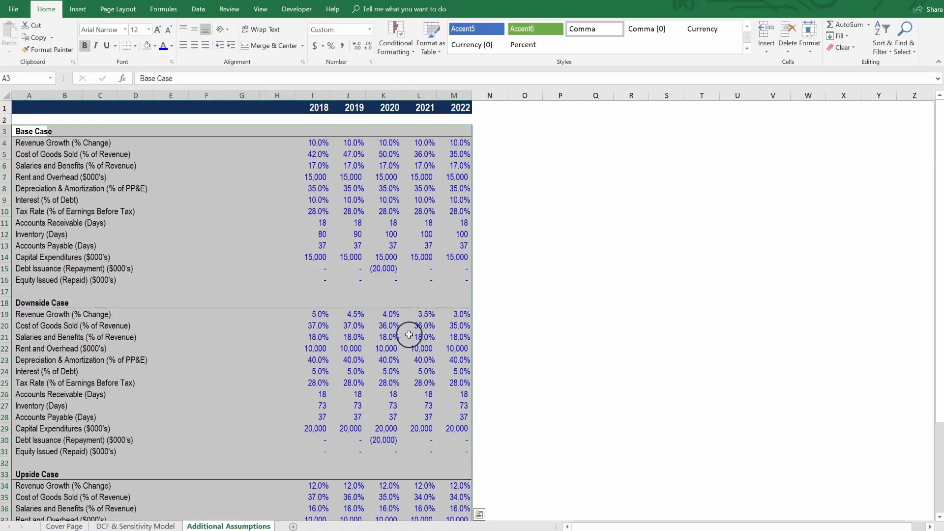
{"action": "left_click", "coordinate": [524, 131]}
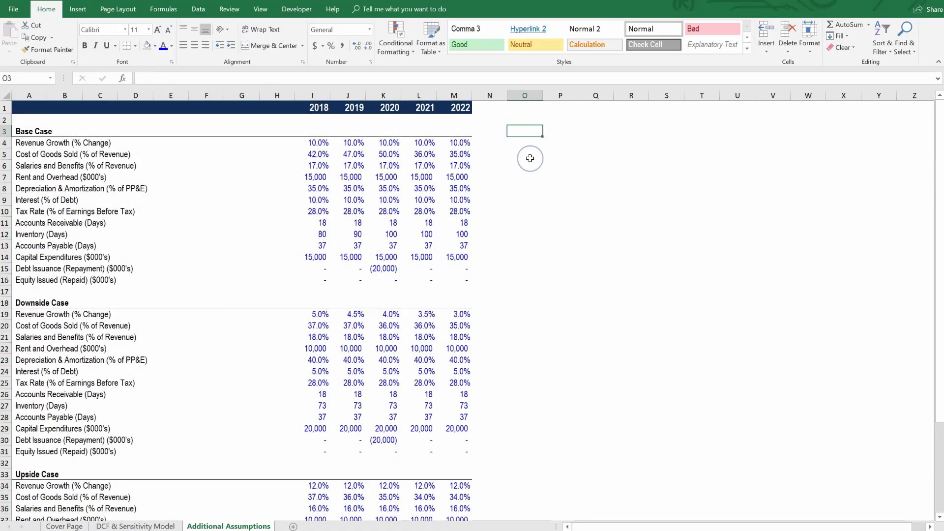
{"action": "type", "text": "C"}
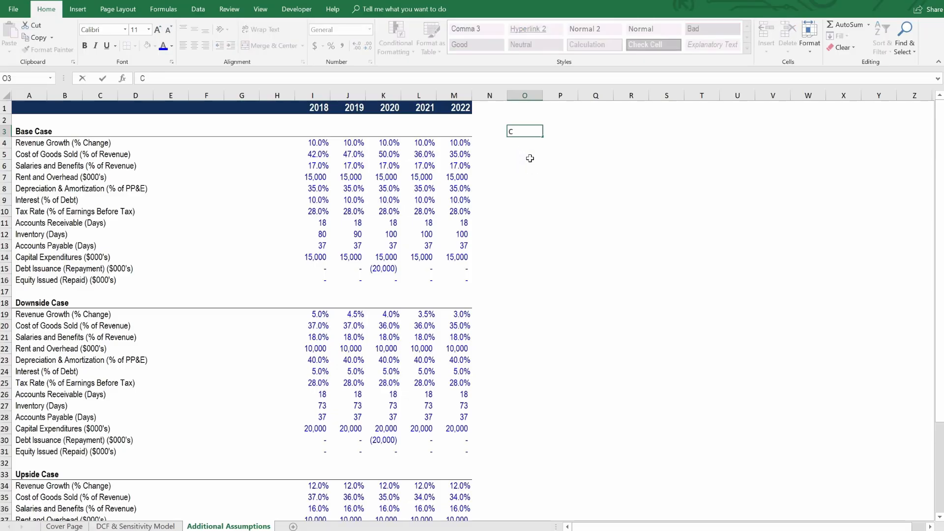
{"action": "type", "text": "ases"}
{"action": "left_click", "coordinate": [525, 165]}
{"action": "type", "text": "3"}
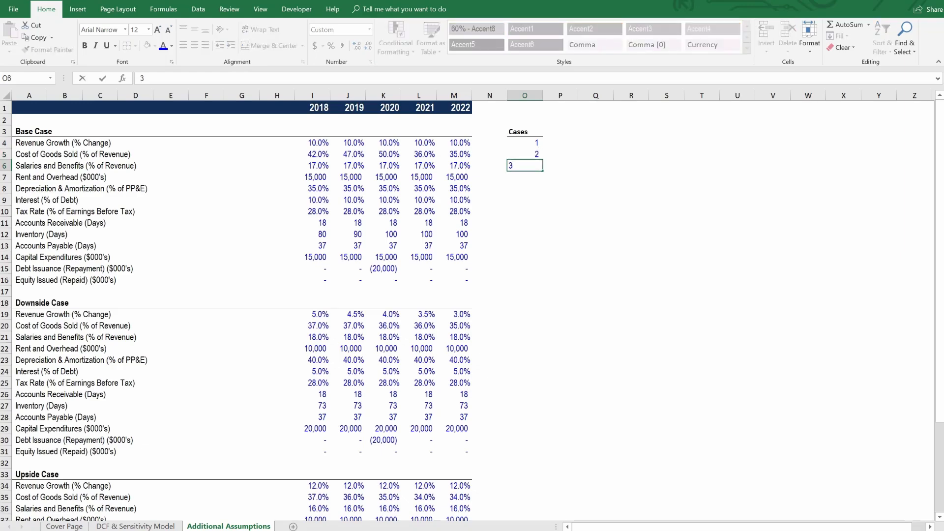
{"action": "key", "text": "Return"}
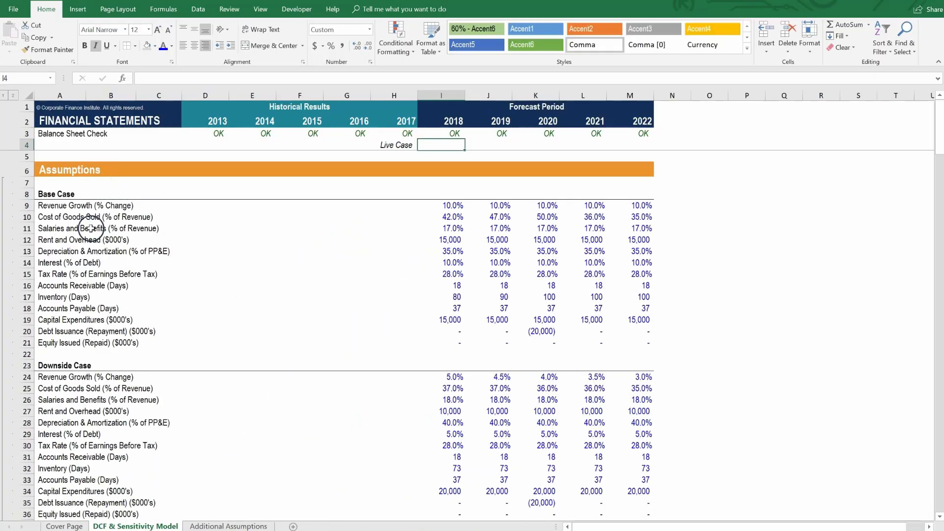
Validate I4 as a list sourced from the Cases range O4:O6 on Additional Assumptions.
{"action": "scroll", "scroll_direction": "down", "scroll_amount": 3}
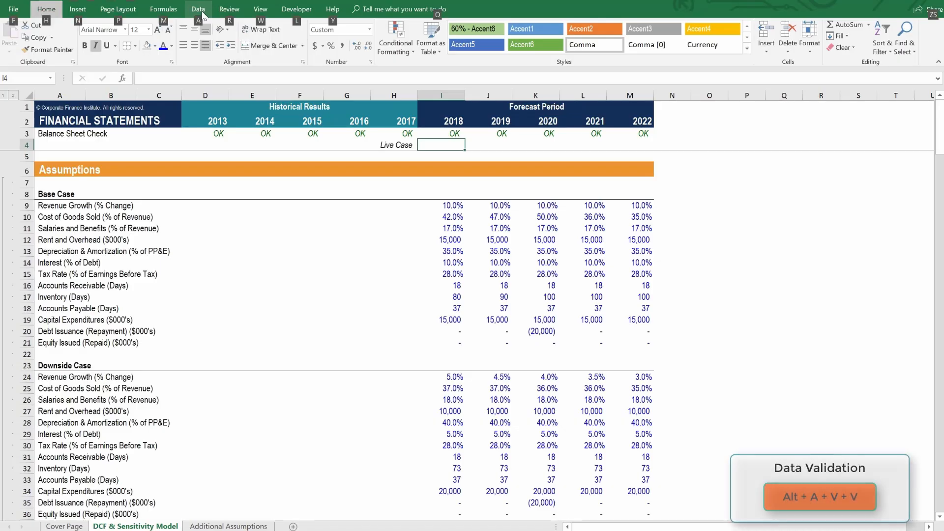
{"action": "left_click", "coordinate": [198, 9]}
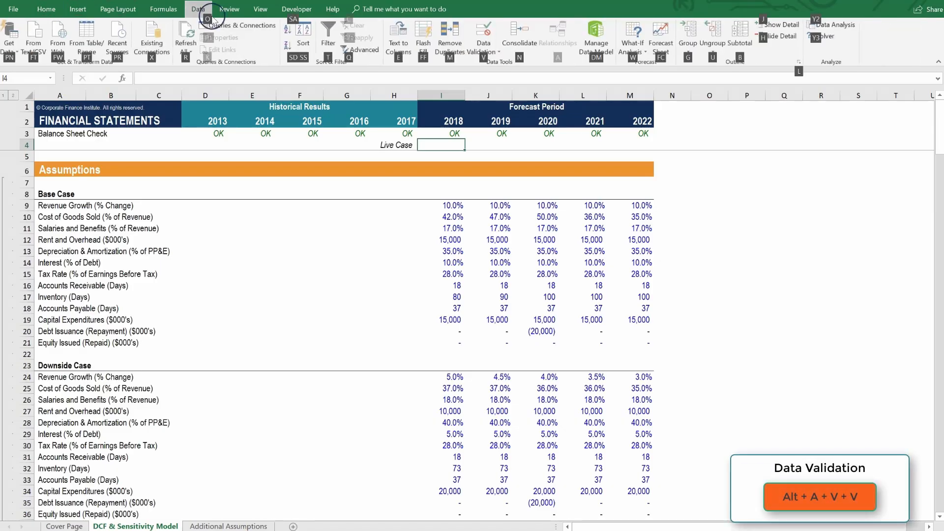
{"action": "left_click", "coordinate": [483, 38]}
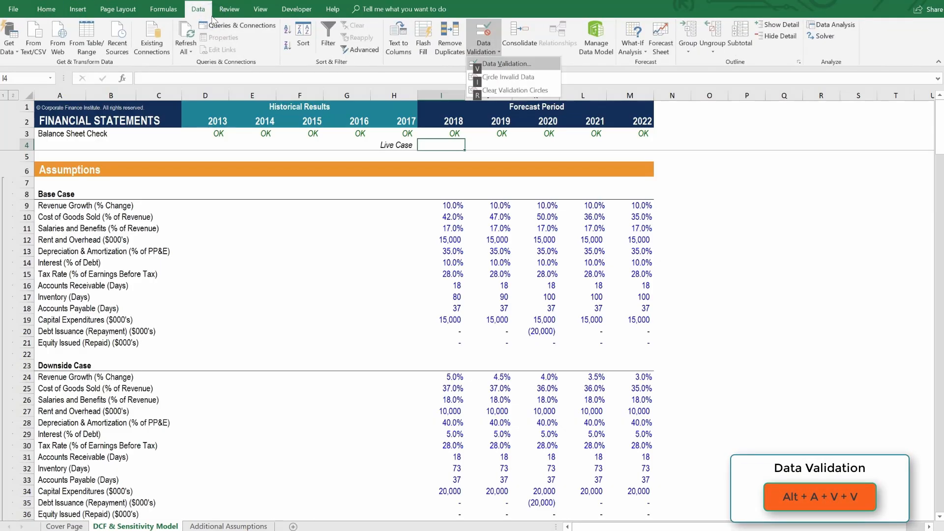
{"action": "left_click", "coordinate": [508, 63]}
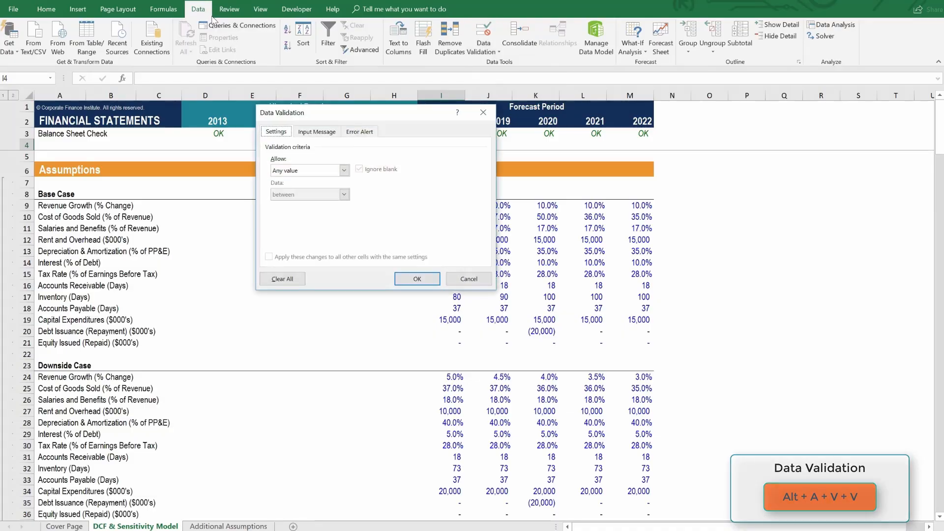
{"action": "left_click", "coordinate": [343, 170]}
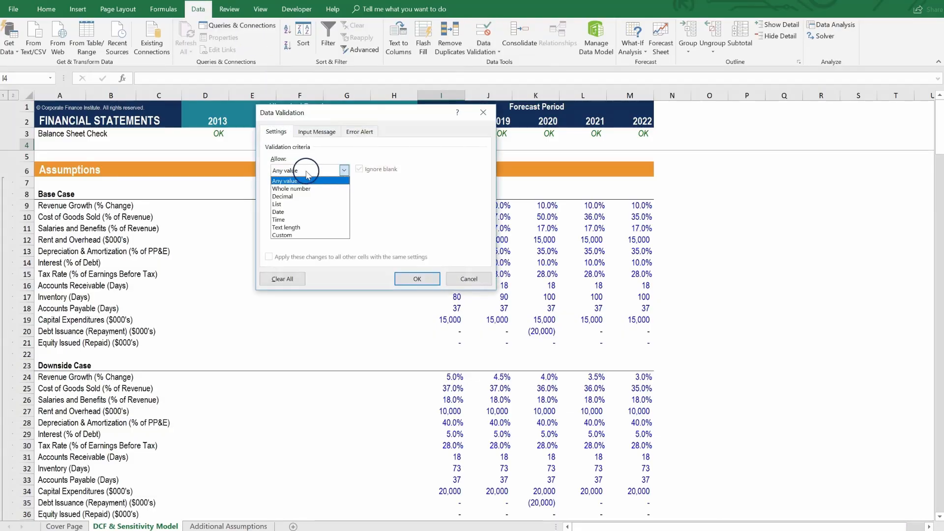
{"action": "mouse_move", "coordinate": [295, 205]}
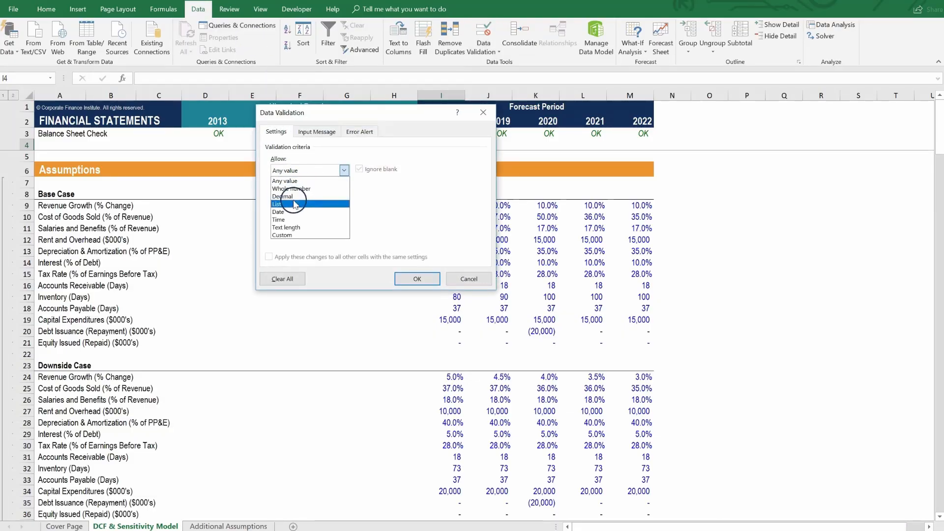
{"action": "left_click", "coordinate": [279, 204]}
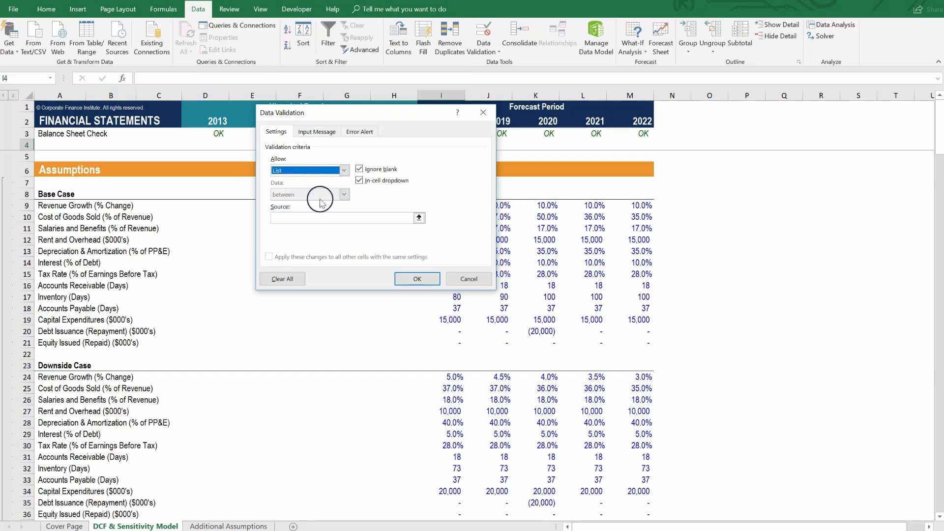
{"action": "mouse_move", "coordinate": [325, 181]}
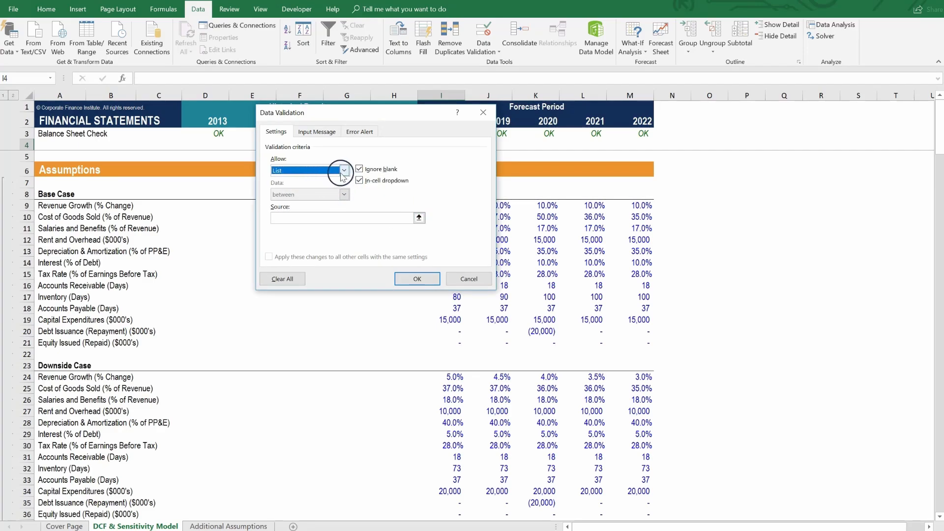
{"action": "left_click", "coordinate": [420, 218]}
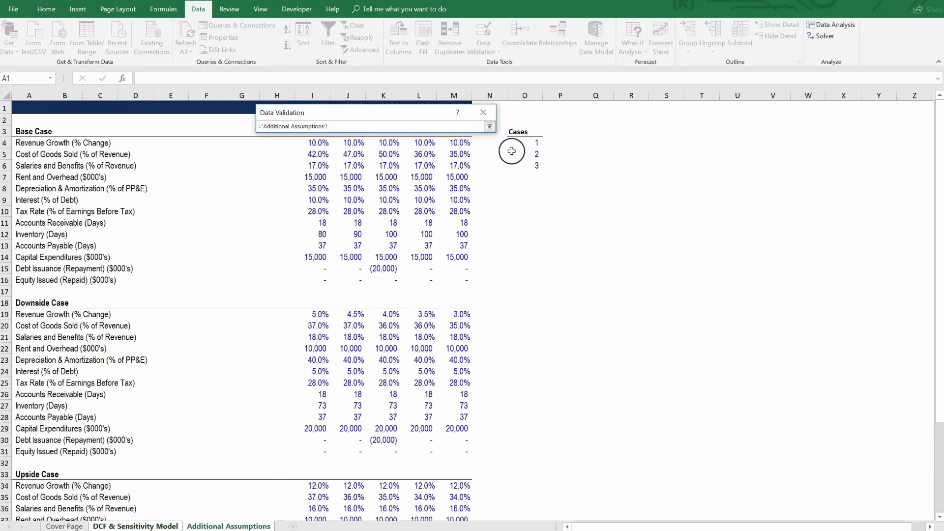
{"action": "left_click", "coordinate": [489, 127]}
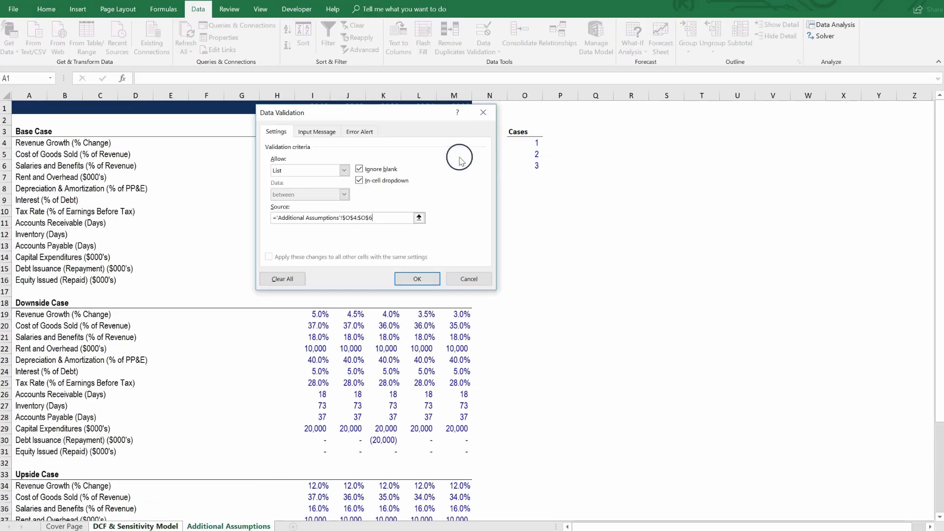
{"action": "left_click", "coordinate": [417, 278]}
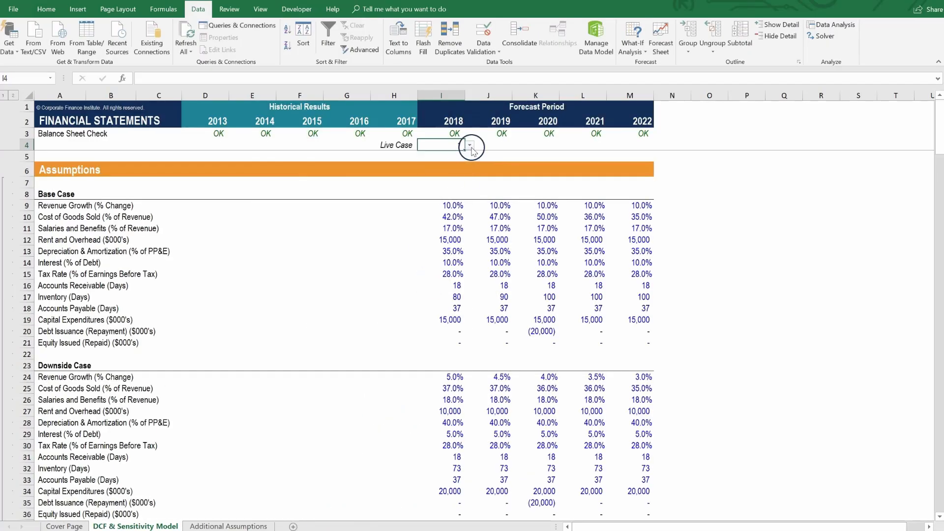
Test the Live Case dropdown by choosing 1, then 2, then 3.
{"action": "type", "text": "1"}
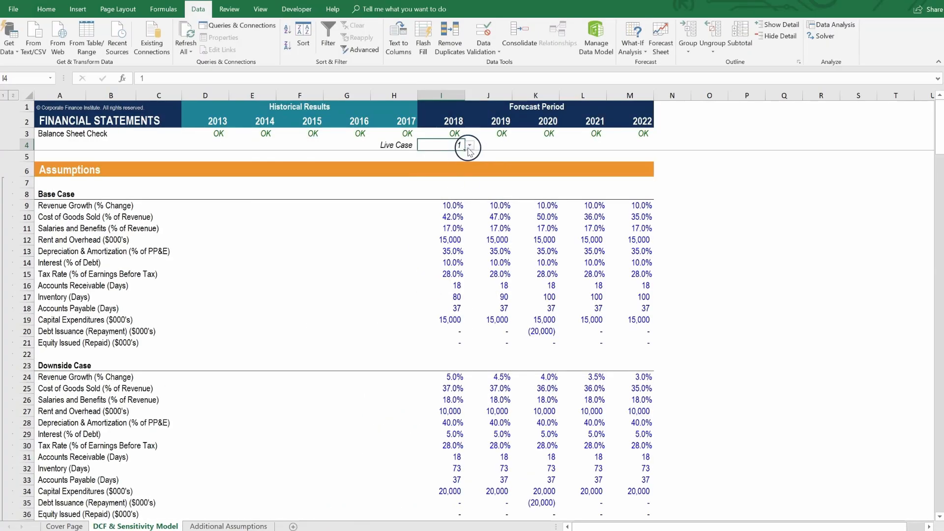
{"action": "left_click", "coordinate": [470, 142]}
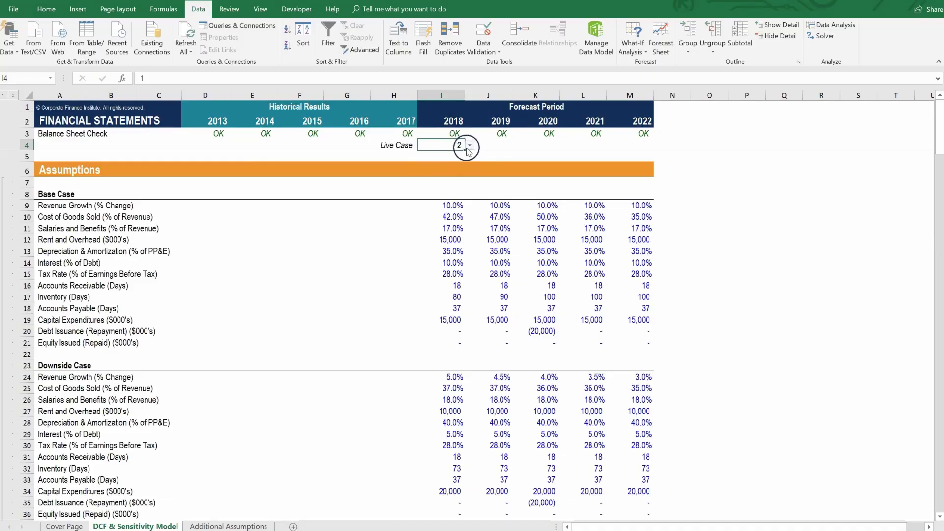
{"action": "left_click", "coordinate": [470, 142]}
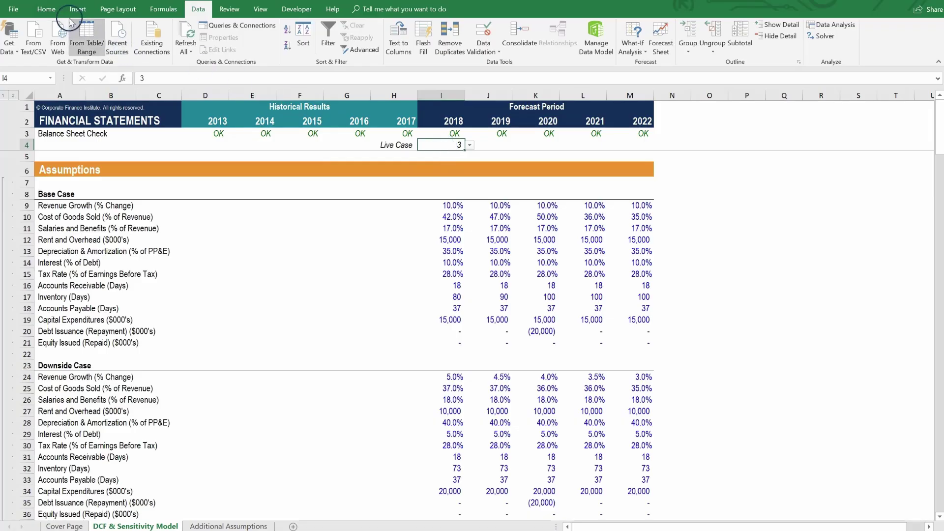
Give the Live Case cell a box border and set its dropdown back to 1.
{"action": "left_click", "coordinate": [46, 8]}
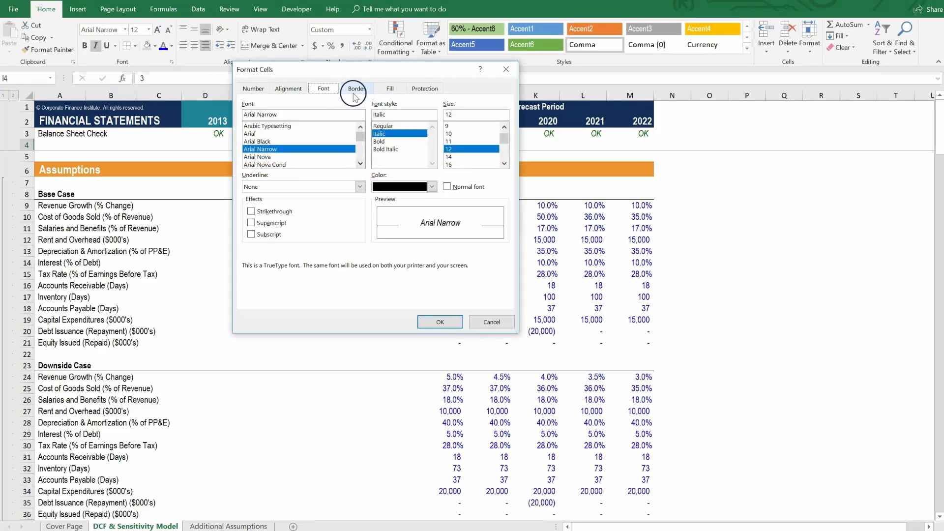
{"action": "left_click", "coordinate": [356, 88]}
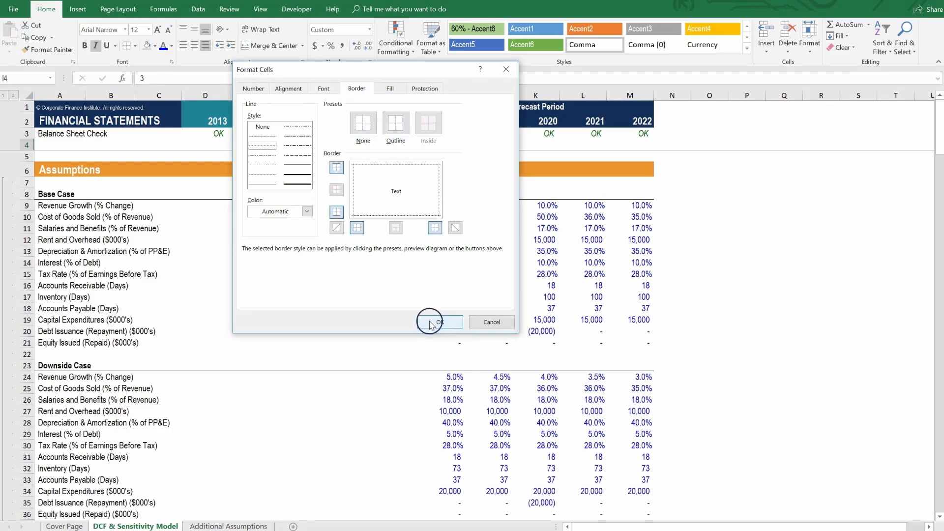
{"action": "left_click", "coordinate": [439, 322]}
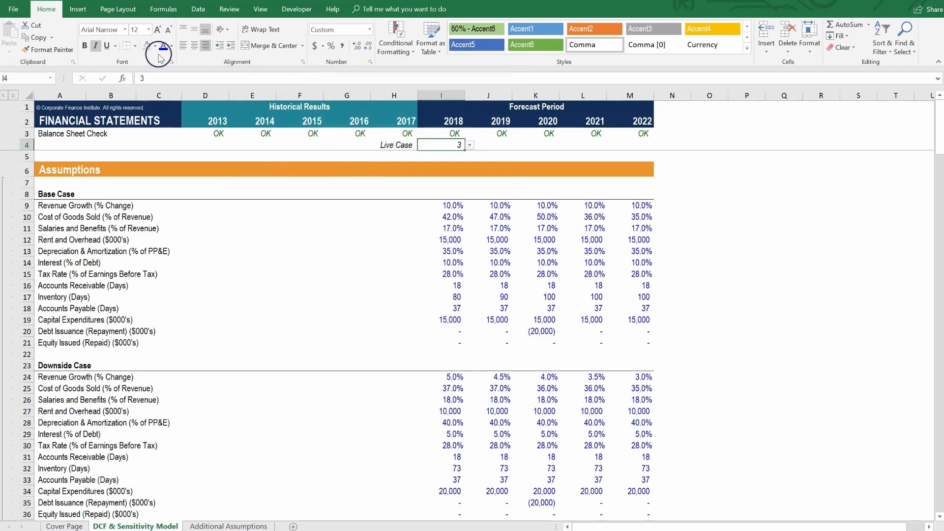
{"action": "left_click", "coordinate": [155, 47]}
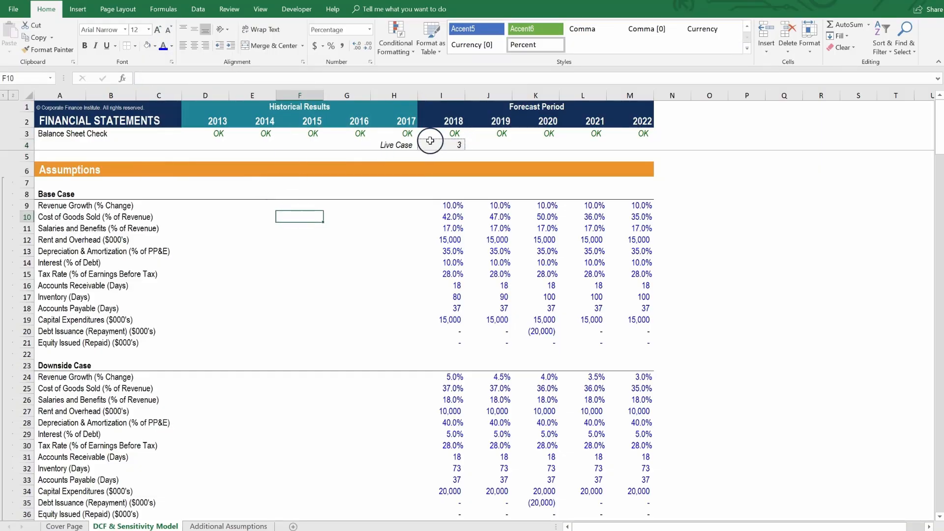
{"action": "left_click", "coordinate": [468, 146]}
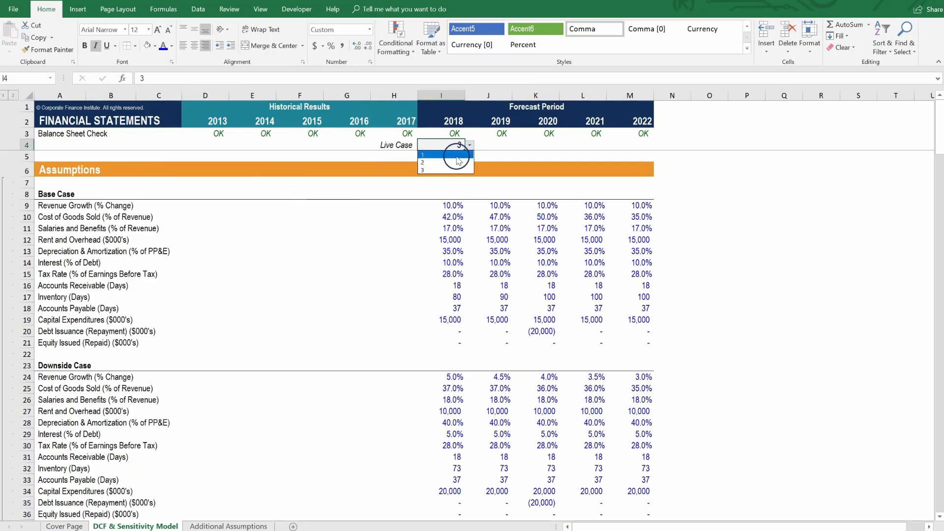
{"action": "left_click", "coordinate": [423, 154]}
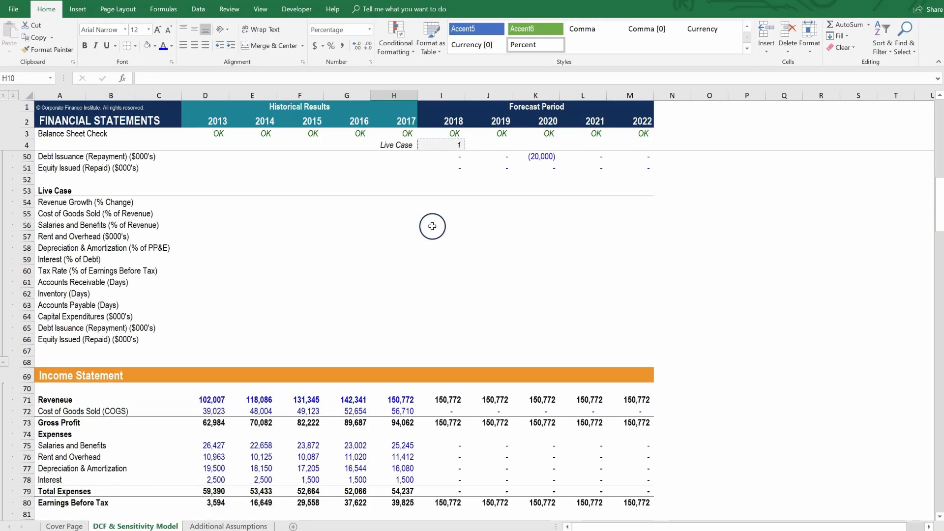
{"action": "mouse_move", "coordinate": [433, 226]}
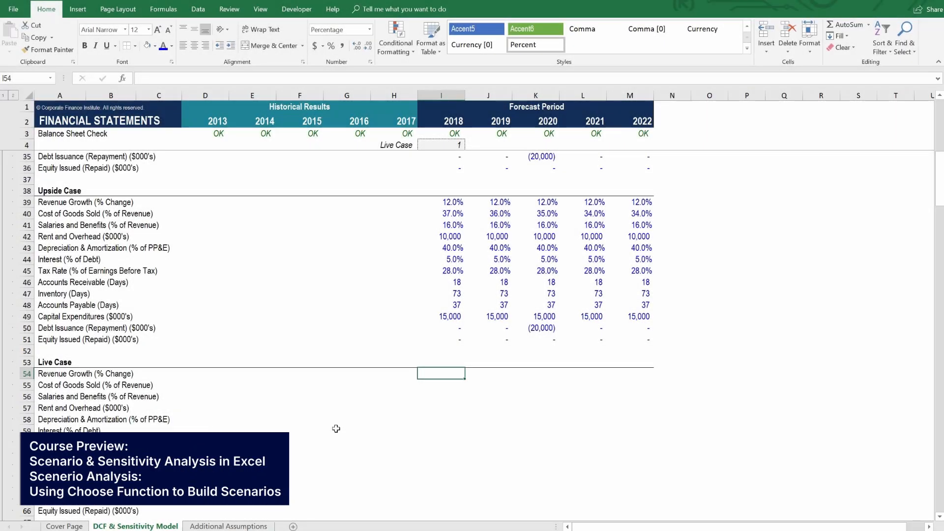
Enter =CHOOSE($I$4, I9, I24, I39) in I54 so 2018 revenue growth follows the Live Case number.
{"action": "type", "text": "=choose("}
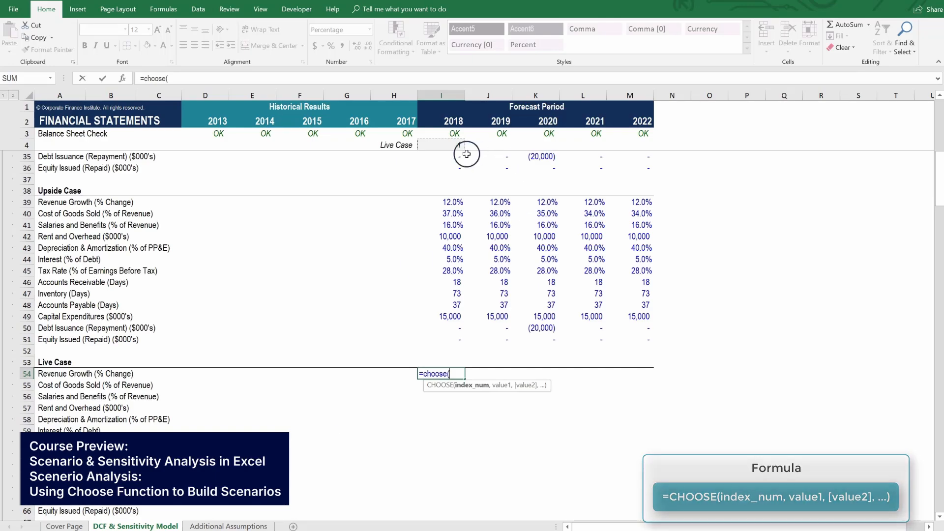
{"action": "type", "text": "1"}
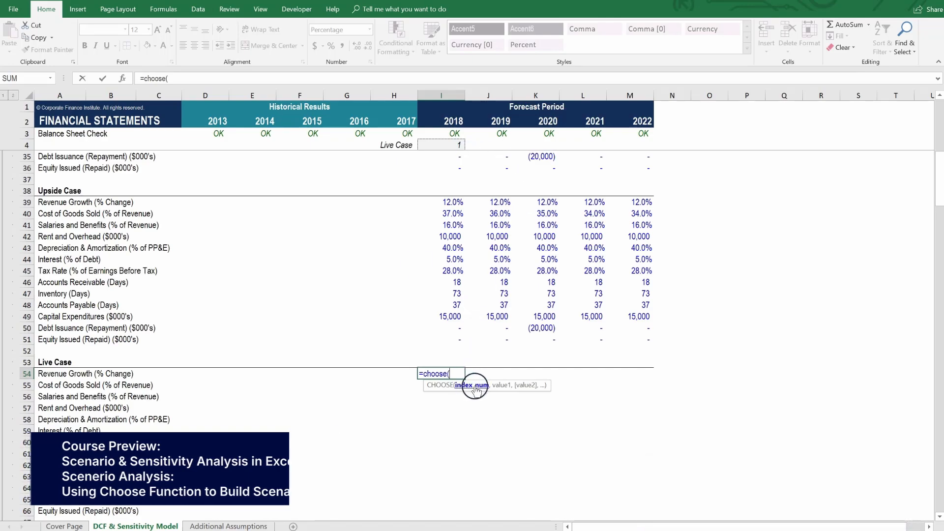
{"action": "left_click", "coordinate": [441, 146]}
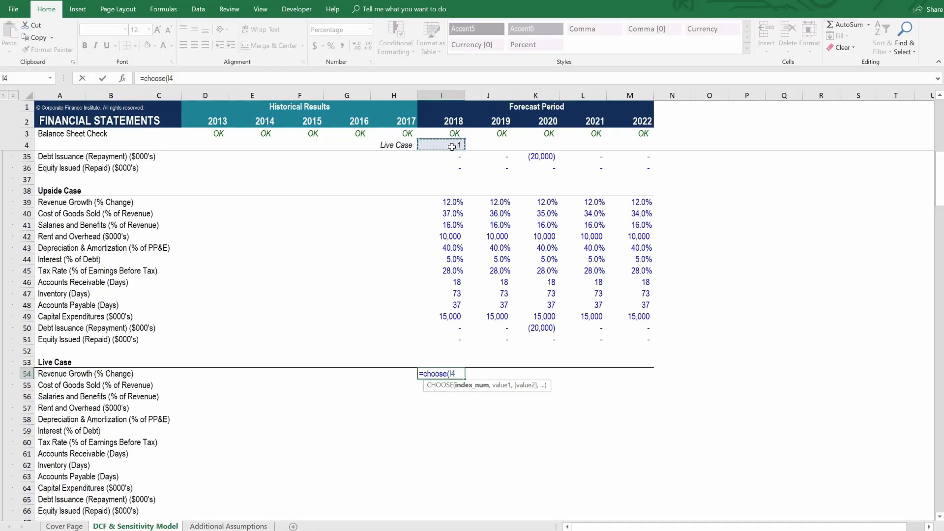
{"action": "key", "text": "f4"}
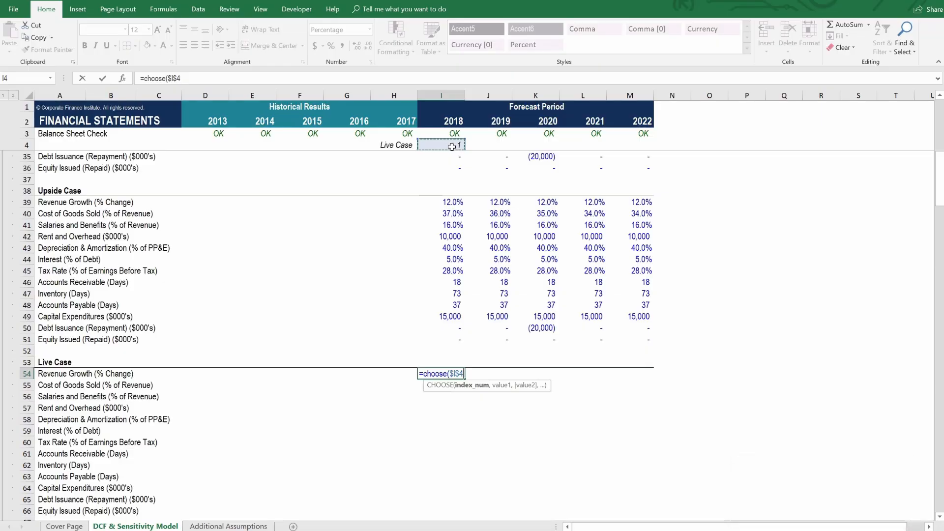
{"action": "type", "text": ","}
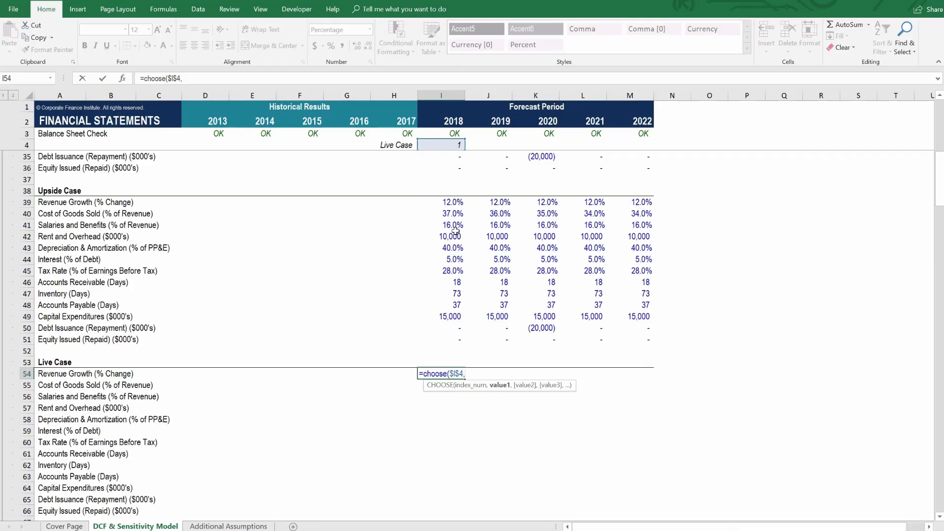
{"action": "scroll", "scroll_direction": "up", "scroll_amount": 3}
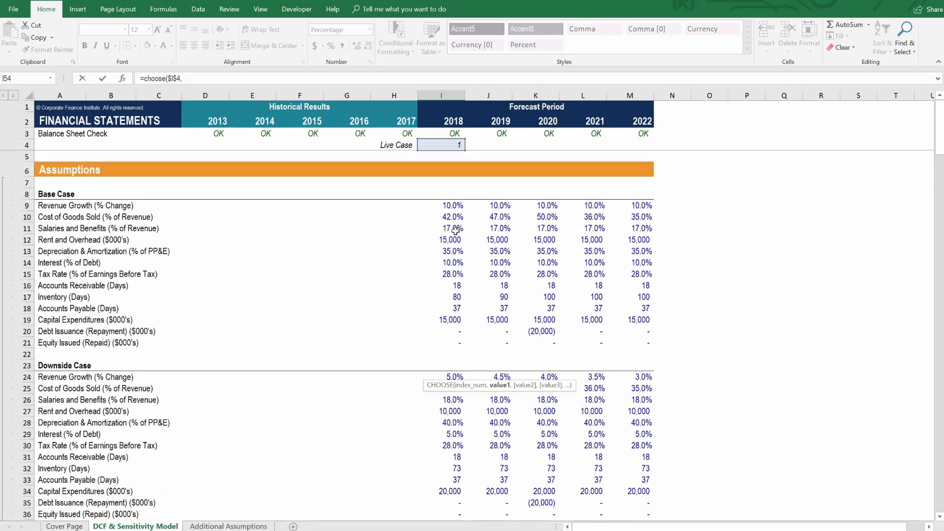
{"action": "left_click", "coordinate": [453, 206]}
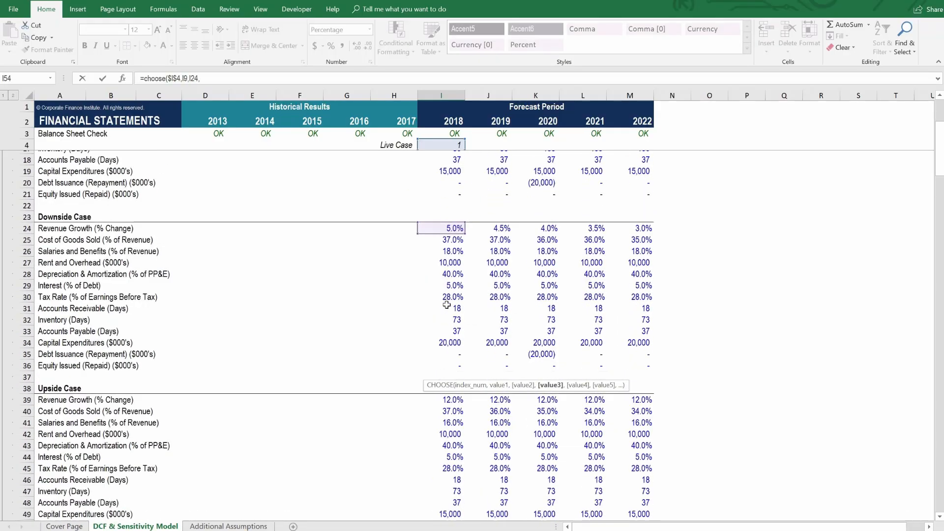
{"action": "left_click", "coordinate": [442, 373]}
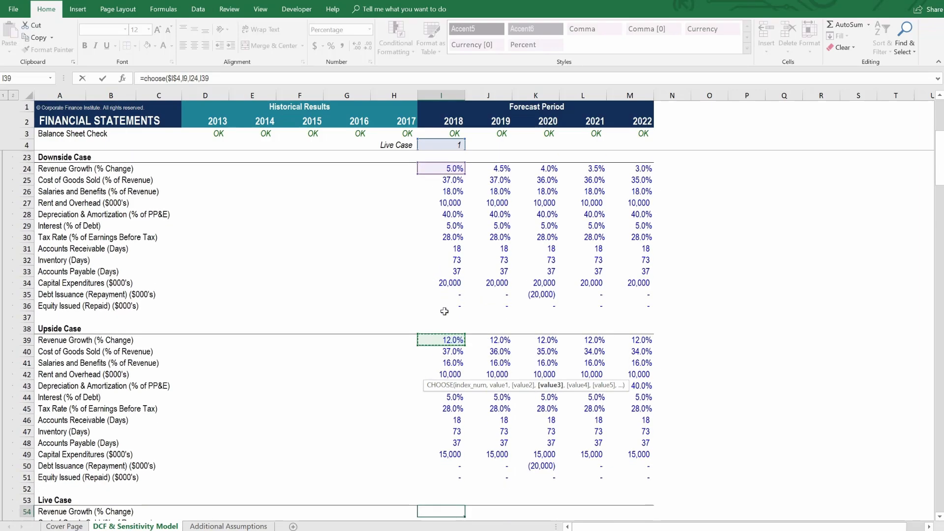
{"action": "left_click", "coordinate": [442, 512]}
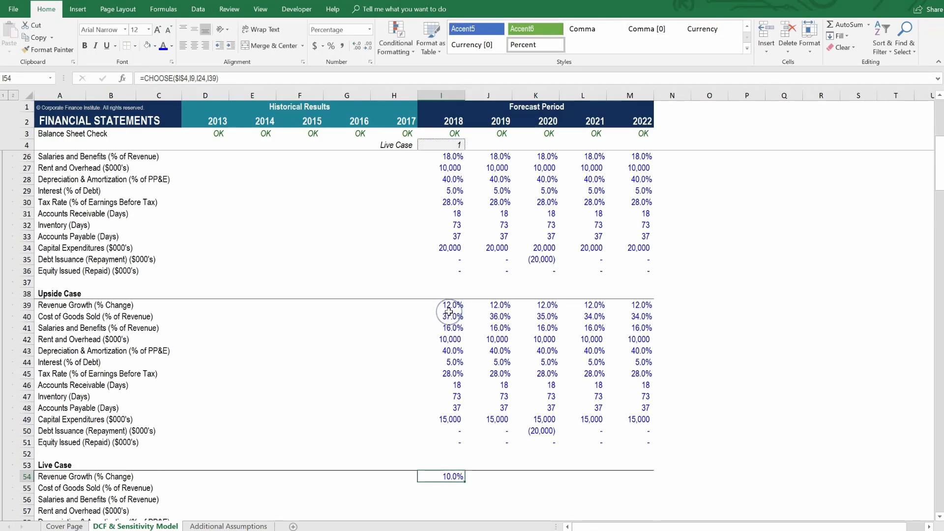
Recolour the font of the I54 CHOOSE formula cell to the formula colour.
{"action": "scroll", "scroll_direction": "down", "scroll_amount": 3}
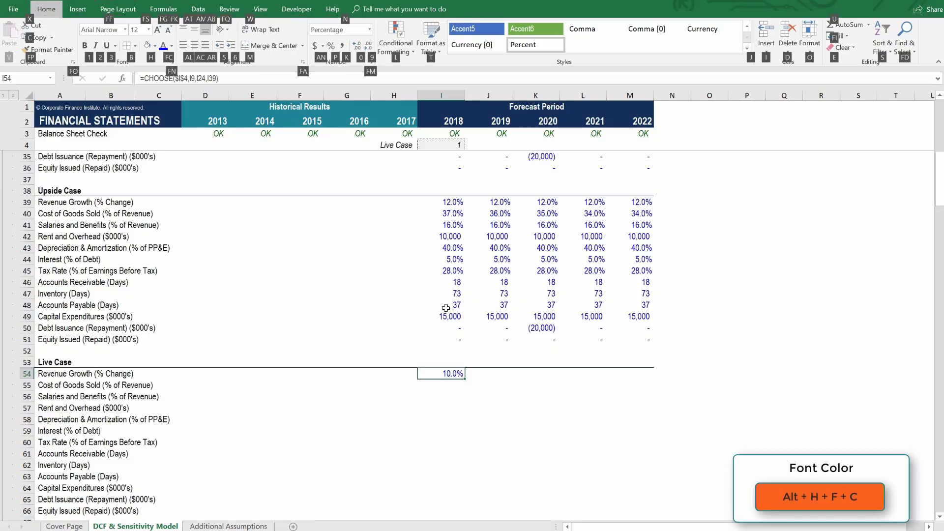
{"action": "left_click", "coordinate": [173, 46]}
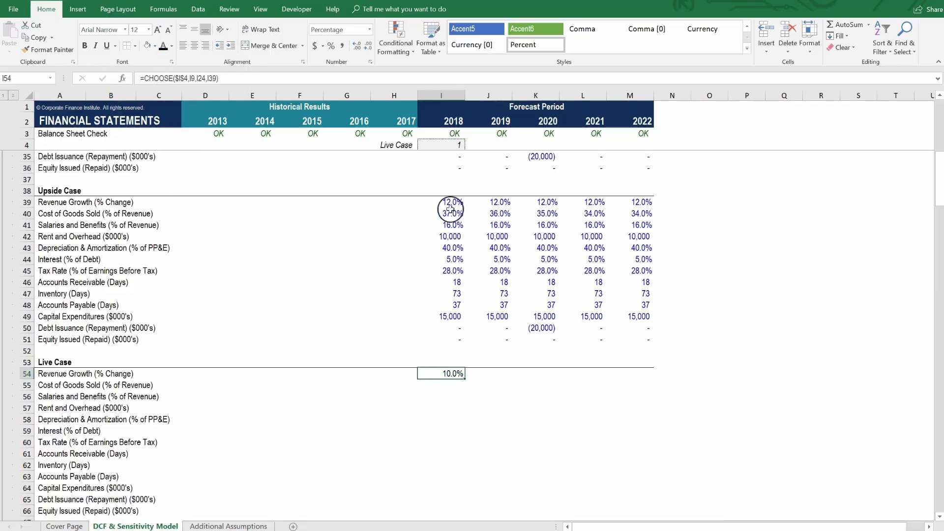
{"action": "left_click", "coordinate": [467, 144]}
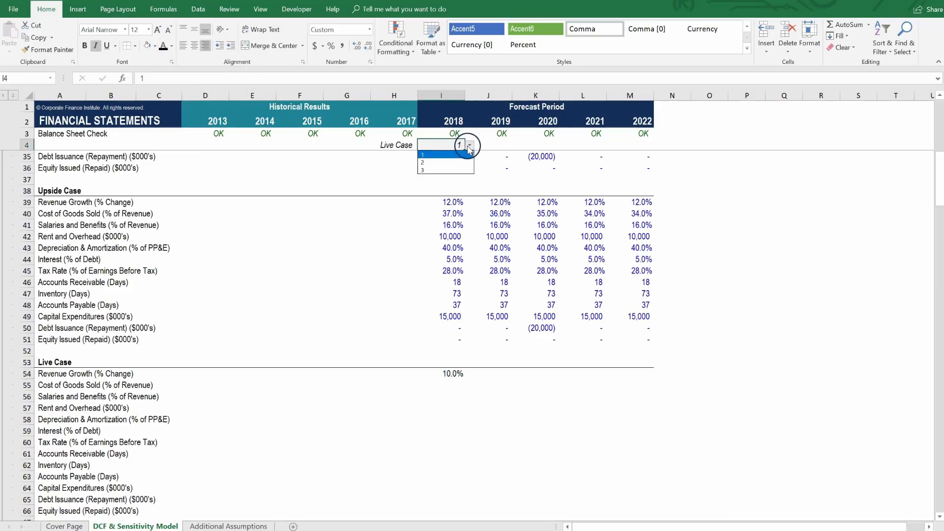
{"action": "mouse_move", "coordinate": [446, 162]}
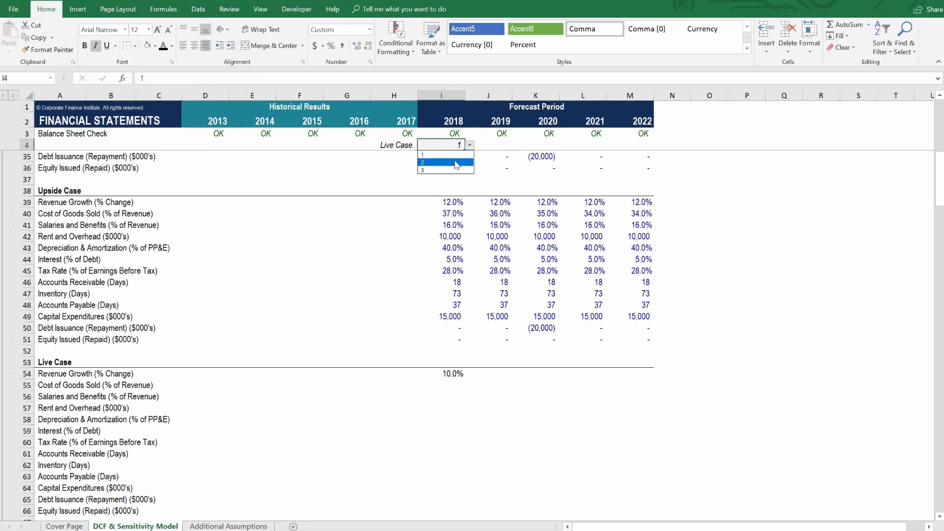
{"action": "left_click", "coordinate": [422, 162]}
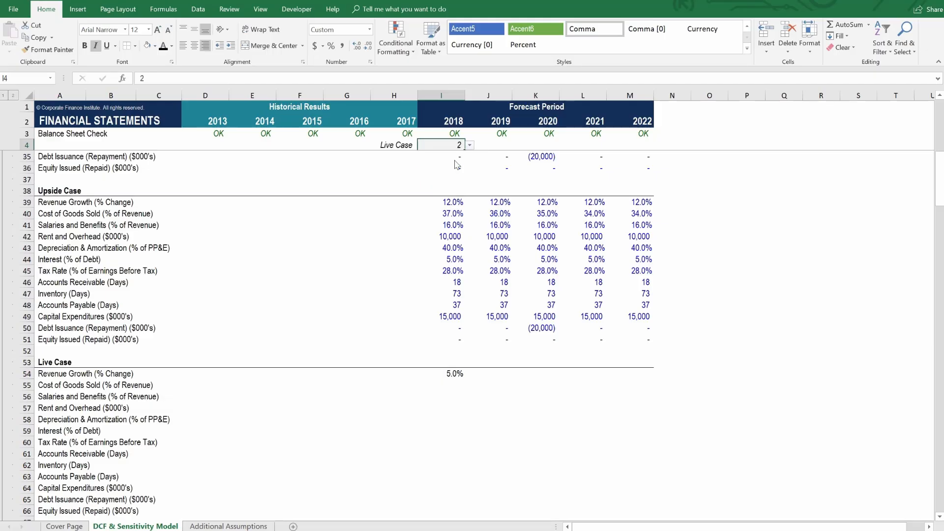
{"action": "left_click", "coordinate": [469, 145]}
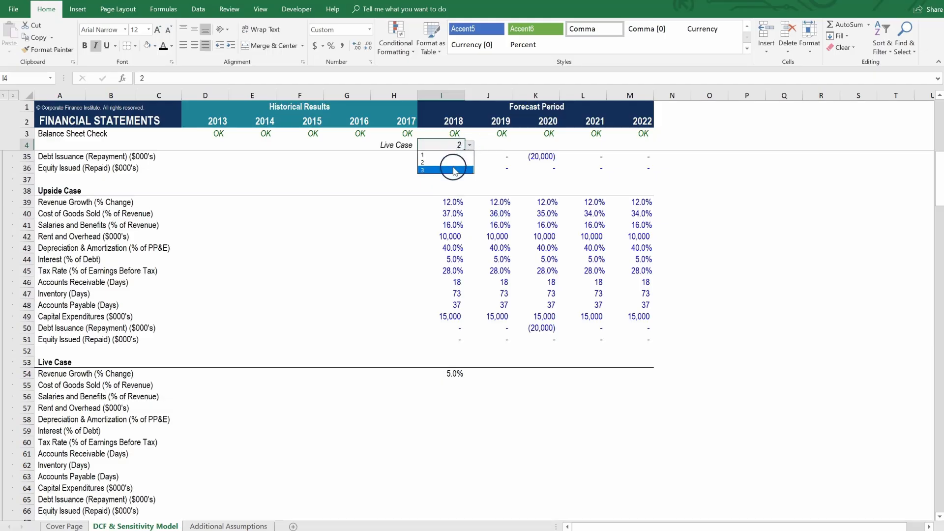
{"action": "left_click", "coordinate": [423, 170]}
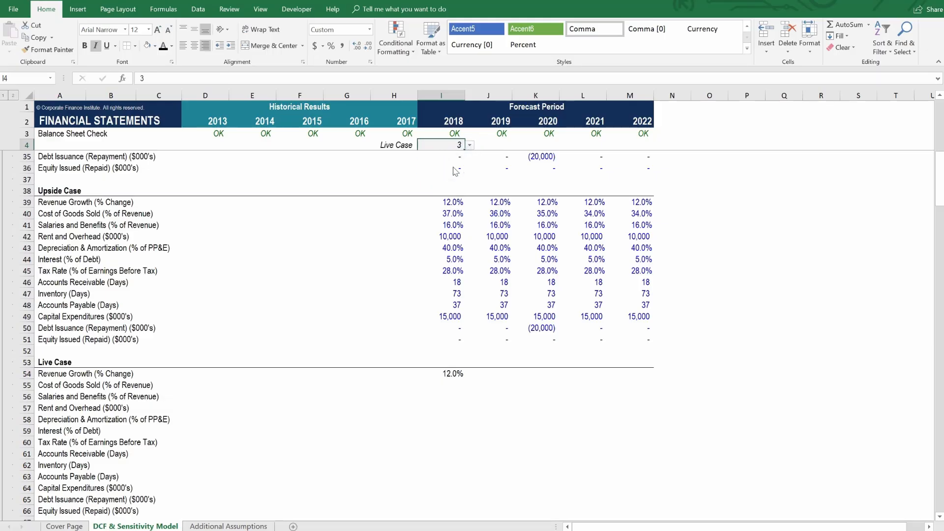
{"action": "left_click", "coordinate": [469, 145]}
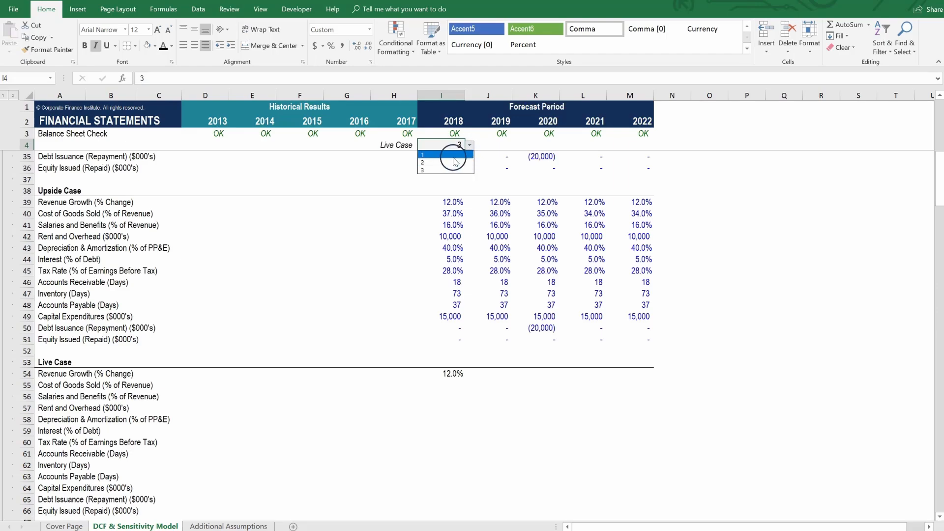
{"action": "left_click", "coordinate": [423, 154]}
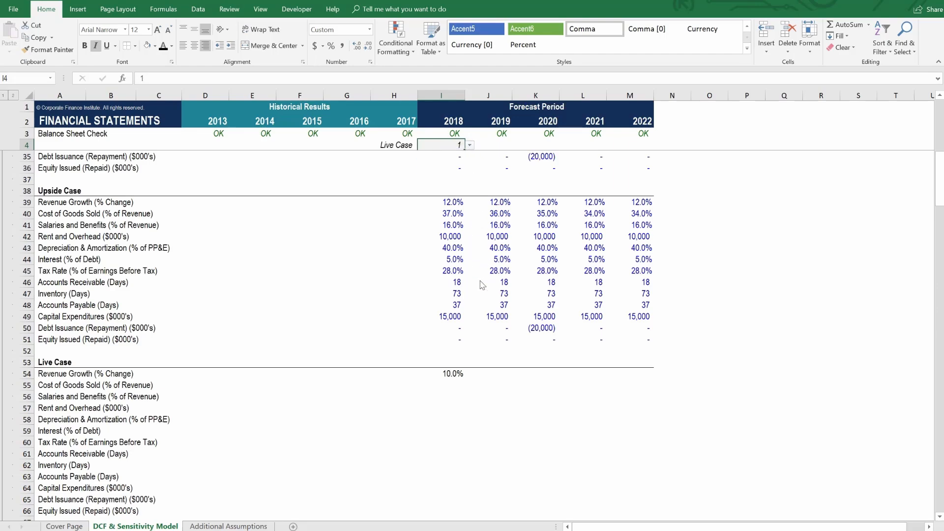
{"action": "left_click", "coordinate": [452, 374]}
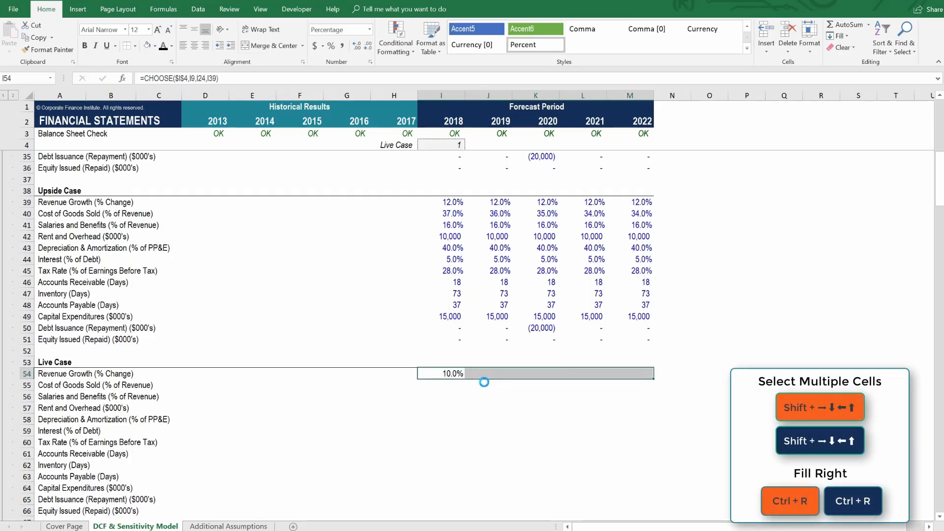
Fill I54:M54 across, then paste the CHOOSE formulas into the whole Live Case block I55:M66.
{"action": "key", "text": "ctrl+r"}
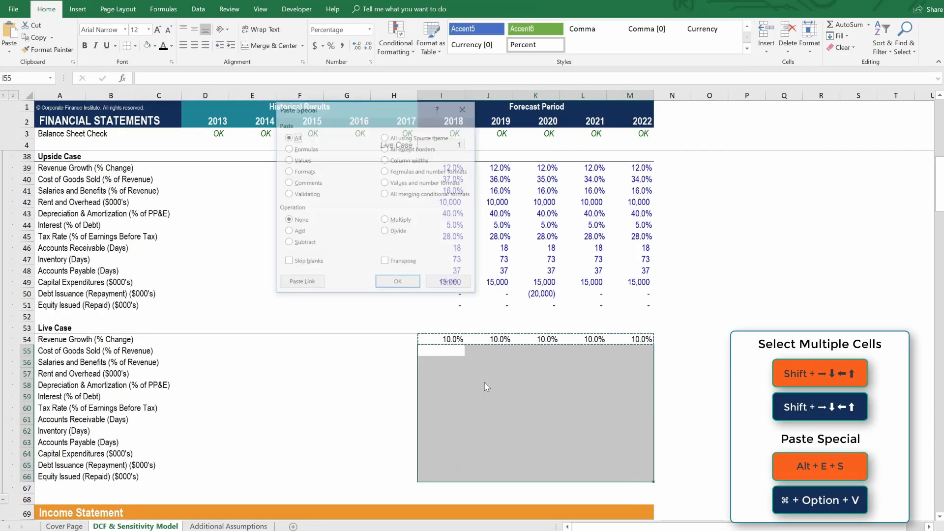
{"action": "left_click", "coordinate": [288, 148]}
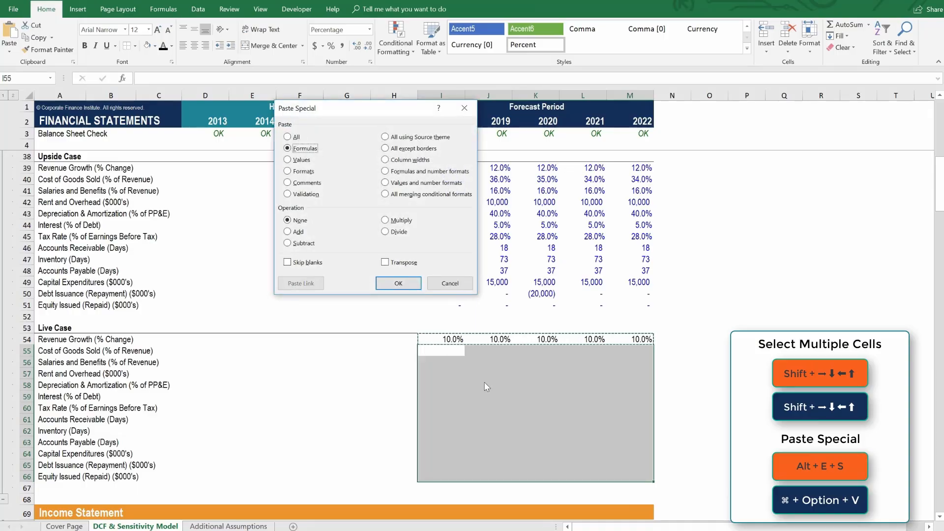
{"action": "left_click", "coordinate": [397, 283]}
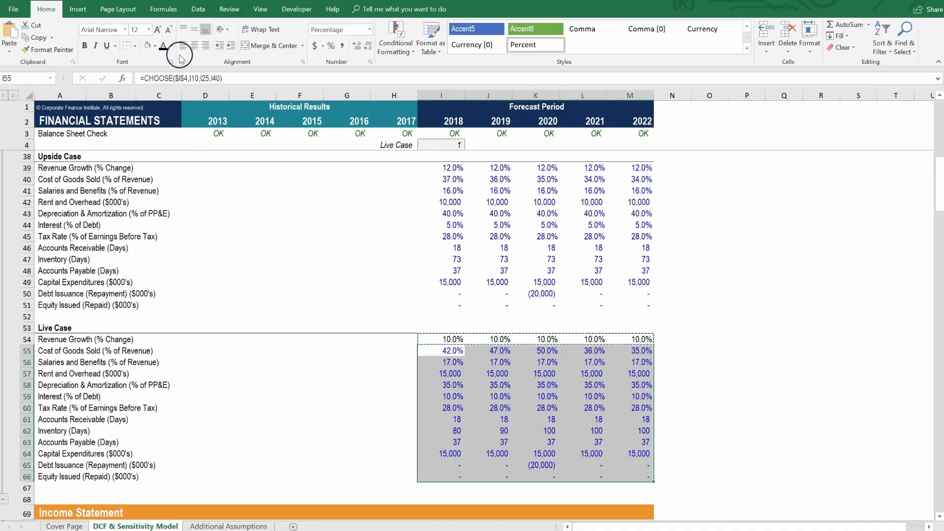
{"action": "left_click", "coordinate": [394, 419]}
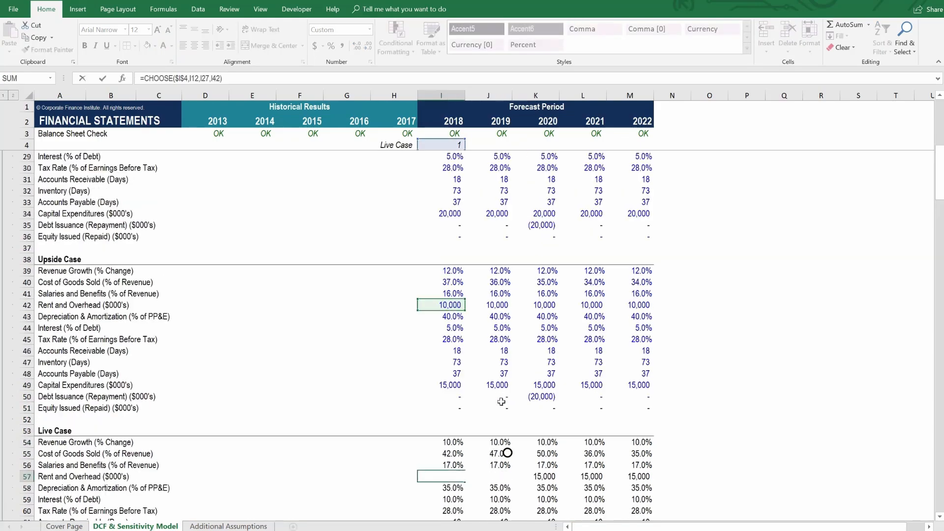
{"action": "scroll", "scroll_direction": "up", "scroll_amount": 3}
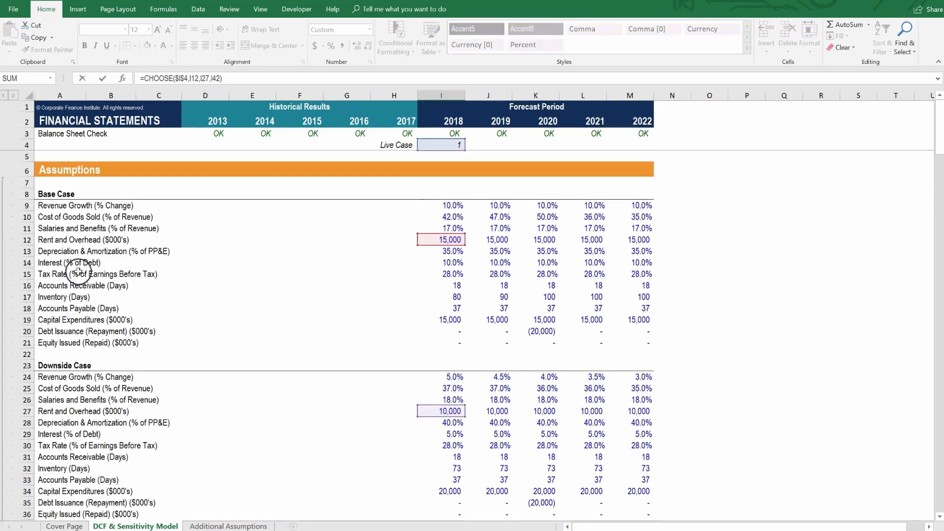
{"action": "scroll", "scroll_direction": "down", "scroll_amount": 3}
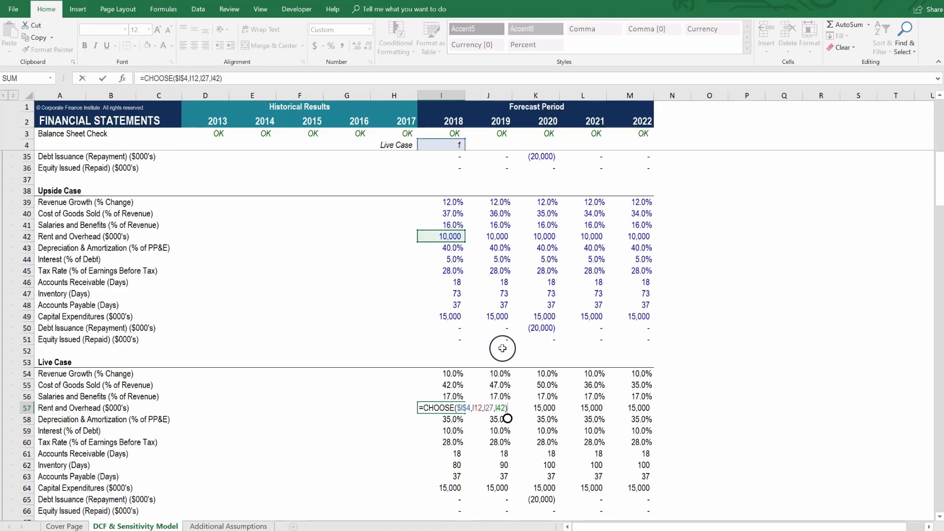
{"action": "left_click", "coordinate": [535, 441]}
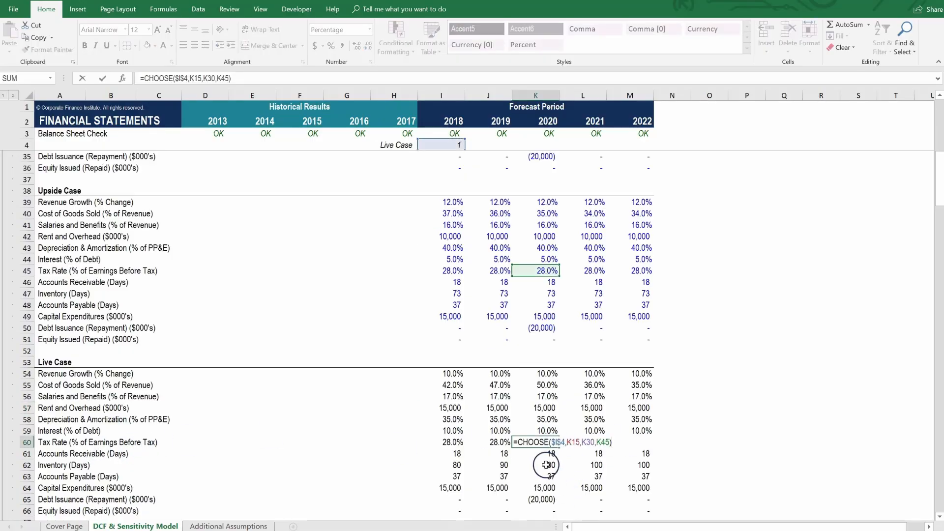
{"action": "scroll", "scroll_direction": "up", "scroll_amount": 3}
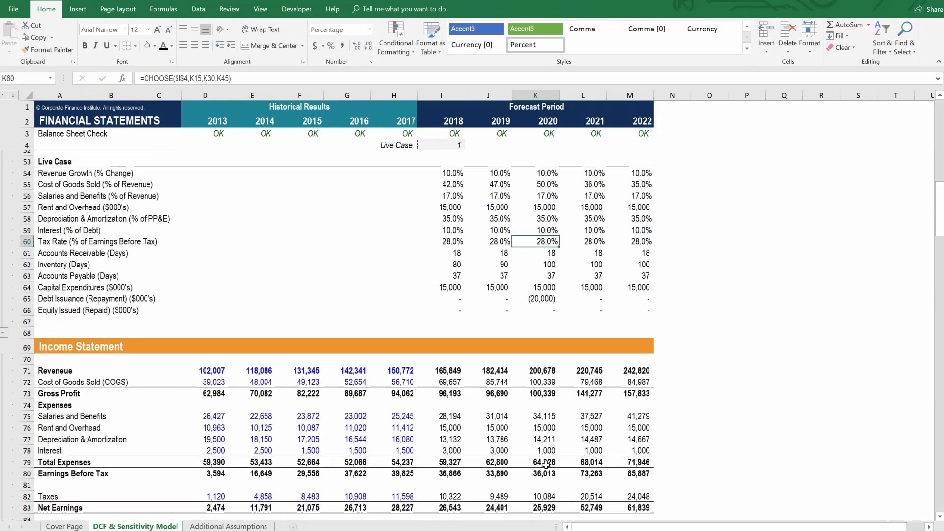
{"action": "scroll", "scroll_direction": "up", "scroll_amount": 3}
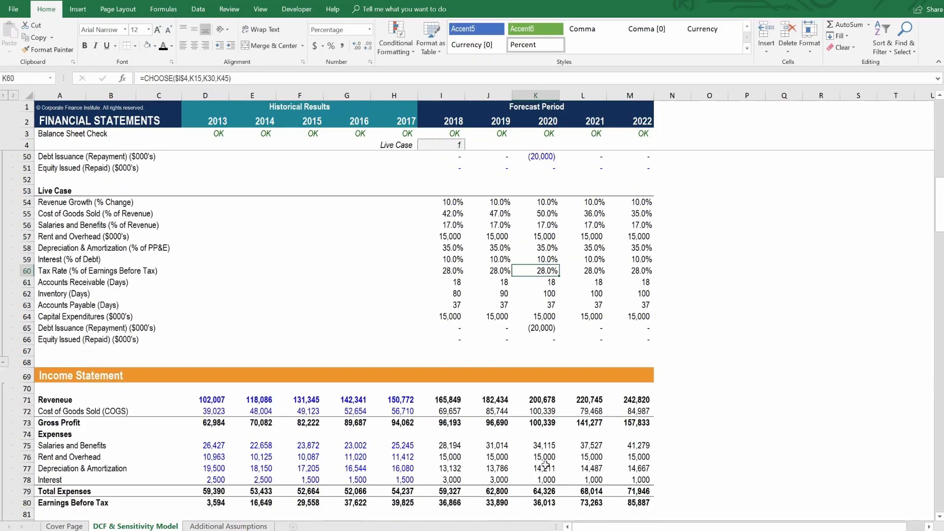
{"action": "scroll", "scroll_direction": "down", "scroll_amount": 3}
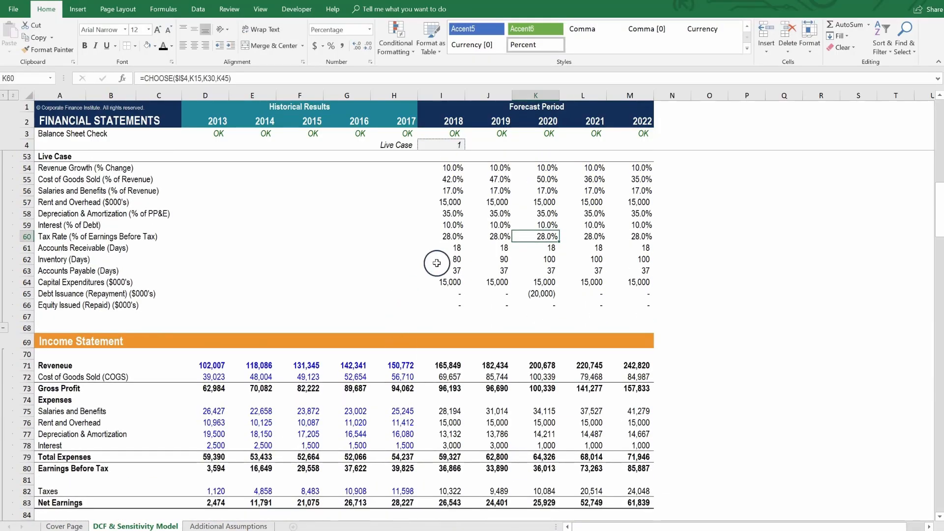
{"action": "left_click", "coordinate": [441, 144]}
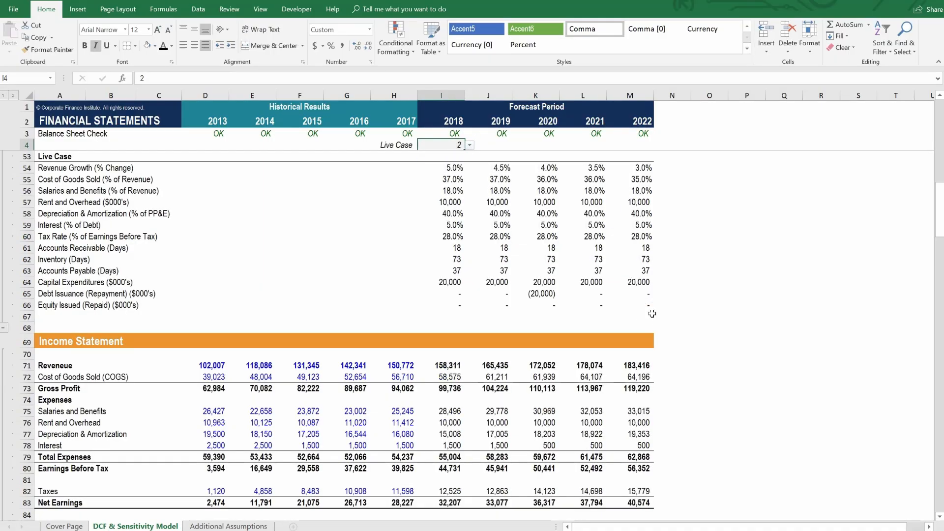
Pick scenario 3 from the Live Case dropdown in I4, updating 2022 revenue to 265,712.
{"action": "left_click", "coordinate": [469, 144]}
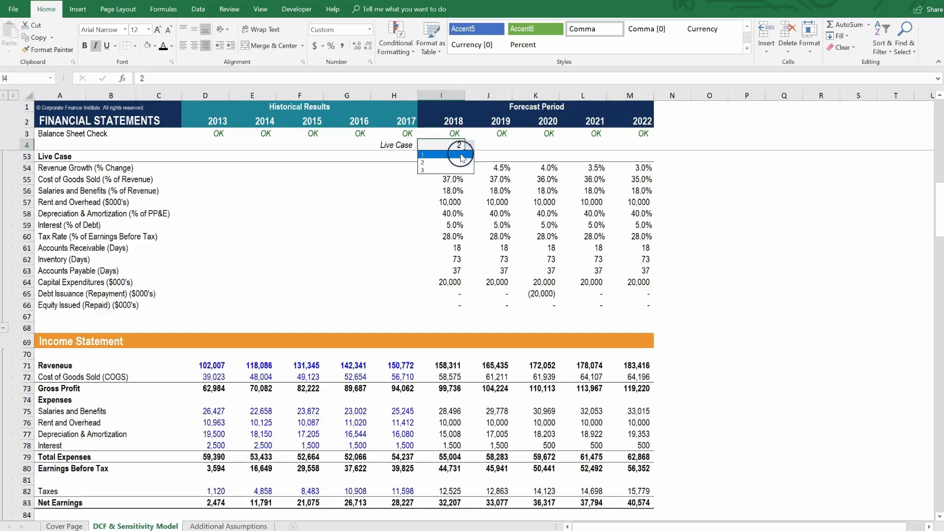
{"action": "left_click", "coordinate": [423, 170]}
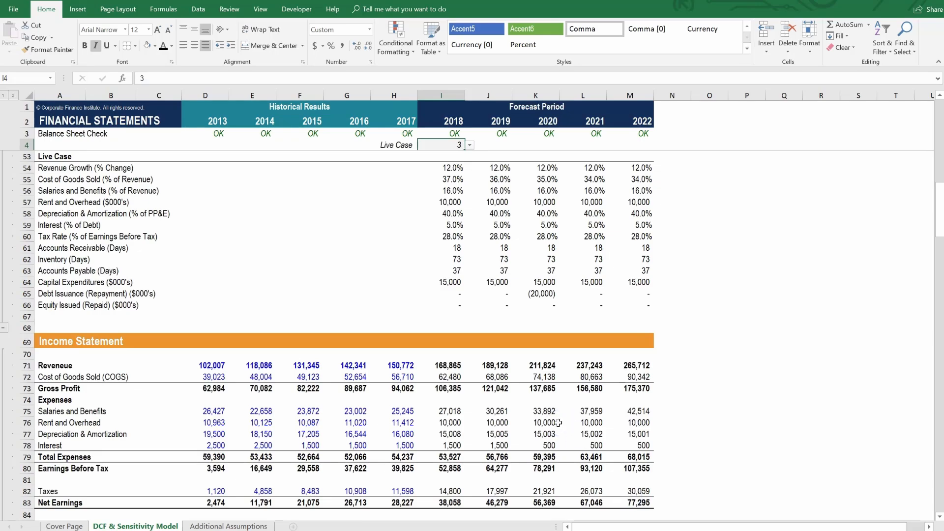
{"action": "mouse_move", "coordinate": [339, 297]}
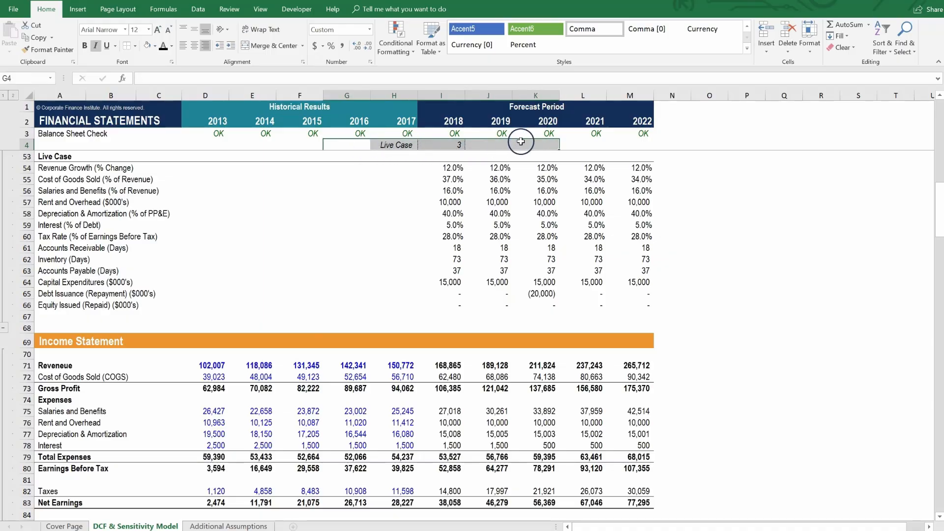
Label K4 'Share Price' and link L4 to the Equity Value/Share result in C197, showing 43.
{"action": "left_click", "coordinate": [535, 143]}
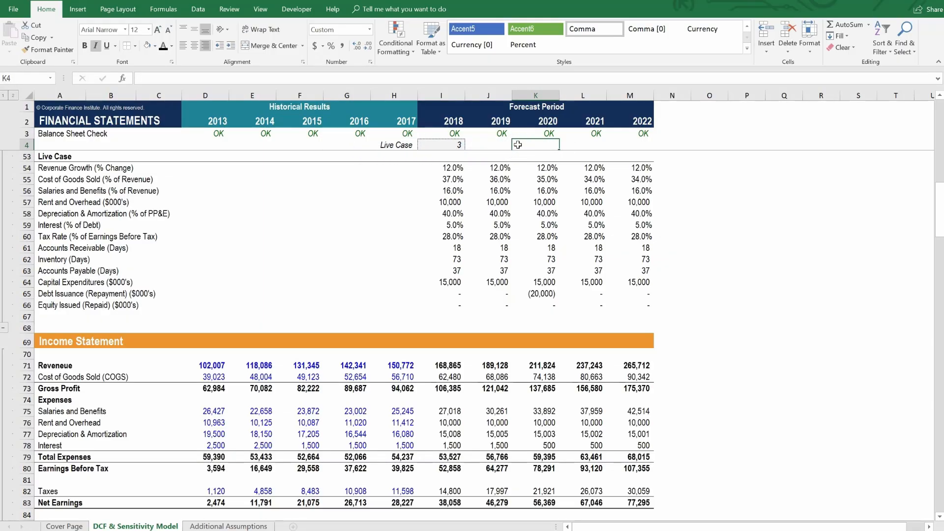
{"action": "type", "text": "Share Price"}
{"action": "left_click", "coordinate": [582, 145]}
{"action": "type", "text": "="}
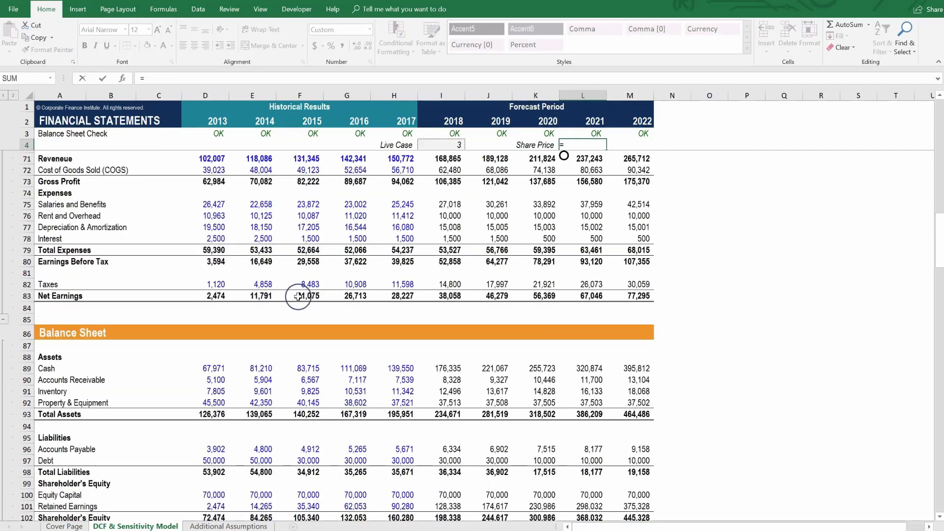
{"action": "scroll", "scroll_direction": "down", "scroll_amount": 3}
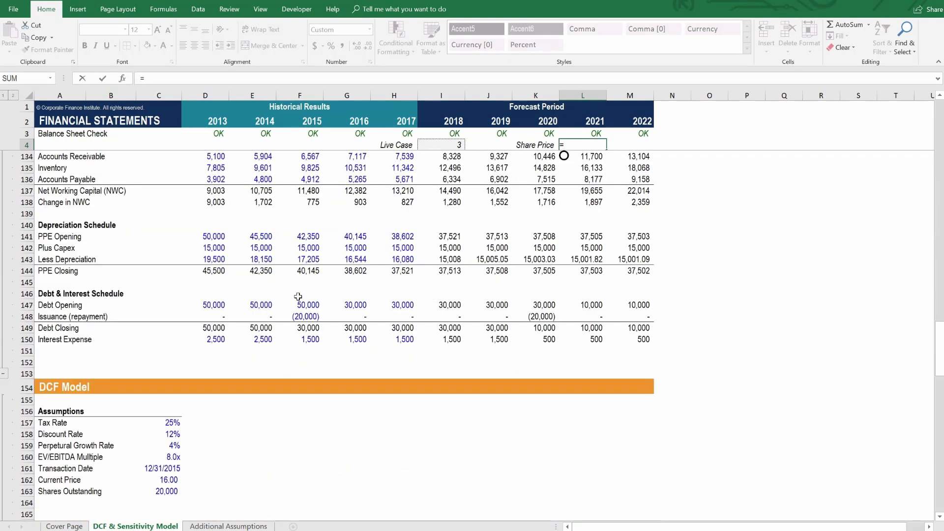
{"action": "scroll", "scroll_direction": "down", "scroll_amount": 3}
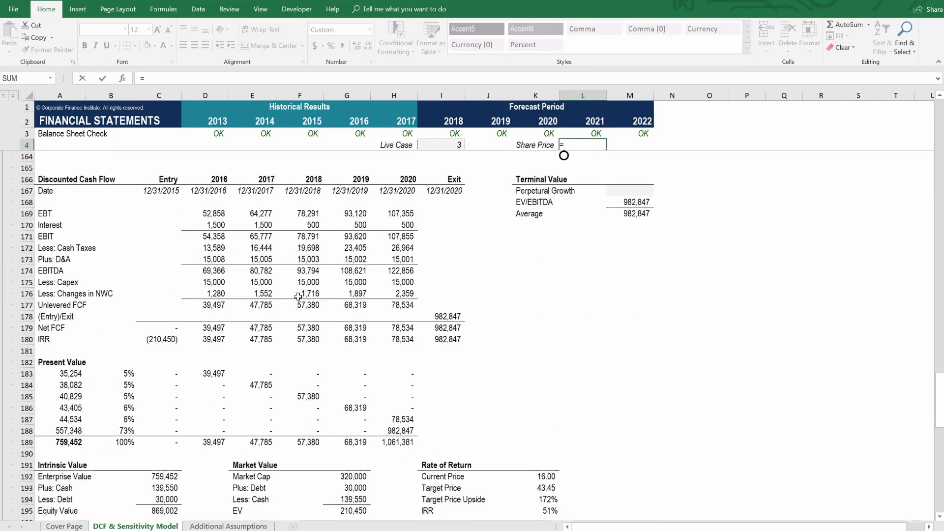
{"action": "left_click", "coordinate": [159, 396]}
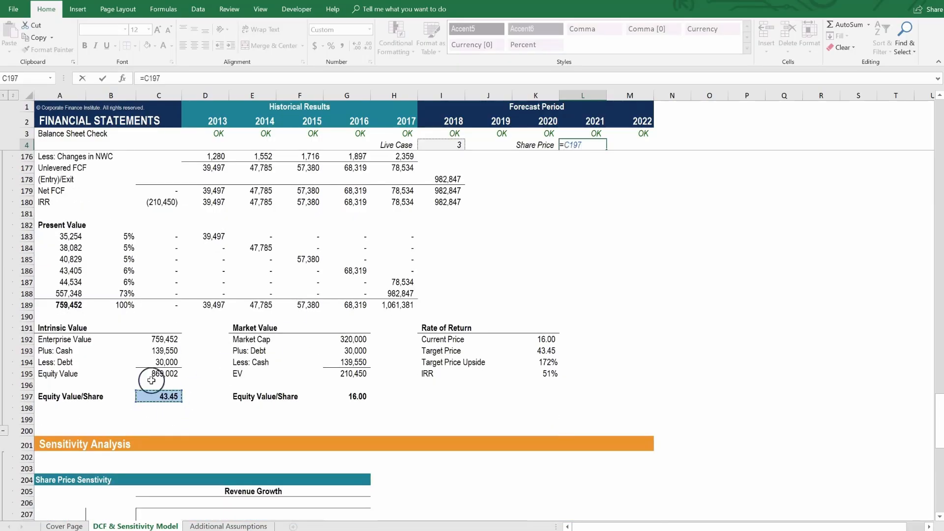
{"action": "mouse_move", "coordinate": [183, 416]}
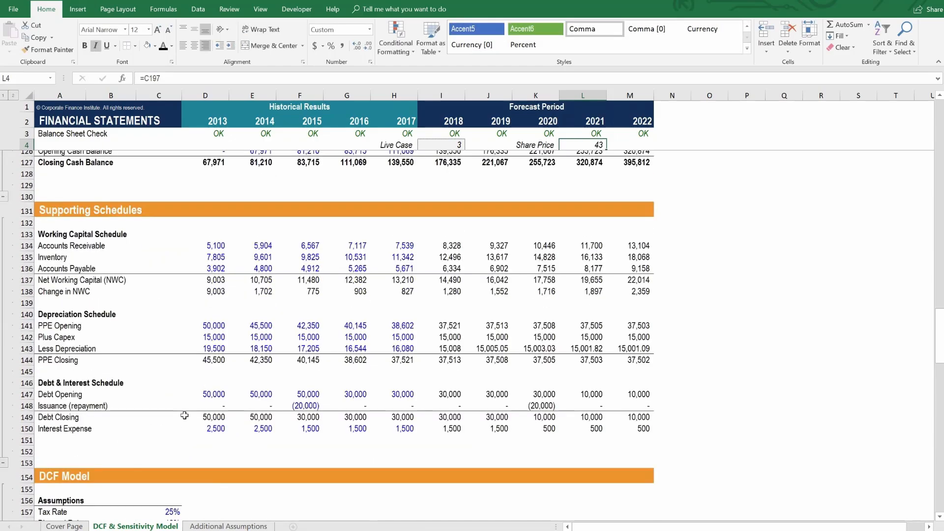
{"action": "scroll", "scroll_direction": "up", "scroll_amount": 3}
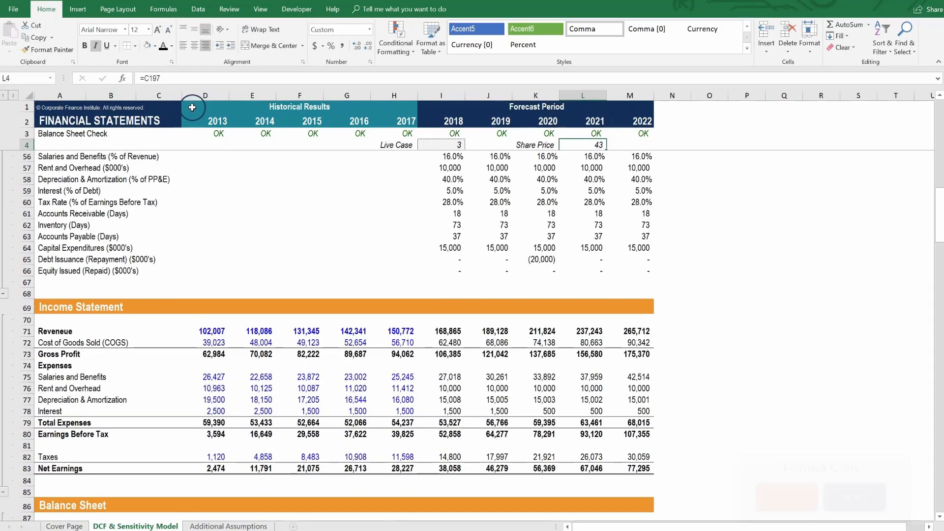
Format L4 as currency with $ symbol and two decimals so it reads $43.45.
{"action": "key", "text": "ctrl+1"}
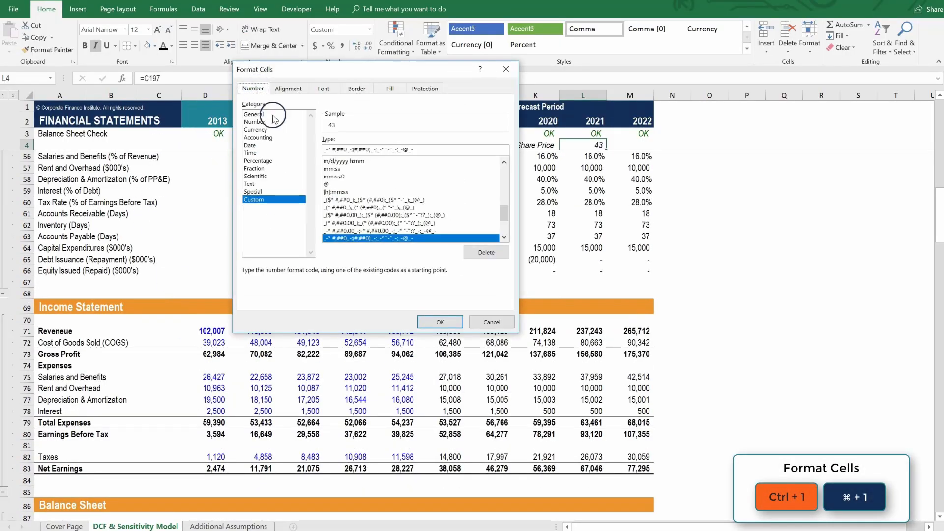
{"action": "left_click", "coordinate": [256, 129]}
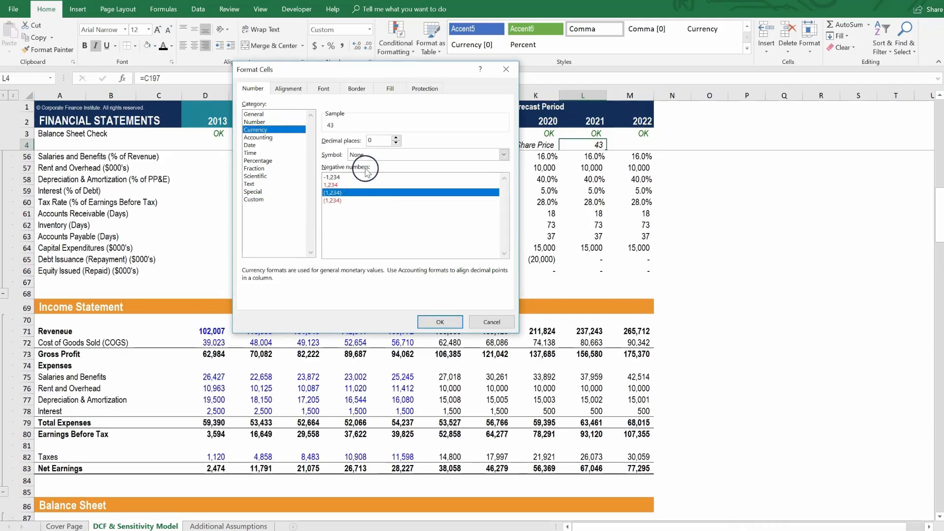
{"action": "left_click", "coordinate": [395, 137]}
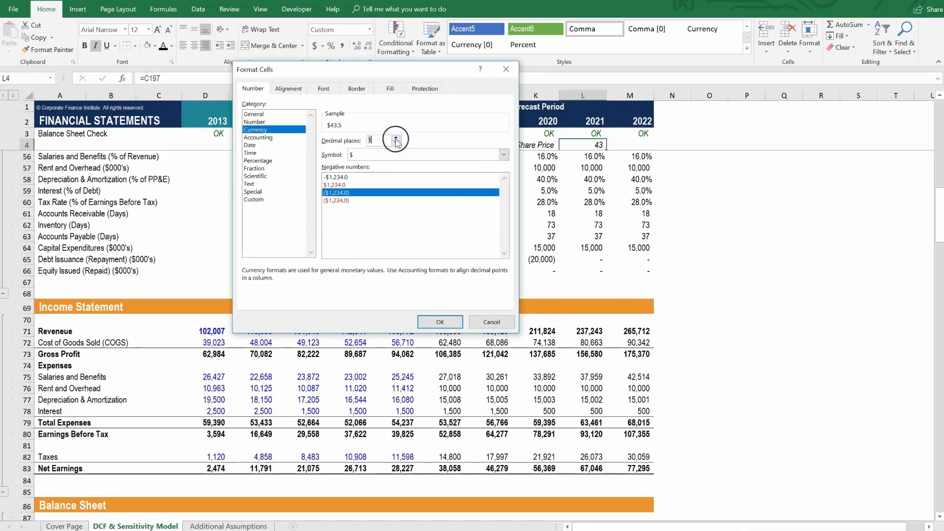
{"action": "left_click", "coordinate": [395, 137]}
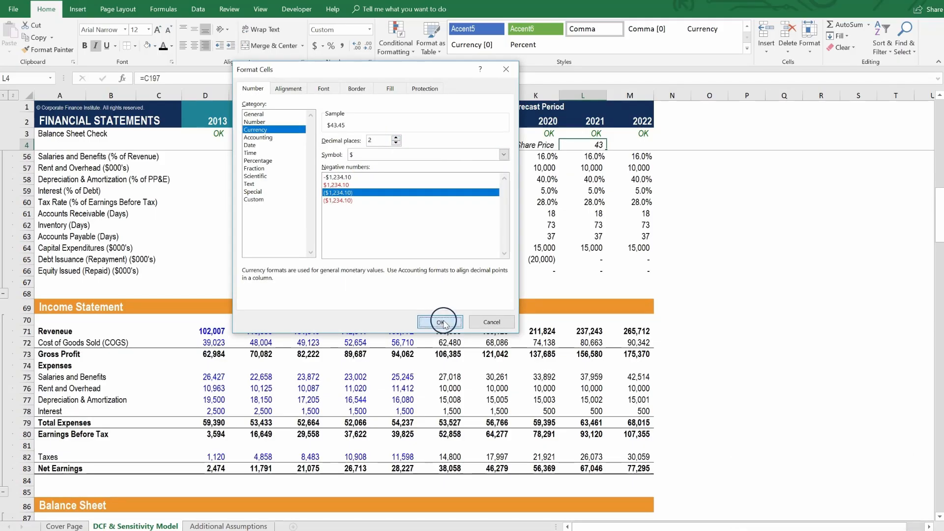
{"action": "left_click", "coordinate": [440, 321]}
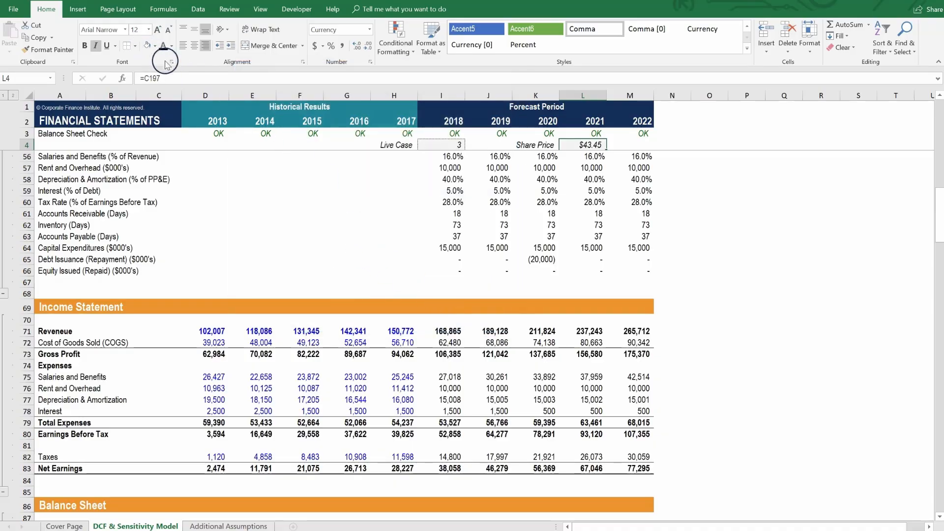
{"action": "left_click", "coordinate": [299, 224]}
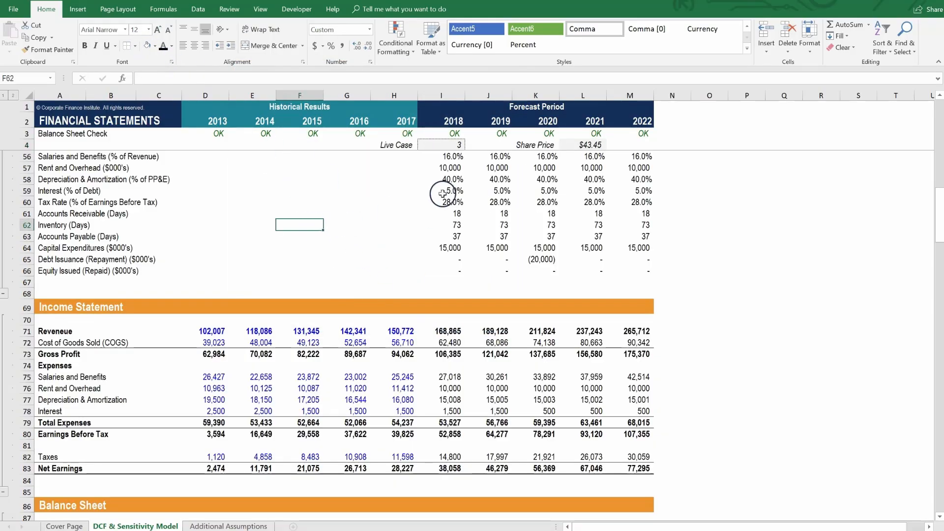
{"action": "left_click", "coordinate": [441, 145]}
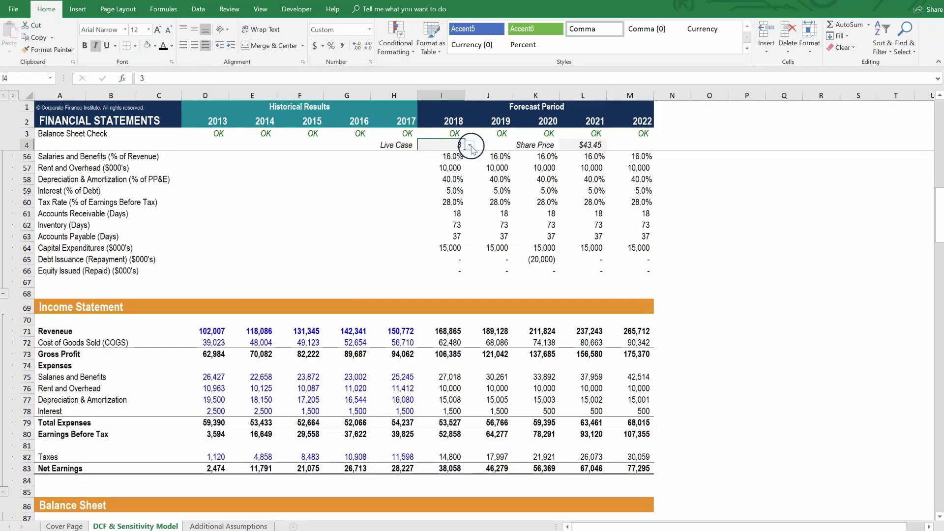
{"action": "mouse_move", "coordinate": [467, 158]}
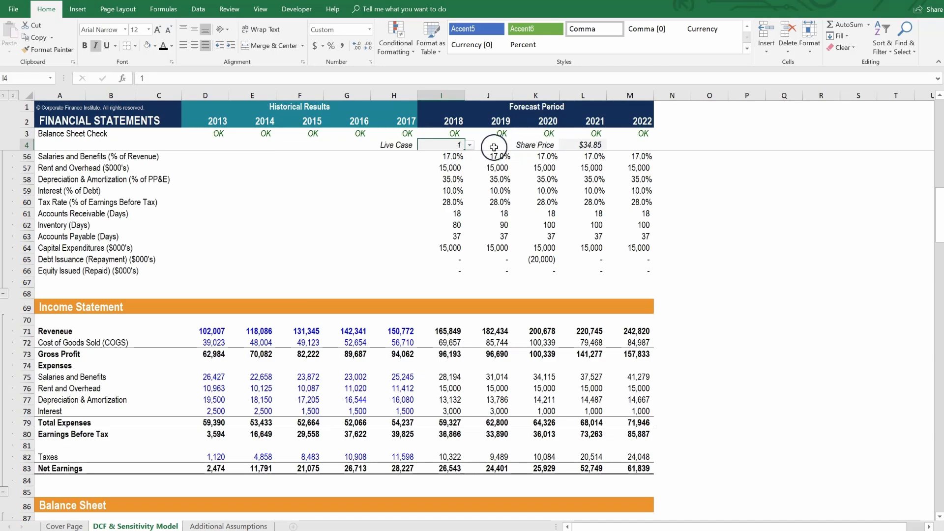
{"action": "left_click", "coordinate": [469, 145]}
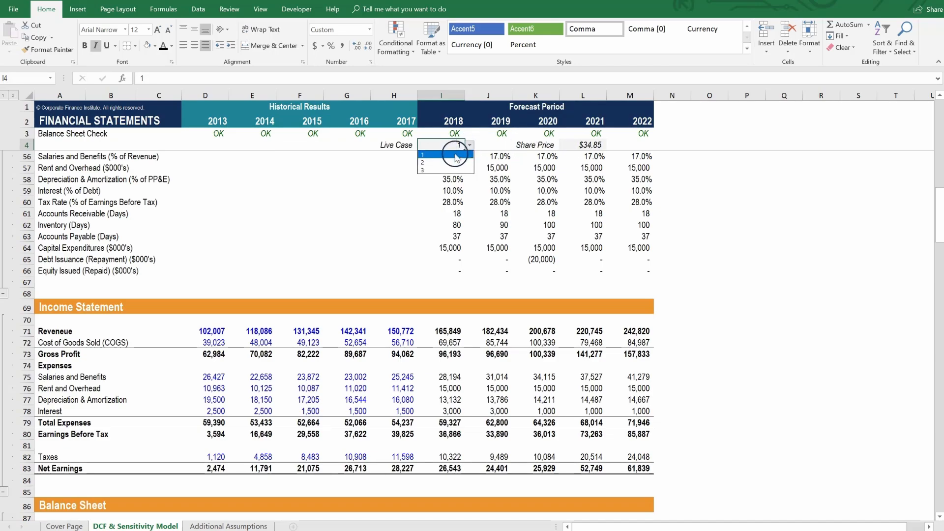
{"action": "left_click", "coordinate": [423, 163]}
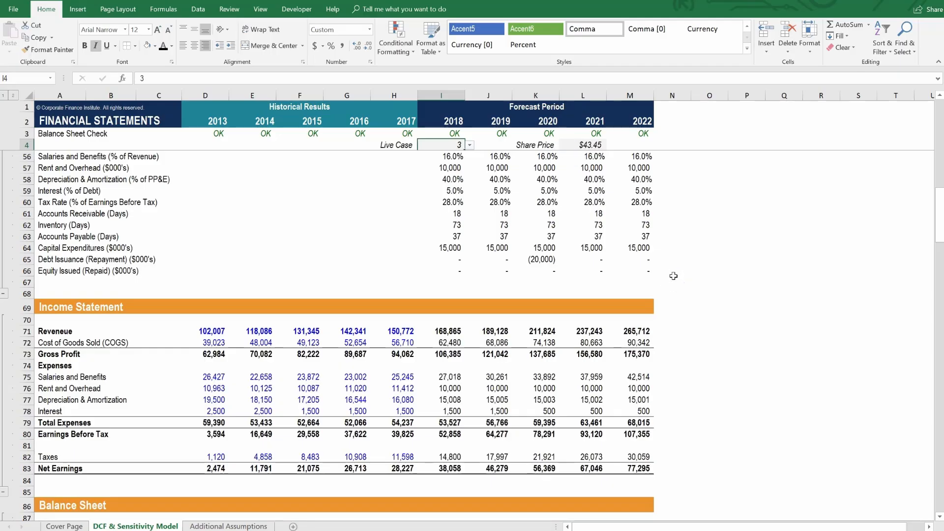
{"action": "scroll", "scroll_direction": "up", "scroll_amount": 3}
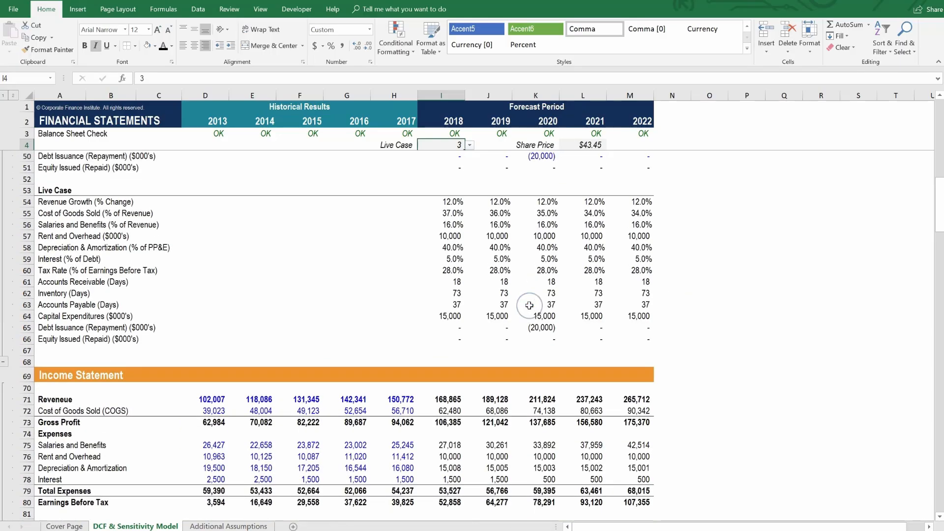
{"action": "scroll", "scroll_direction": "up", "scroll_amount": 3}
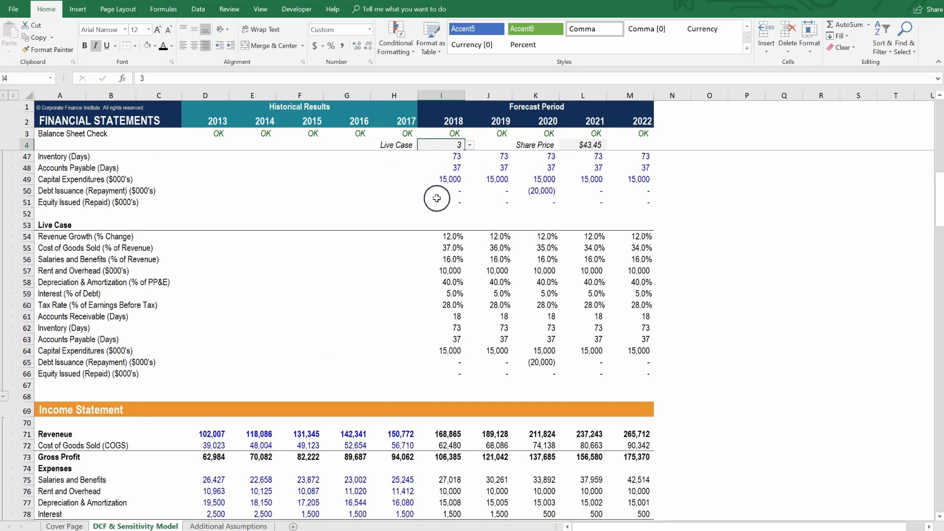
{"action": "mouse_move", "coordinate": [633, 167]}
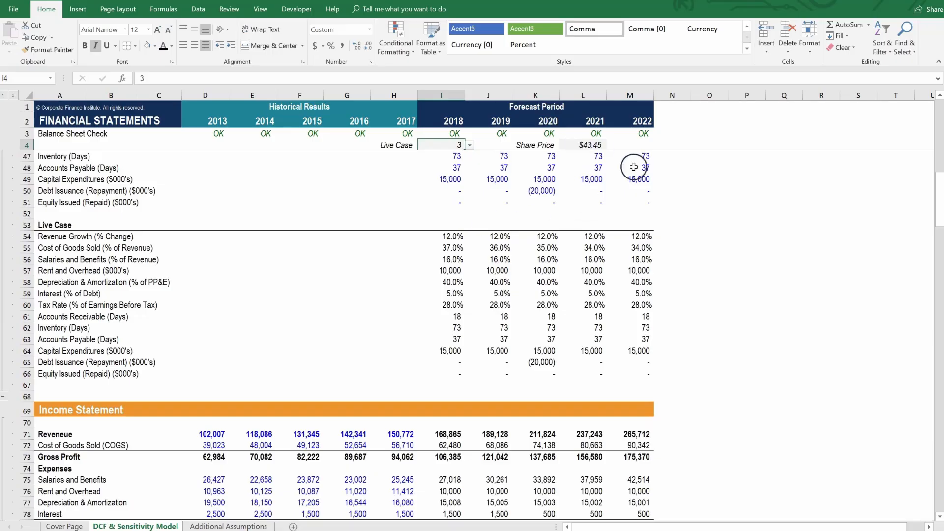
{"action": "scroll", "scroll_direction": "down", "scroll_amount": 3}
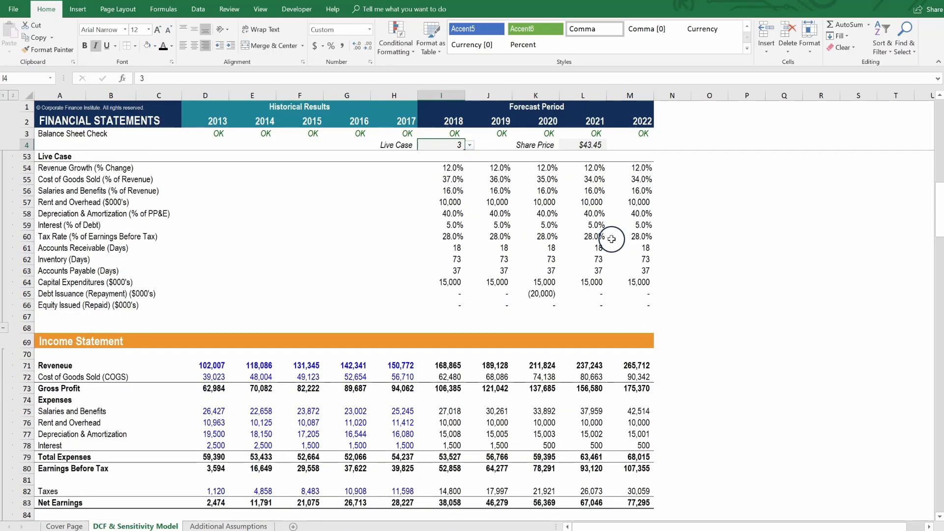
{"action": "scroll", "scroll_direction": "up", "scroll_amount": 3}
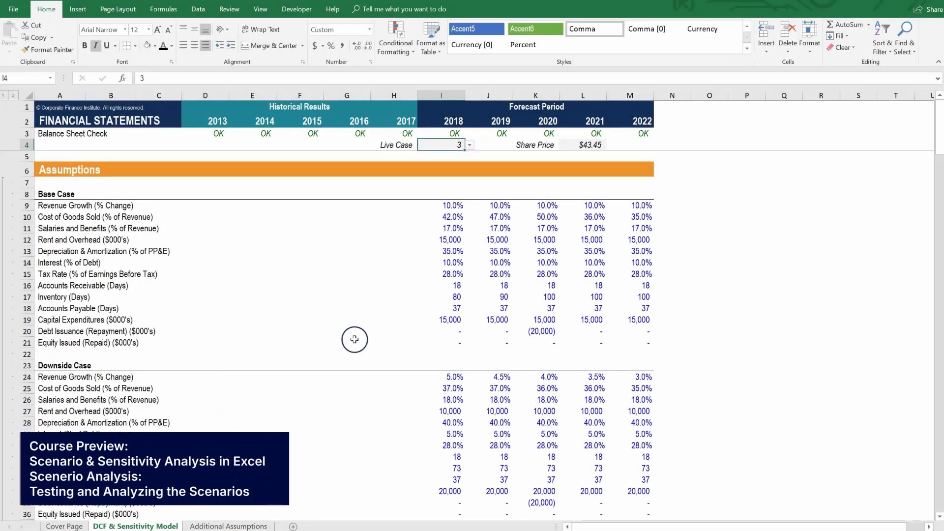
{"action": "scroll", "scroll_direction": "down", "scroll_amount": 3}
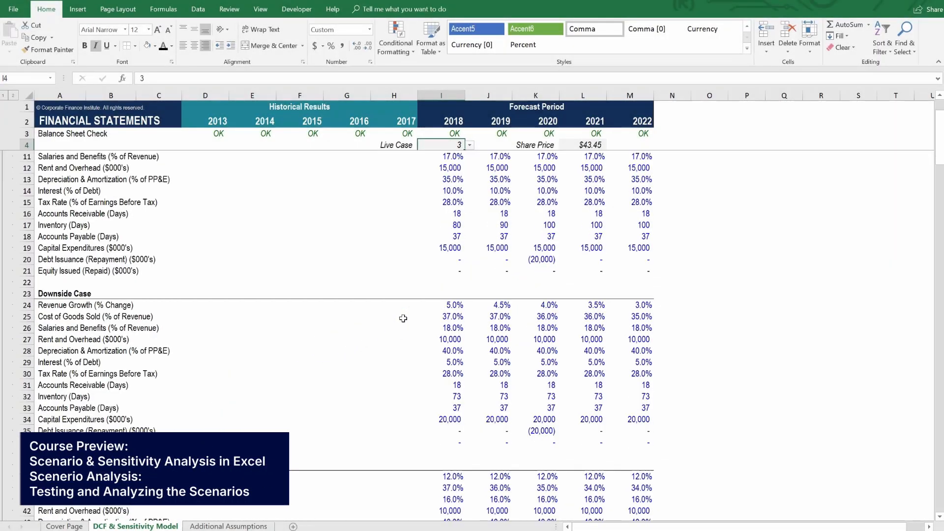
{"action": "scroll", "scroll_direction": "down", "scroll_amount": 3}
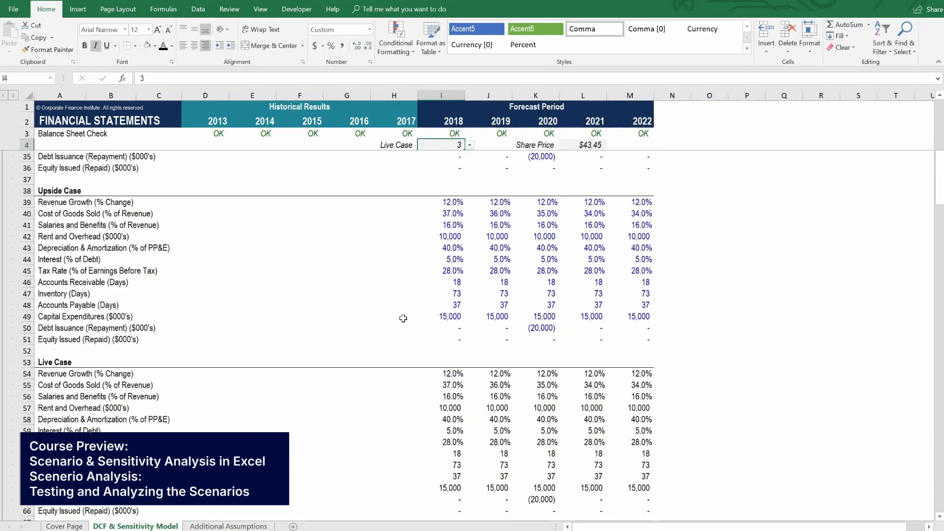
{"action": "scroll", "scroll_direction": "down", "scroll_amount": 3}
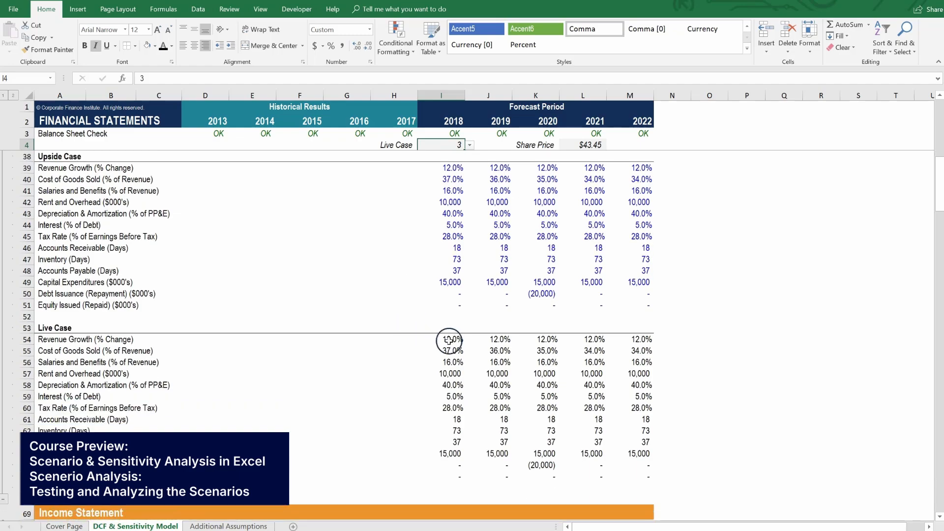
{"action": "left_click", "coordinate": [441, 340]}
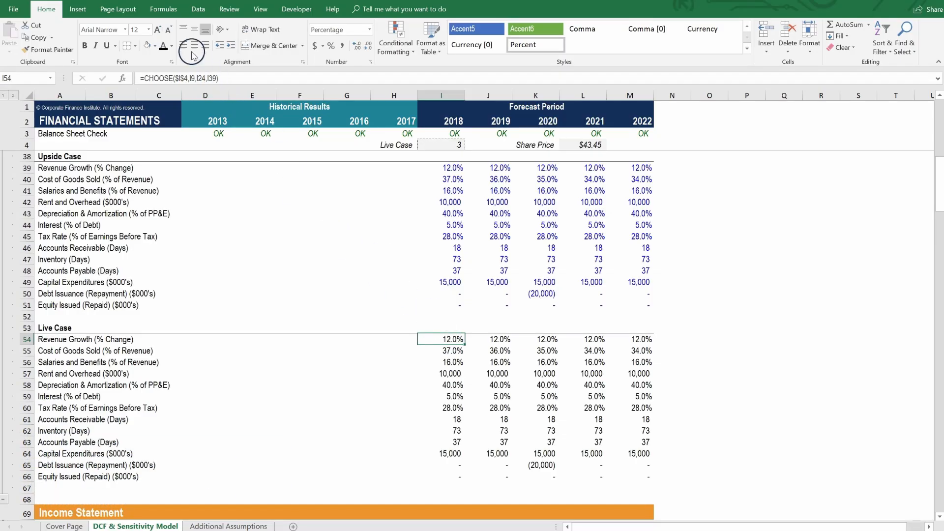
Trace precedents of 2018 Live Case revenue growth (I54) and 2019 cost of goods (J55).
{"action": "left_click", "coordinate": [163, 9]}
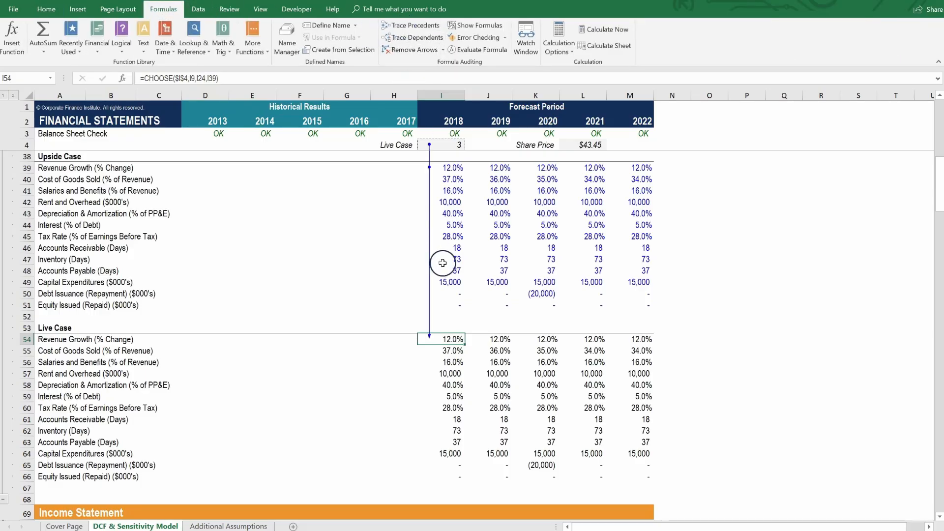
{"action": "scroll", "scroll_direction": "up", "scroll_amount": 3}
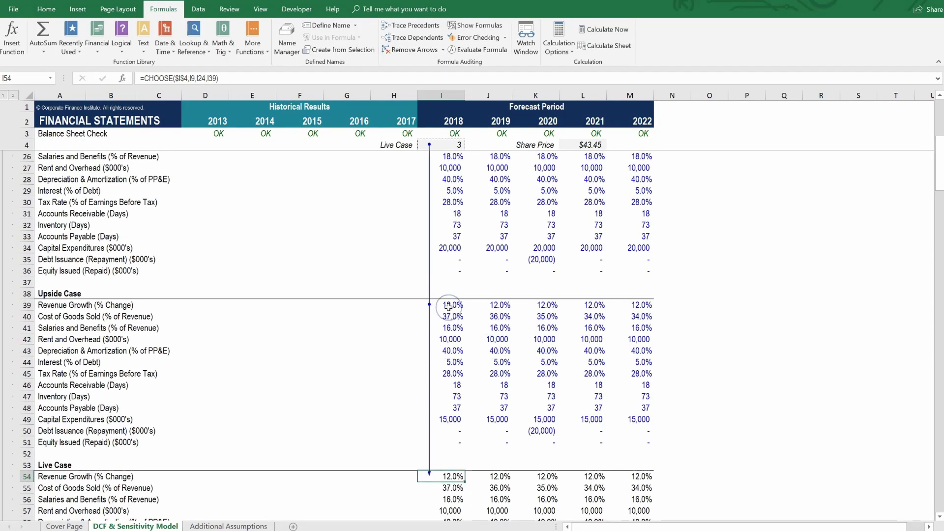
{"action": "scroll", "scroll_direction": "up", "scroll_amount": 3}
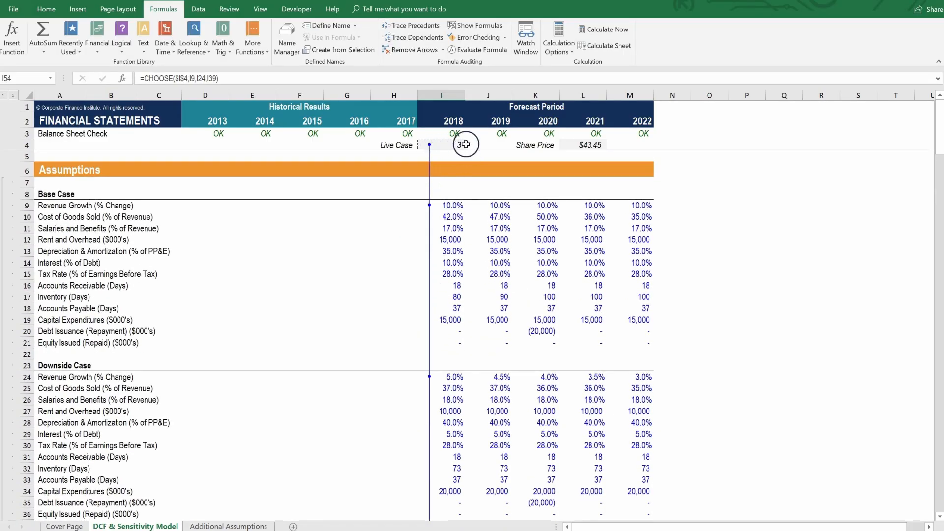
{"action": "scroll", "scroll_direction": "down", "scroll_amount": 3}
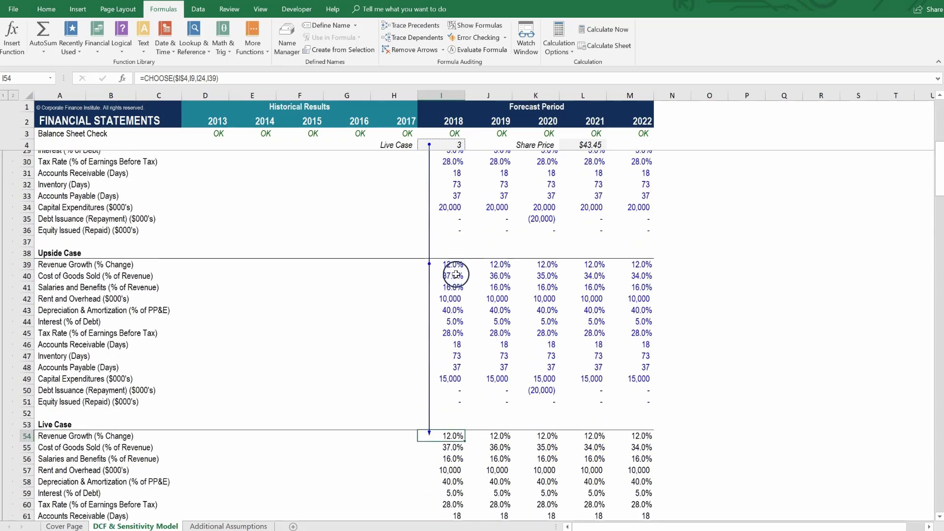
{"action": "scroll", "scroll_direction": "down", "scroll_amount": 3}
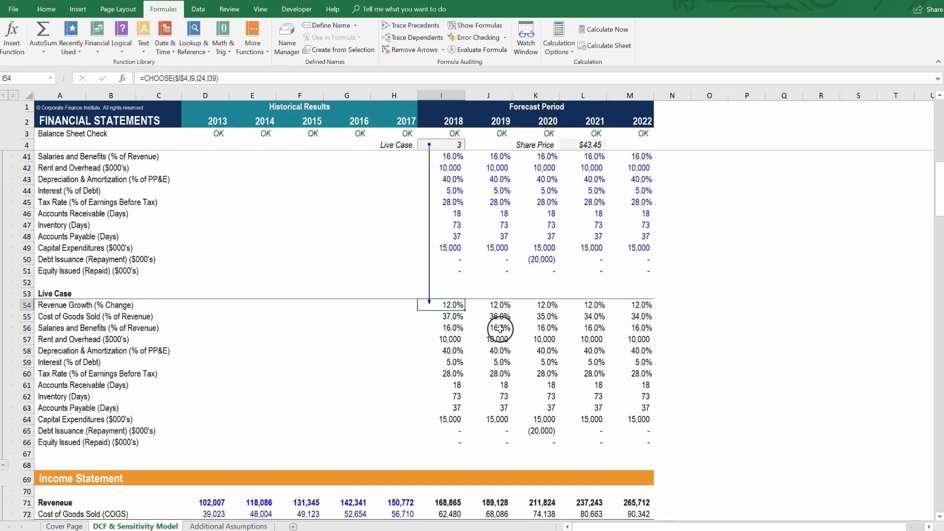
{"action": "left_click", "coordinate": [499, 316]}
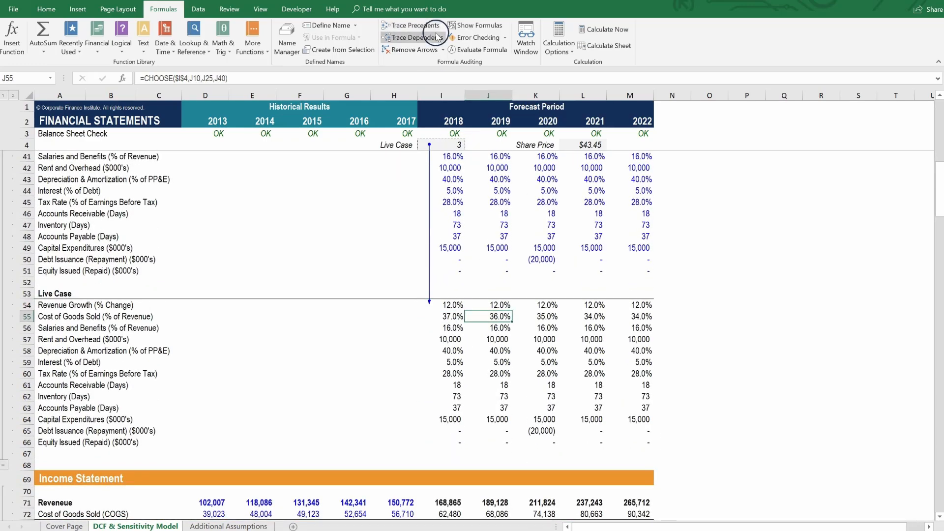
{"action": "left_click", "coordinate": [411, 25]}
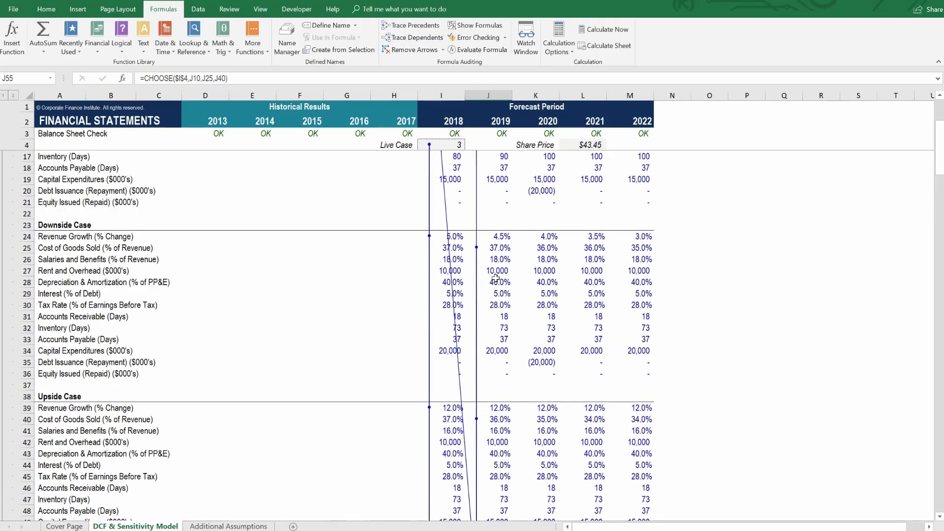
Trace precedents of 2020 salaries and benefits and 2021 tax rate, then select the Live Case selector I4.
{"action": "scroll", "scroll_direction": "up", "scroll_amount": 3}
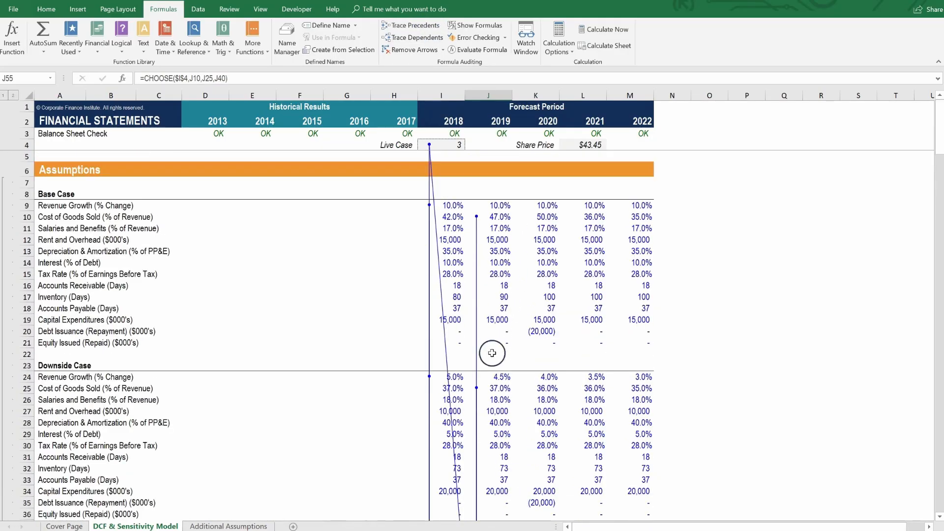
{"action": "mouse_move", "coordinate": [481, 315]}
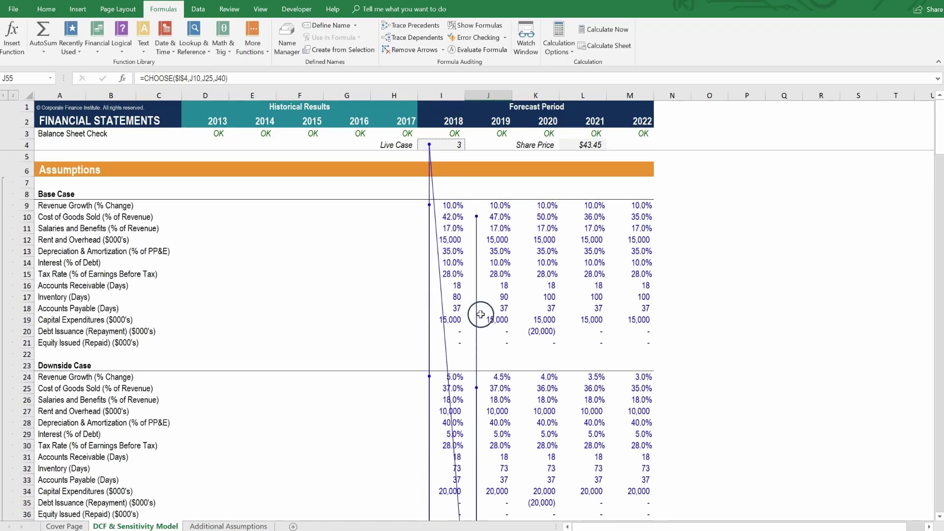
{"action": "mouse_move", "coordinate": [439, 148]}
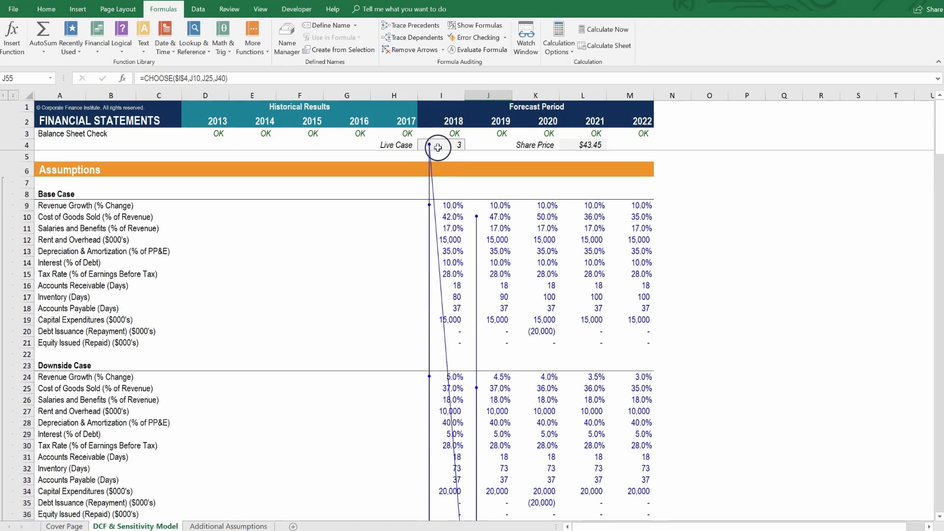
{"action": "scroll", "scroll_direction": "down", "scroll_amount": 3}
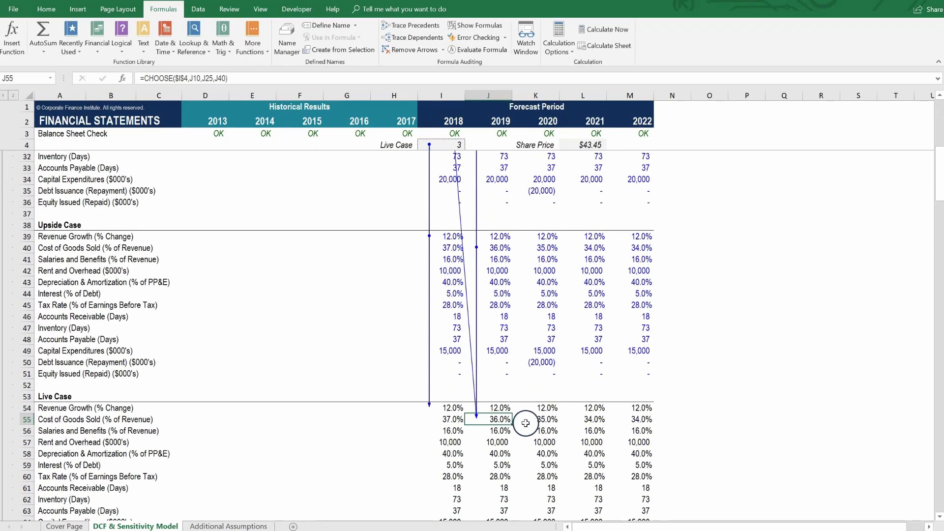
{"action": "left_click", "coordinate": [535, 430]}
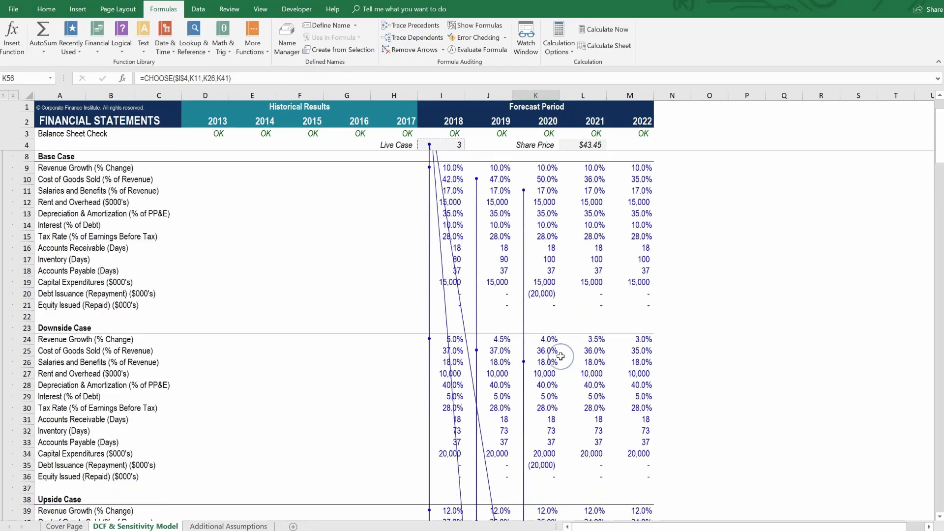
{"action": "scroll", "scroll_direction": "down", "scroll_amount": 3}
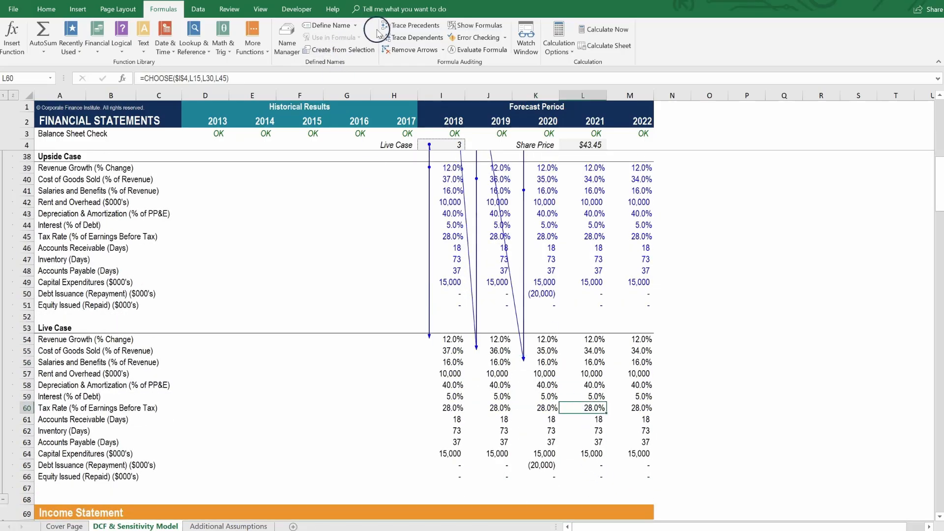
{"action": "left_click", "coordinate": [629, 453]}
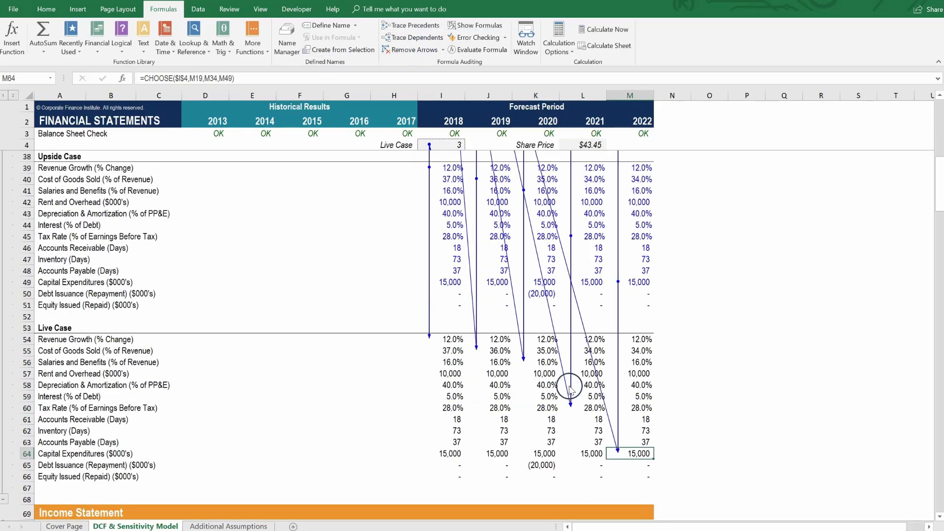
{"action": "scroll", "scroll_direction": "up", "scroll_amount": 3}
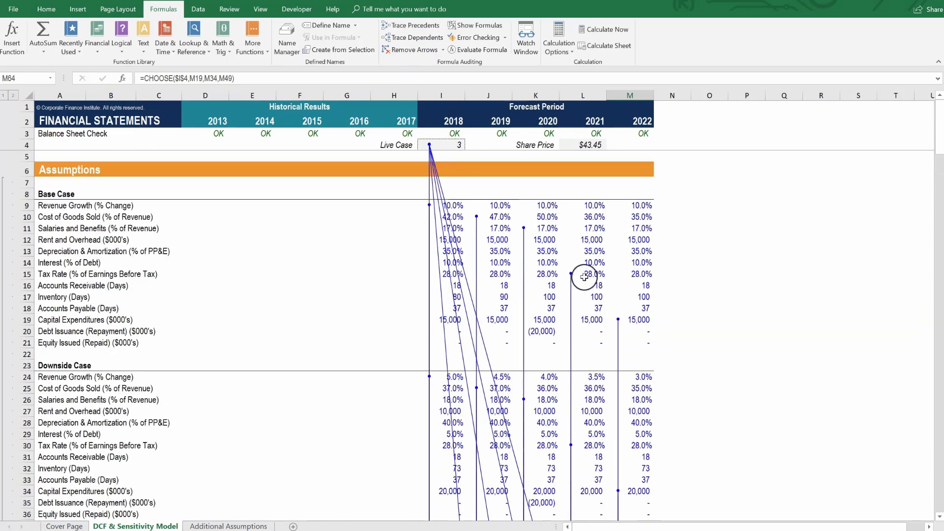
{"action": "left_click", "coordinate": [441, 145]}
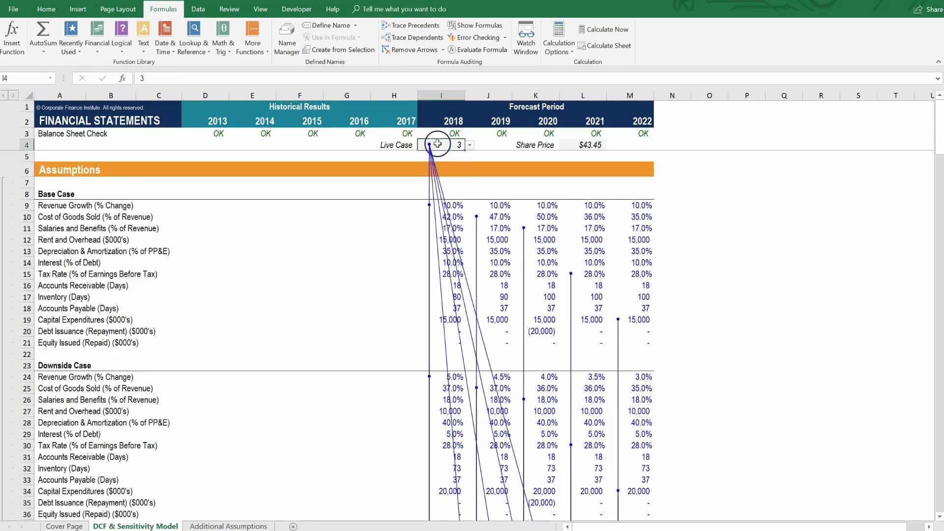
Remove the precedent arrows and trace the dependents of the Live Case value in I4.
{"action": "left_click", "coordinate": [415, 50]}
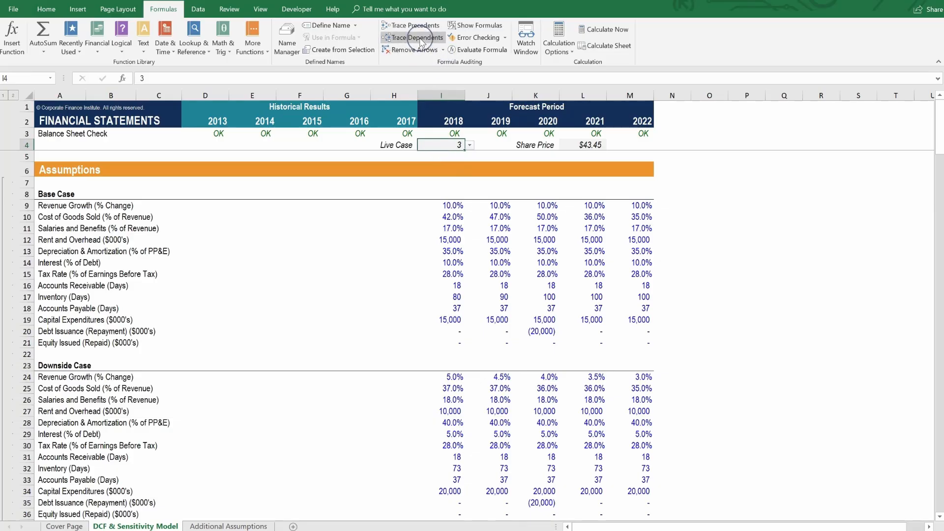
{"action": "left_click", "coordinate": [413, 37]}
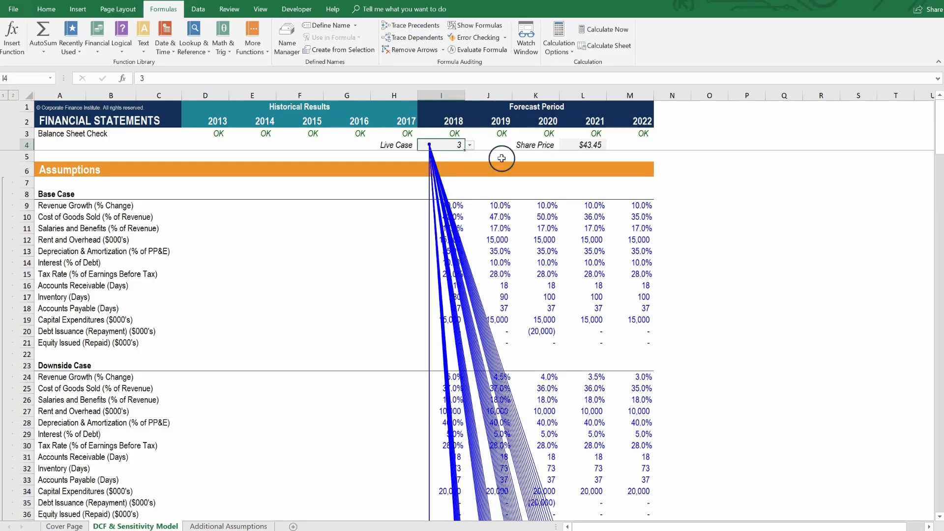
{"action": "scroll", "scroll_direction": "down", "scroll_amount": 3}
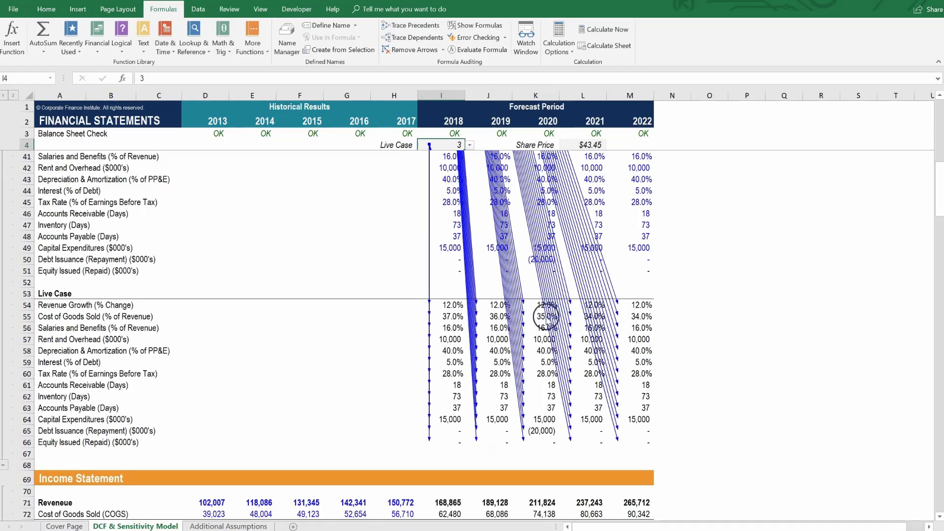
{"action": "mouse_move", "coordinate": [567, 443]}
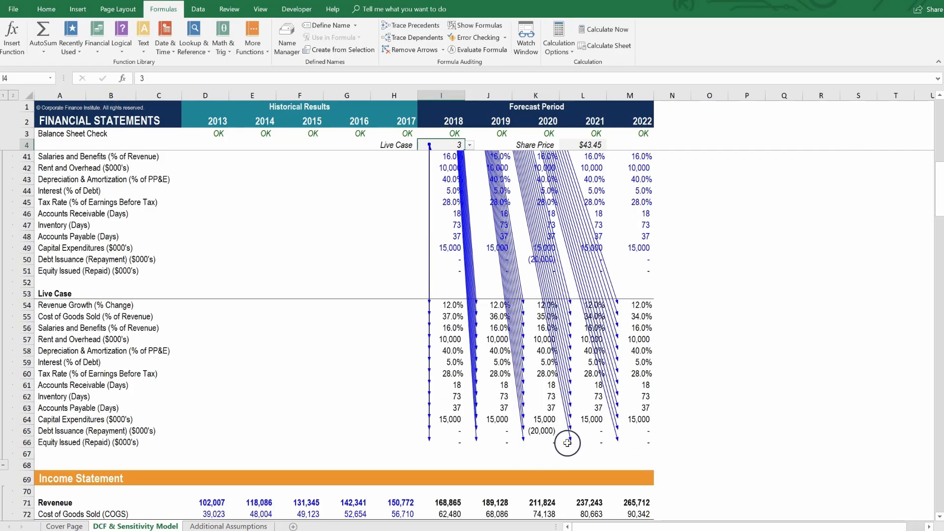
{"action": "scroll", "scroll_direction": "up", "scroll_amount": 3}
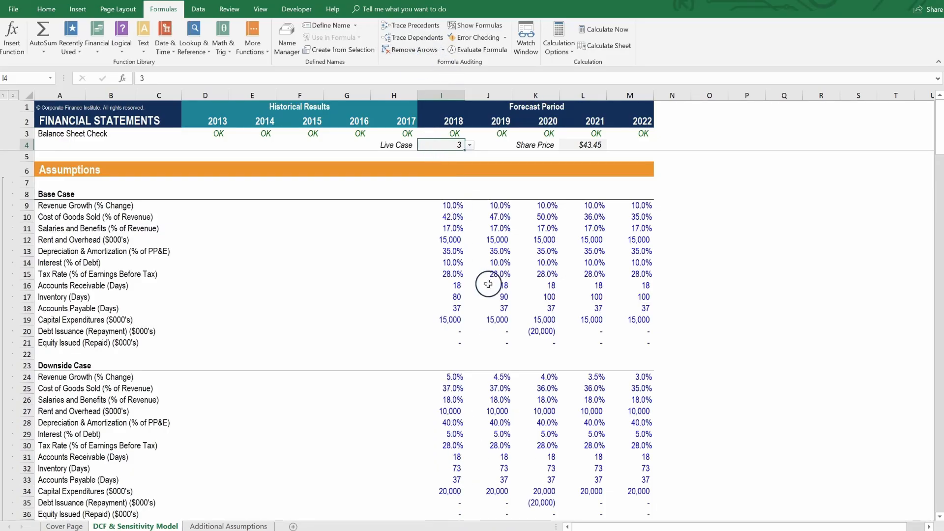
{"action": "scroll", "scroll_direction": "down", "scroll_amount": 3}
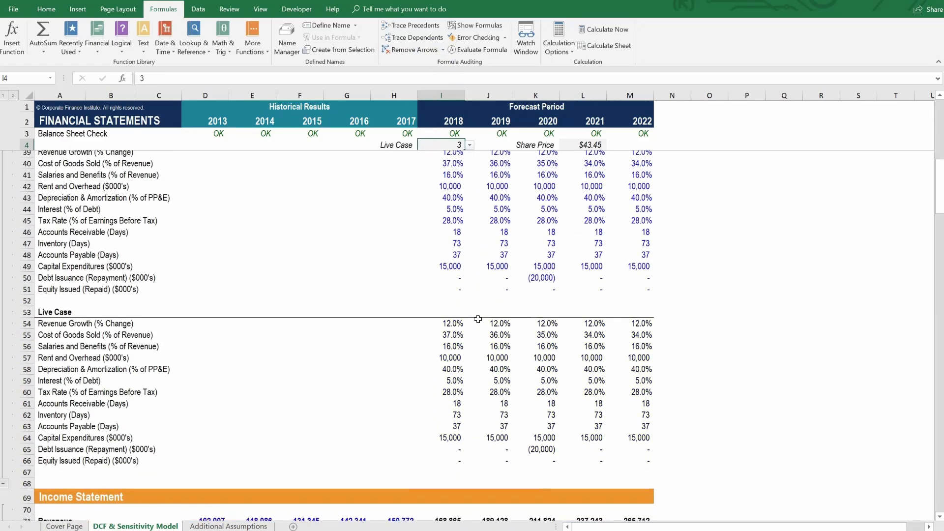
Trace dependents of 2018 revenue growth in I54 through three levels toward Revenue and Share Price, then select L4.
{"action": "left_click", "coordinate": [442, 236]}
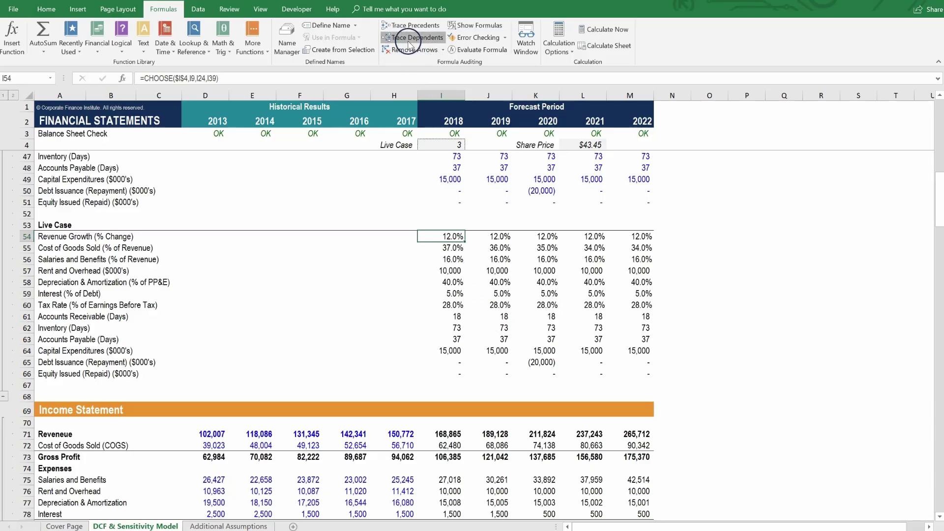
{"action": "left_click", "coordinate": [412, 37]}
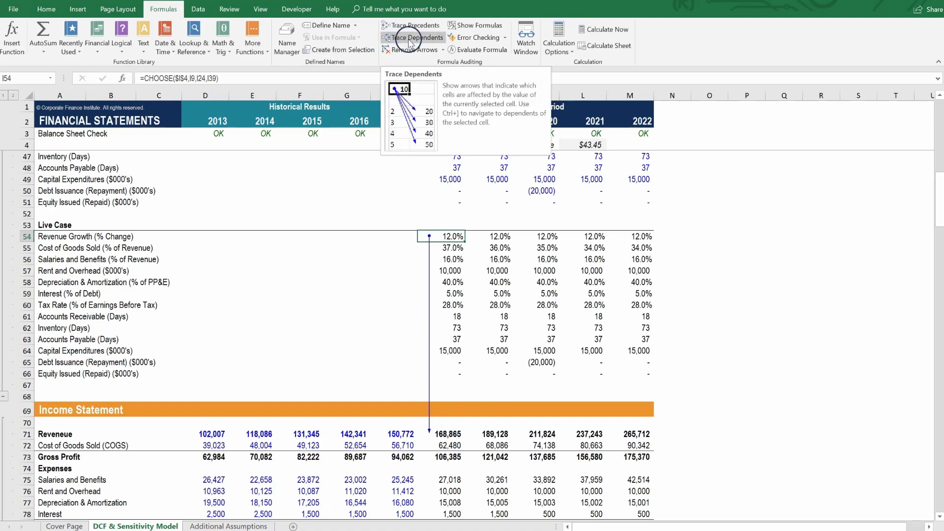
{"action": "left_click", "coordinate": [418, 37]}
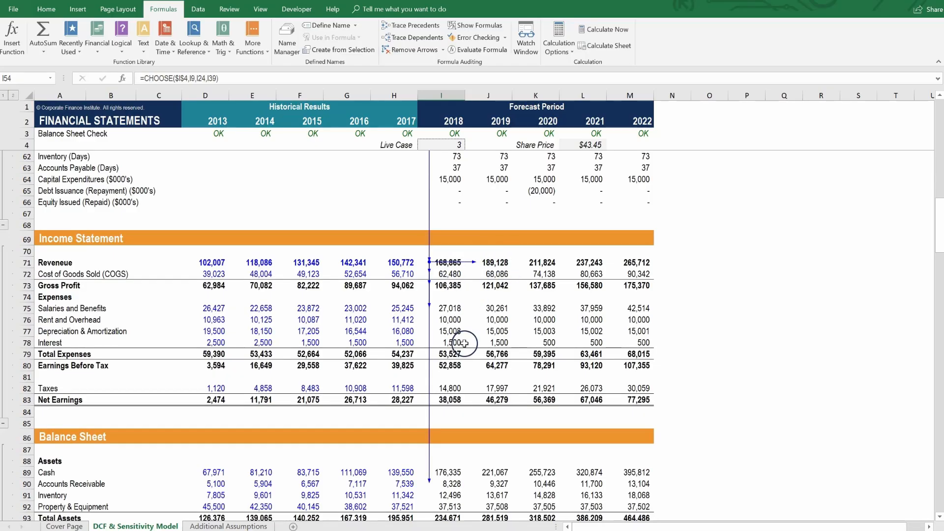
{"action": "scroll", "scroll_direction": "up", "scroll_amount": 3}
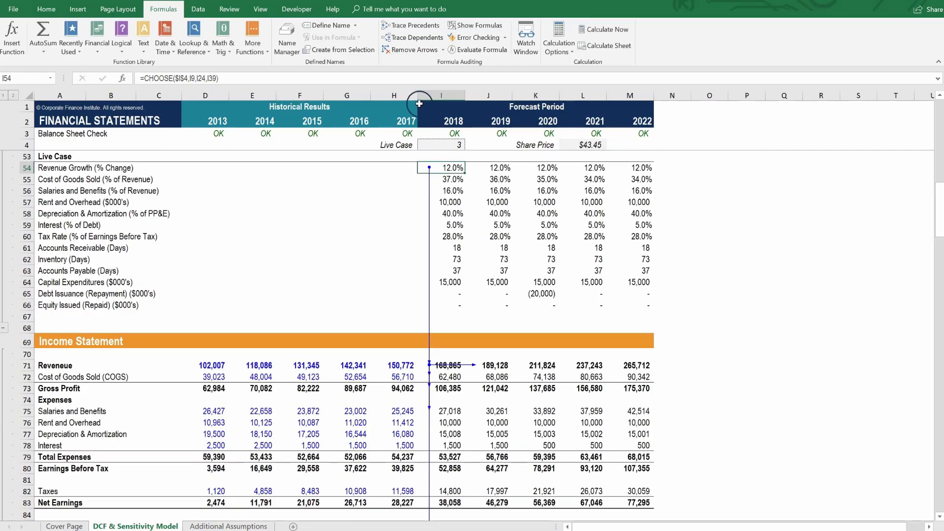
{"action": "mouse_move", "coordinate": [413, 38]}
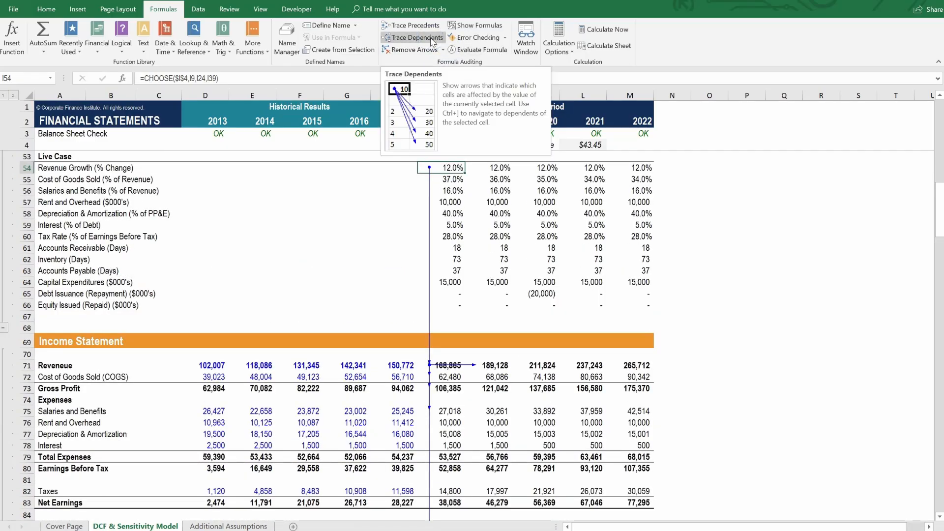
{"action": "left_click", "coordinate": [414, 38]}
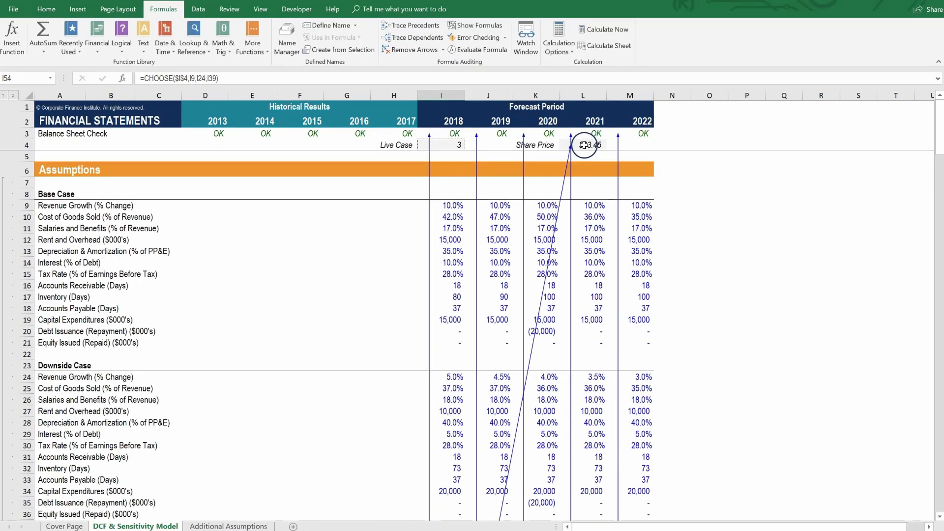
{"action": "left_click", "coordinate": [582, 145]}
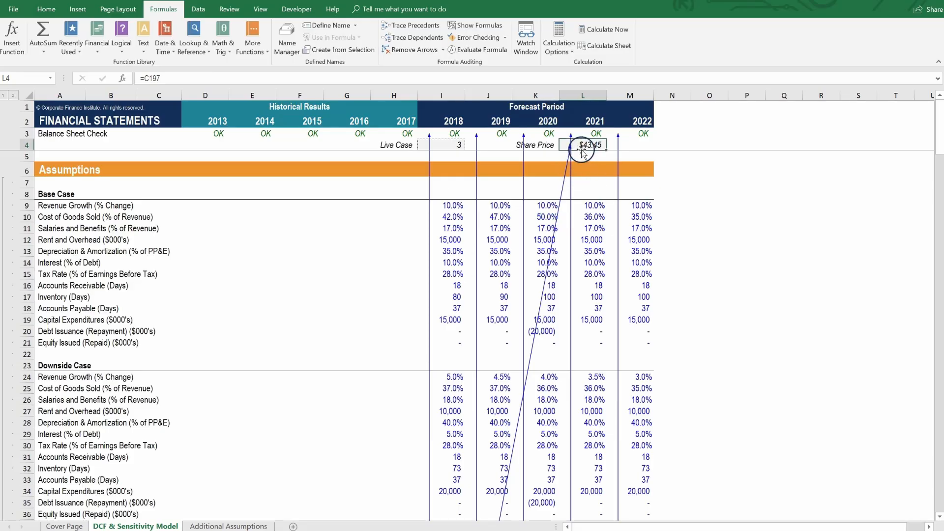
{"action": "mouse_move", "coordinate": [577, 240]}
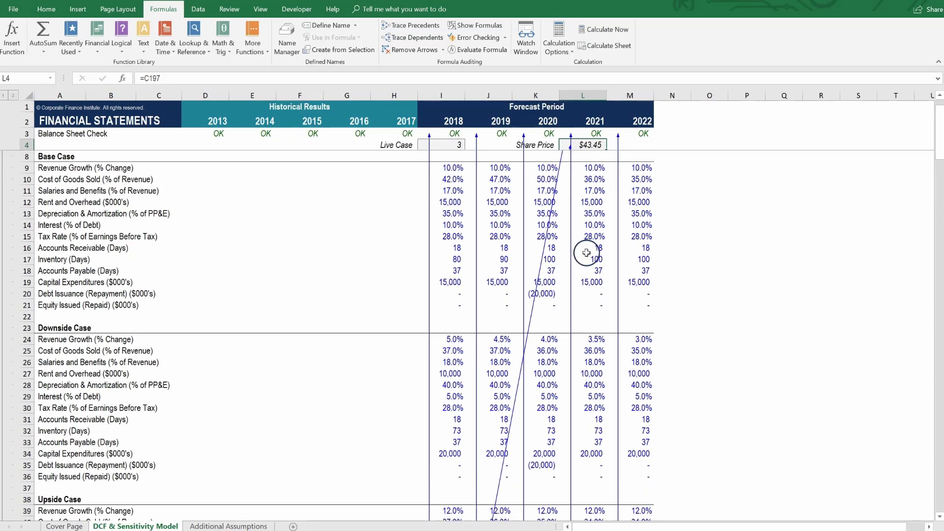
Follow the share price precedent arrows down to the Equity Value/Share result in C197.
{"action": "scroll", "scroll_direction": "down", "scroll_amount": 3}
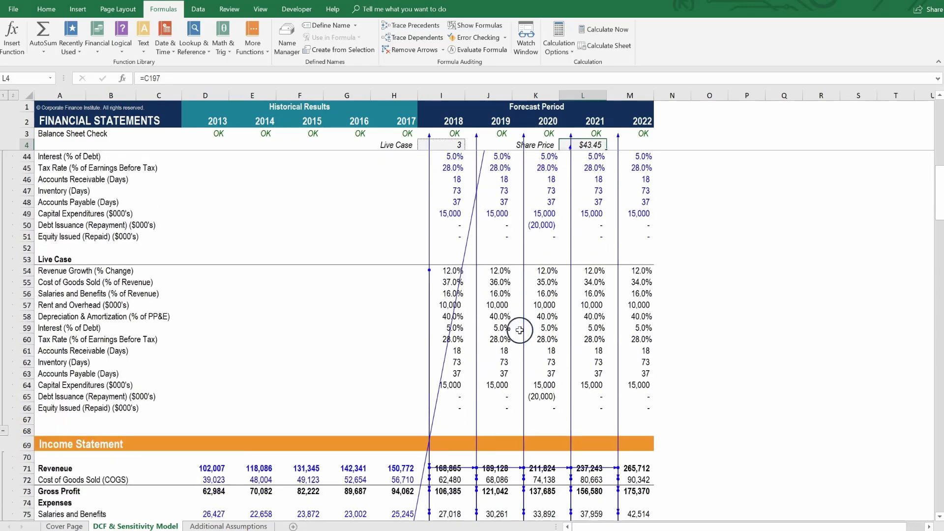
{"action": "scroll", "scroll_direction": "down", "scroll_amount": 3}
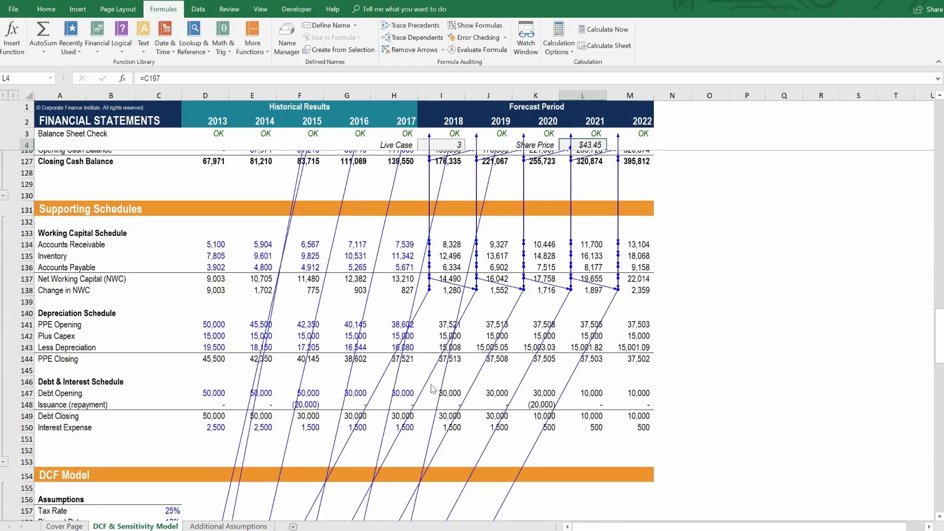
{"action": "scroll", "scroll_direction": "down", "scroll_amount": 3}
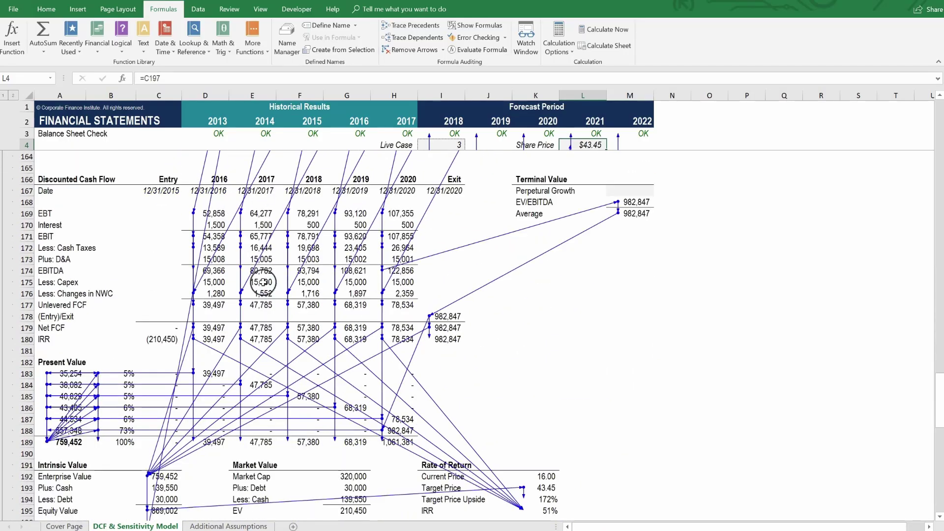
{"action": "scroll", "scroll_direction": "down", "scroll_amount": 3}
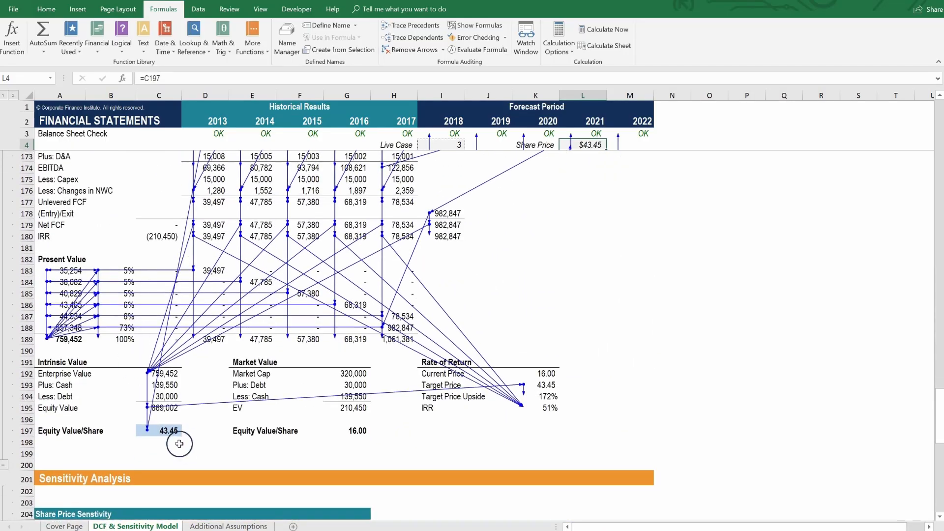
{"action": "left_click", "coordinate": [158, 431]}
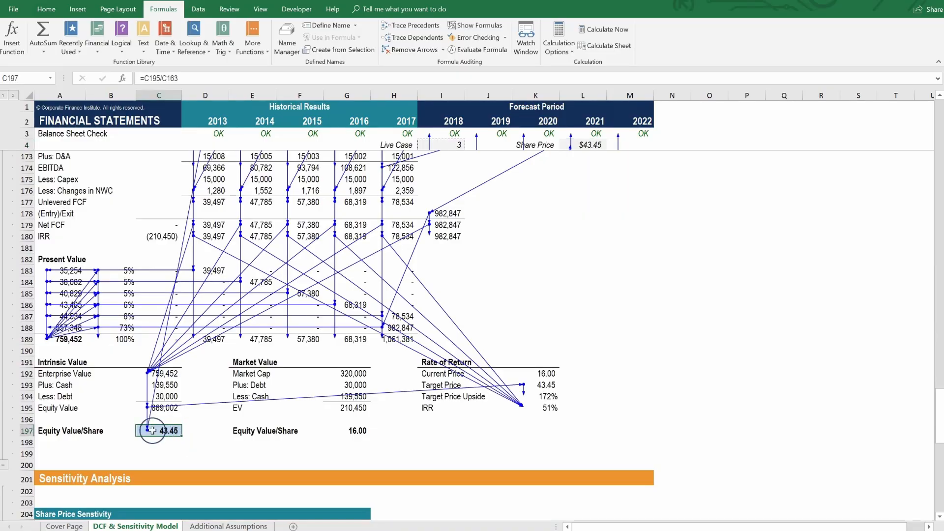
Return up the sheet to the Share Price cell L4 at the top of the trace.
{"action": "scroll", "scroll_direction": "up", "scroll_amount": 3}
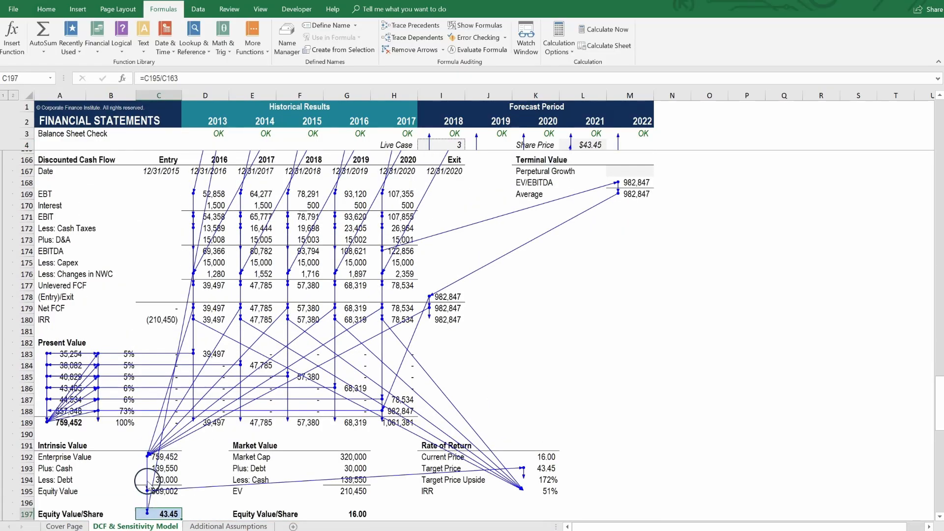
{"action": "scroll", "scroll_direction": "up", "scroll_amount": 3}
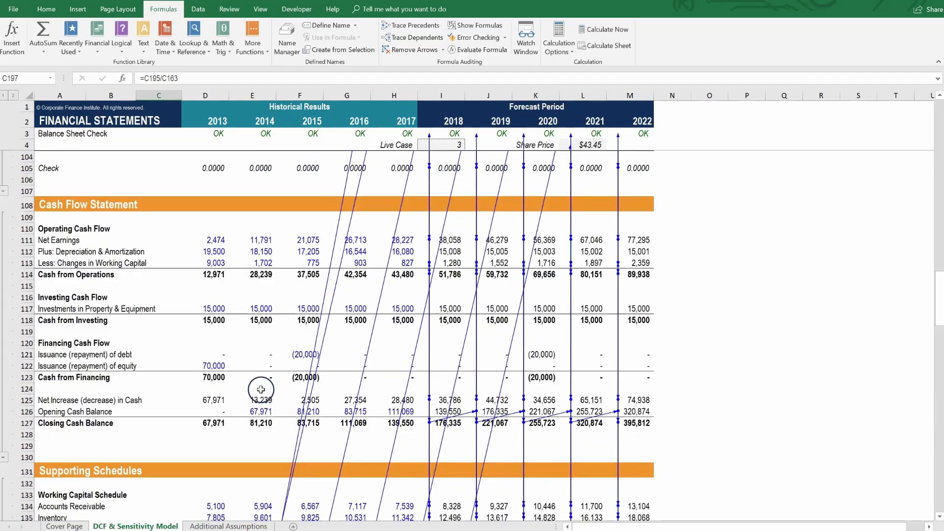
{"action": "scroll", "scroll_direction": "up", "scroll_amount": 3}
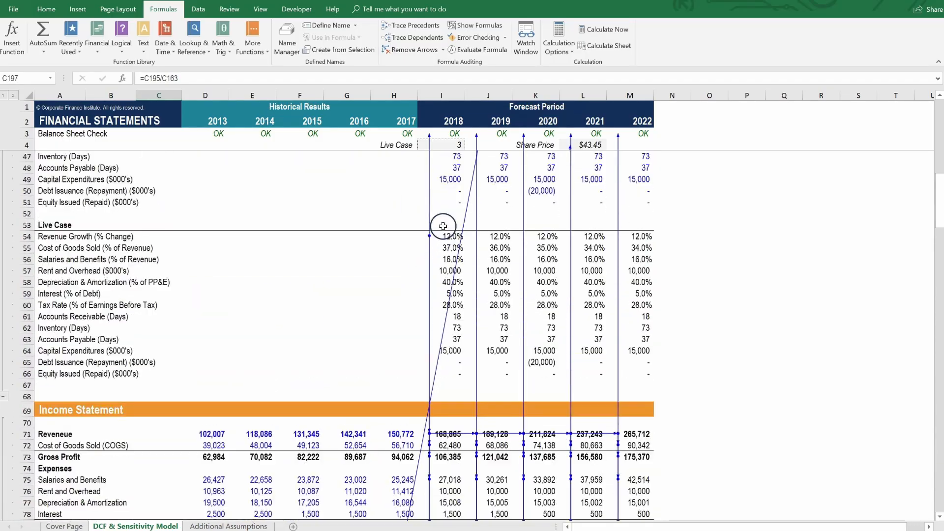
{"action": "scroll", "scroll_direction": "up", "scroll_amount": 3}
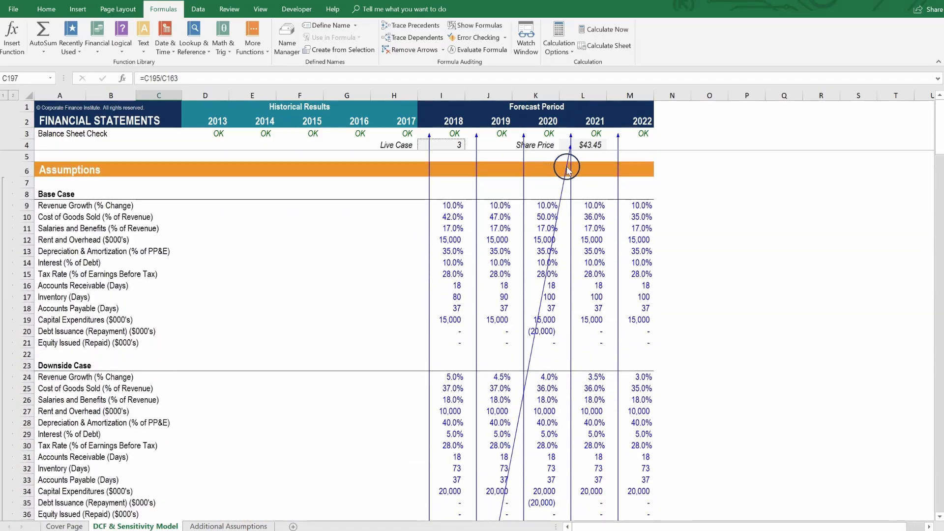
{"action": "left_click", "coordinate": [590, 144]}
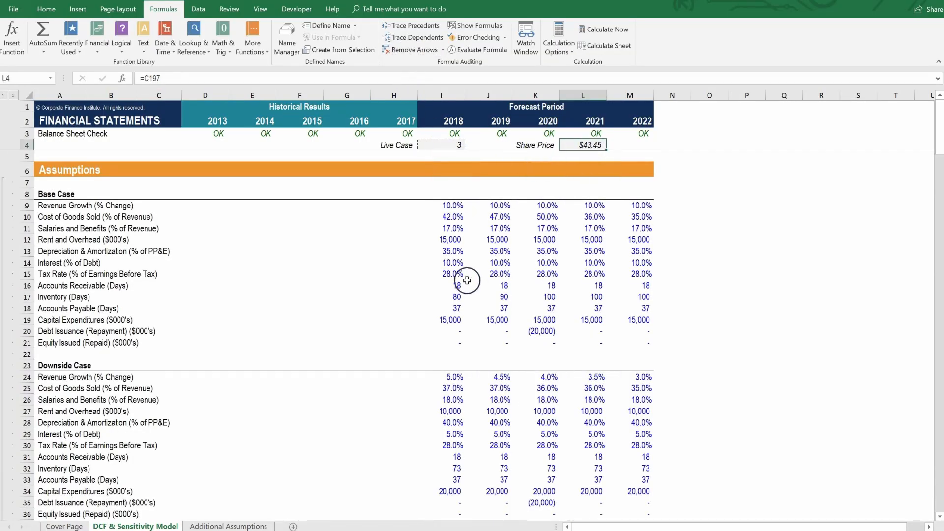
{"action": "scroll", "scroll_direction": "down", "scroll_amount": 3}
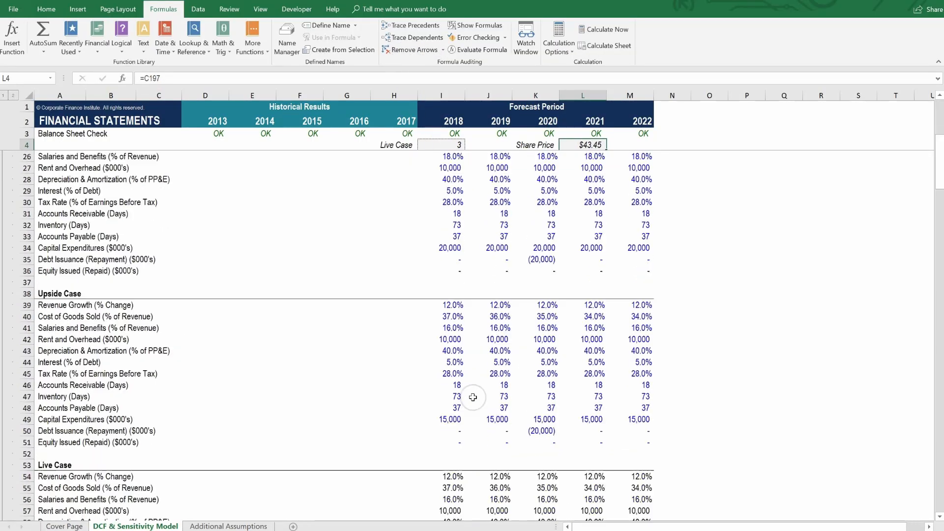
Set the Live Case dropdown in I4 back to scenario 1, giving a $34.85 share price.
{"action": "scroll", "scroll_direction": "down", "scroll_amount": 3}
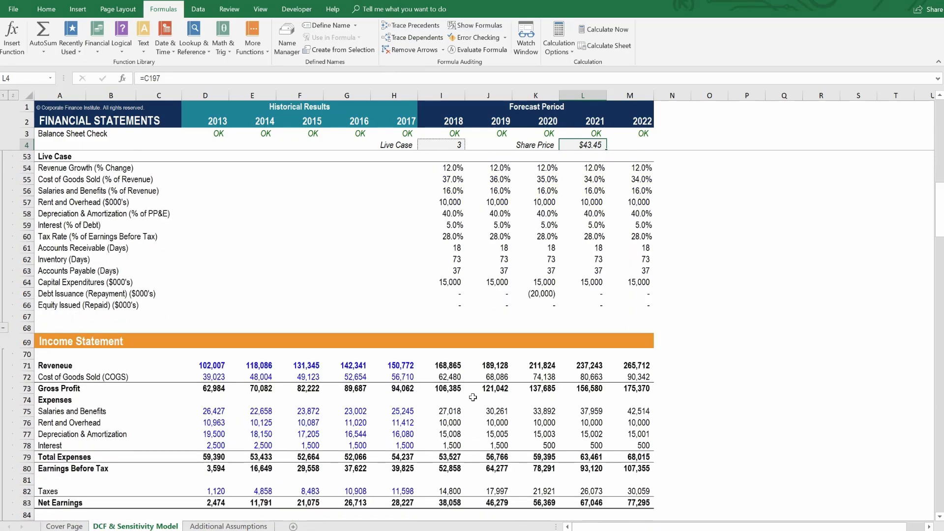
{"action": "scroll", "scroll_direction": "down", "scroll_amount": 3}
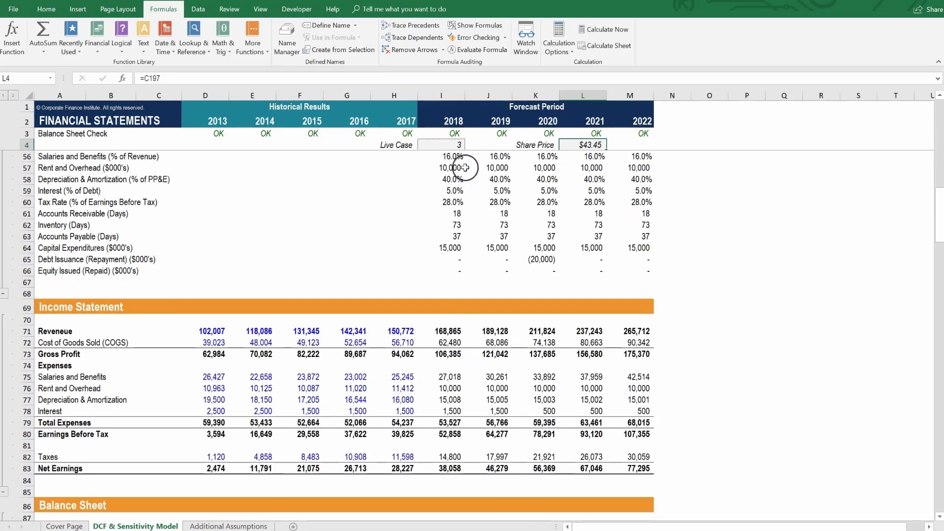
{"action": "left_click", "coordinate": [440, 144]}
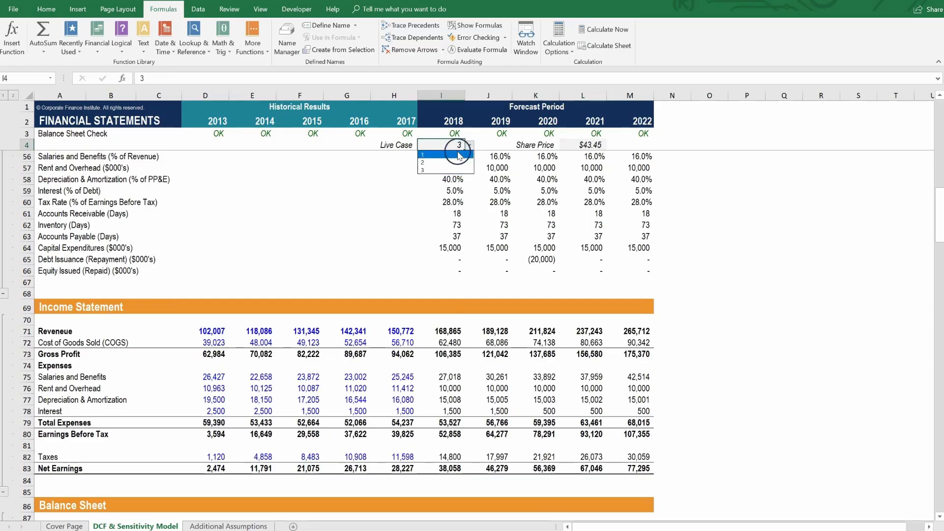
{"action": "left_click", "coordinate": [423, 156]}
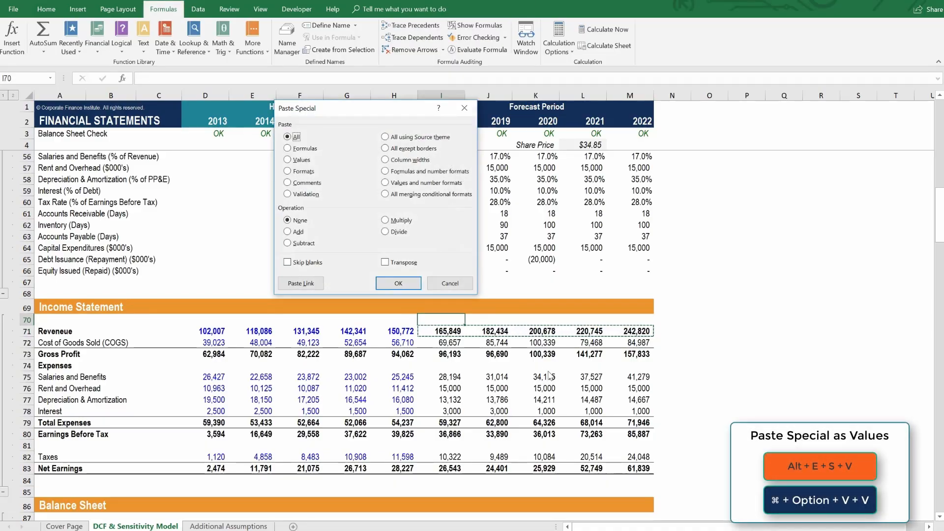
Paste the base-case revenue as static values into row 70 and confirm a figure is fixed.
{"action": "left_click", "coordinate": [399, 283]}
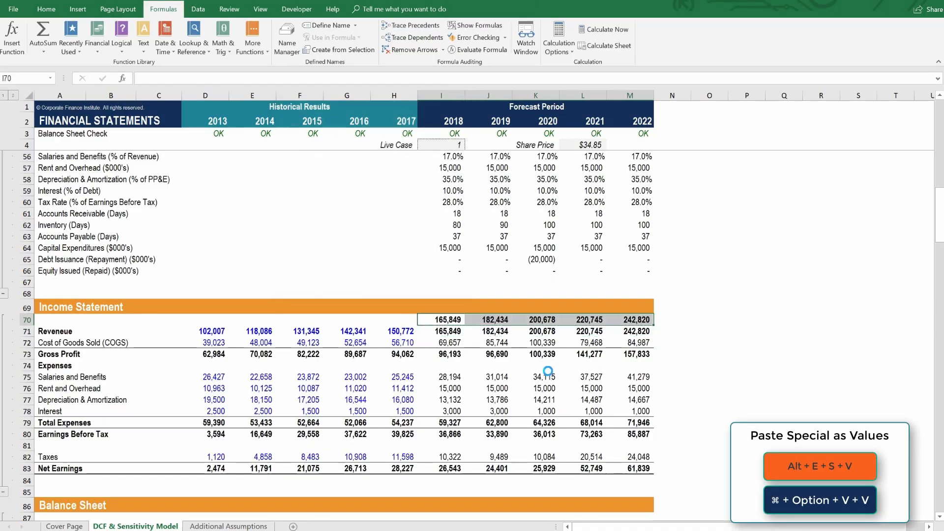
{"action": "left_click", "coordinate": [440, 332]}
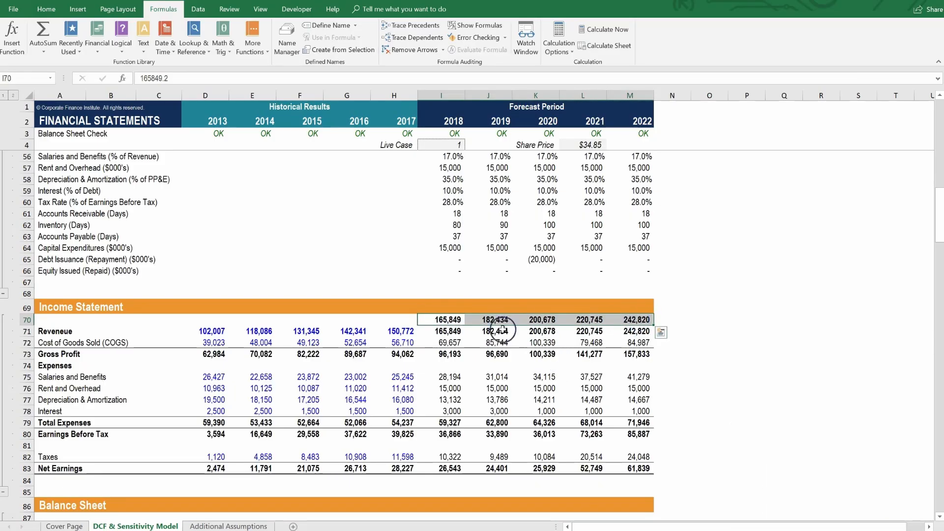
{"action": "left_click", "coordinate": [394, 319]}
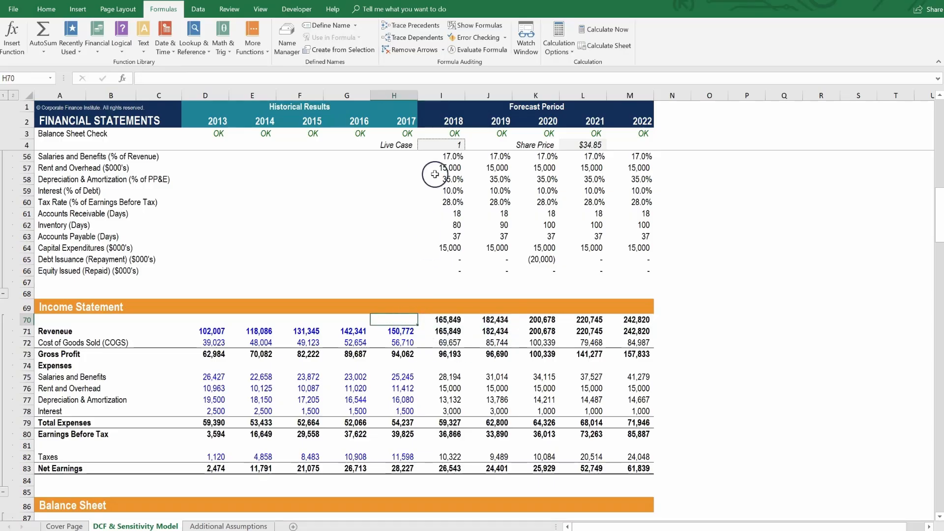
Toggle the Live Case to scenario 2 to compare against the frozen revenue, then back to 1.
{"action": "left_click", "coordinate": [470, 144]}
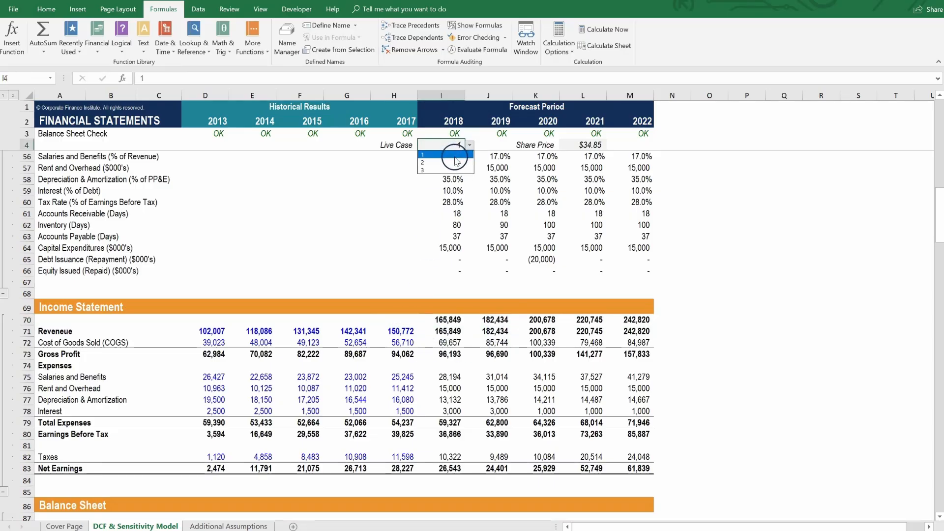
{"action": "left_click", "coordinate": [422, 165]}
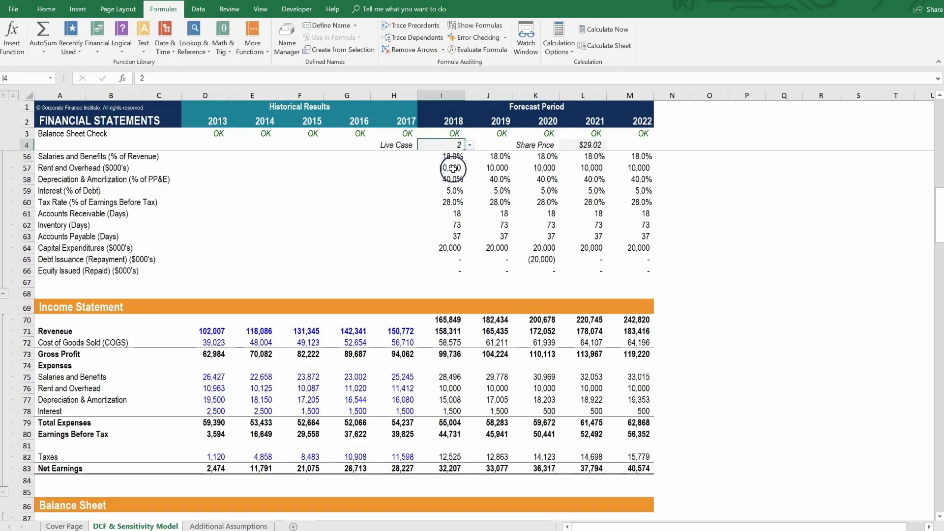
{"action": "mouse_move", "coordinate": [614, 330]}
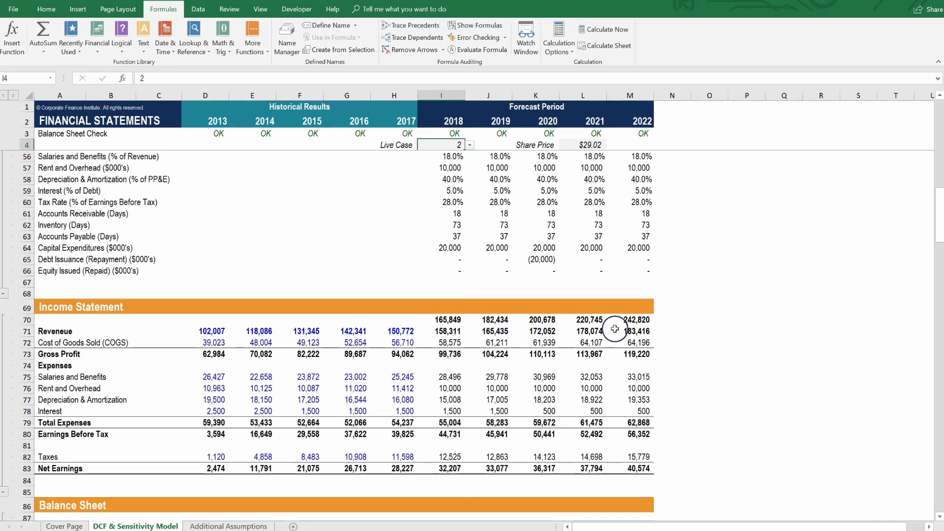
{"action": "mouse_move", "coordinate": [466, 154]}
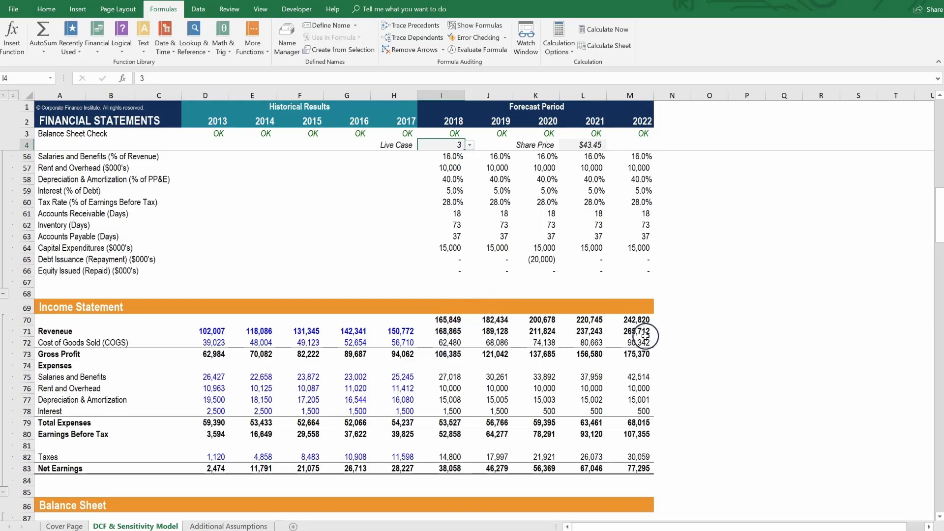
{"action": "mouse_move", "coordinate": [581, 320]}
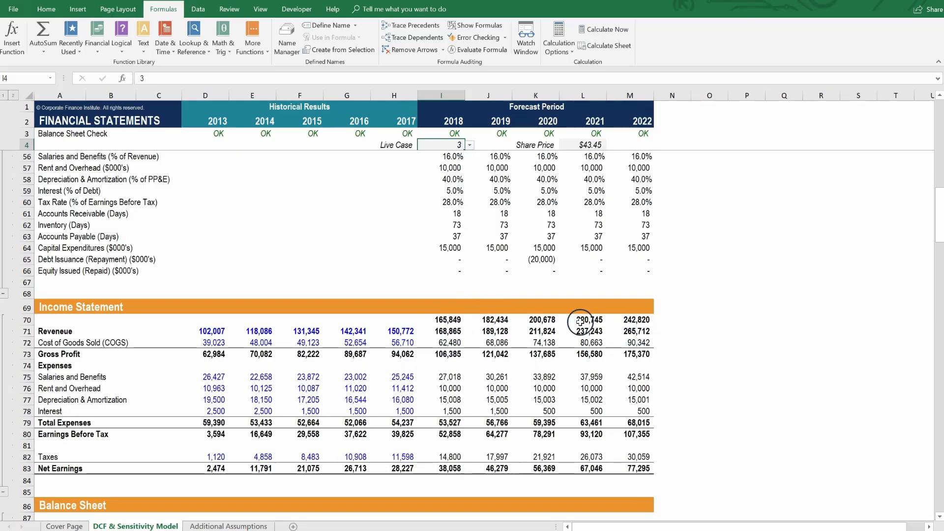
{"action": "left_click", "coordinate": [469, 145]}
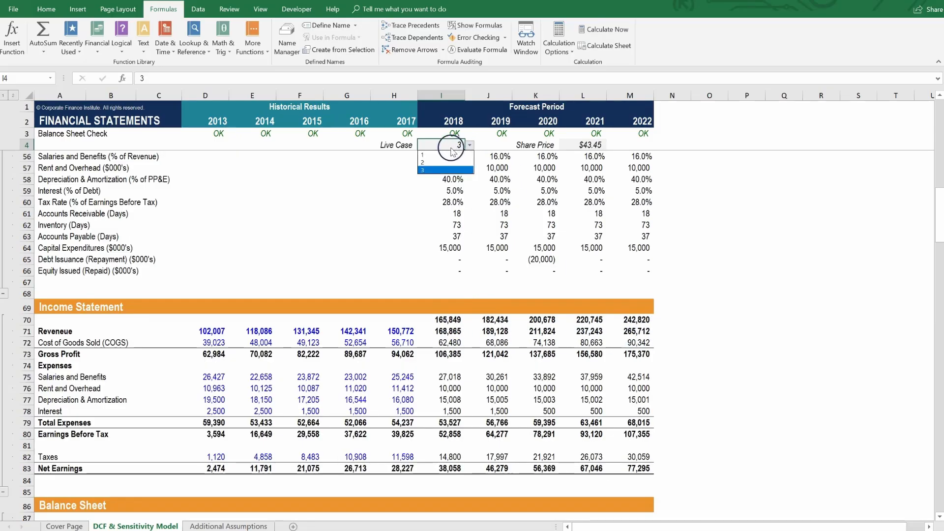
{"action": "left_click", "coordinate": [423, 157]}
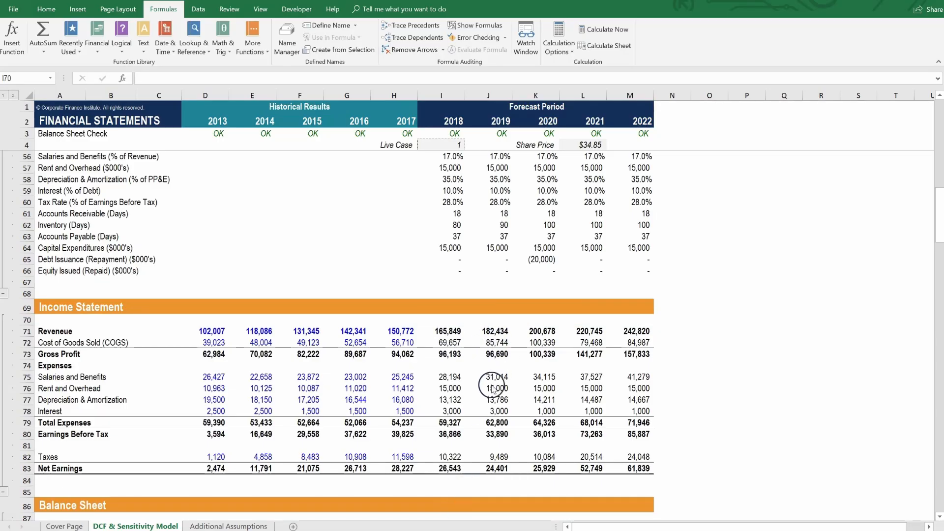
Switch the Live Case to scenario 2 from its dropdown, then enter 1 directly in the Live Case cell.
{"action": "scroll", "scroll_direction": "down", "scroll_amount": 3}
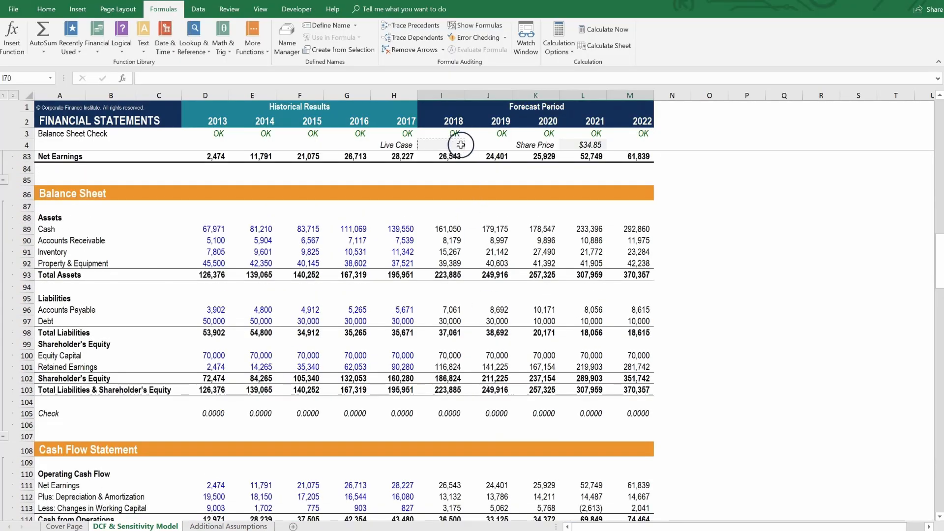
{"action": "left_click", "coordinate": [470, 144]}
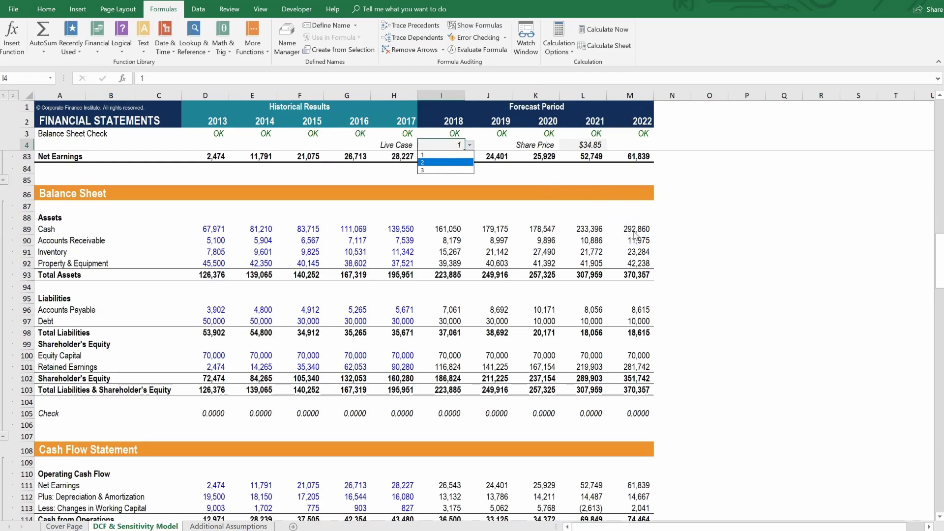
{"action": "mouse_move", "coordinate": [506, 185]}
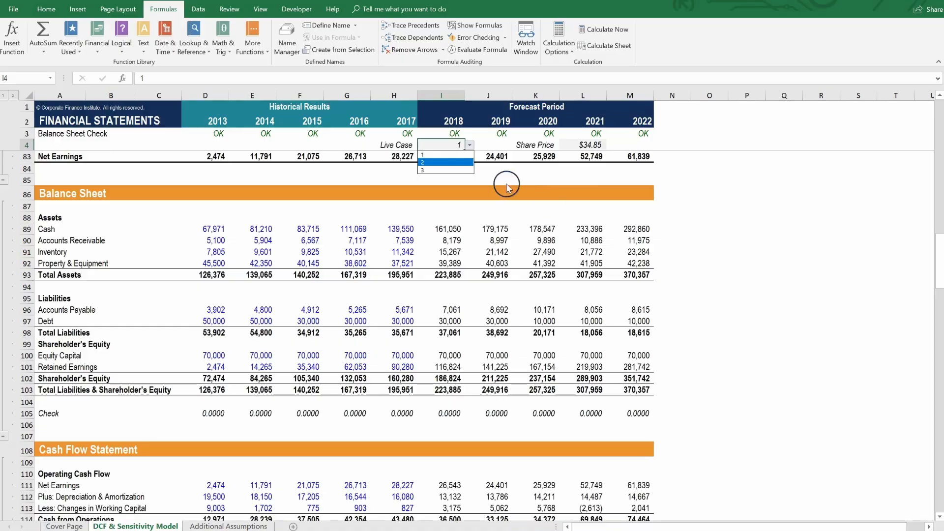
{"action": "left_click", "coordinate": [441, 163]}
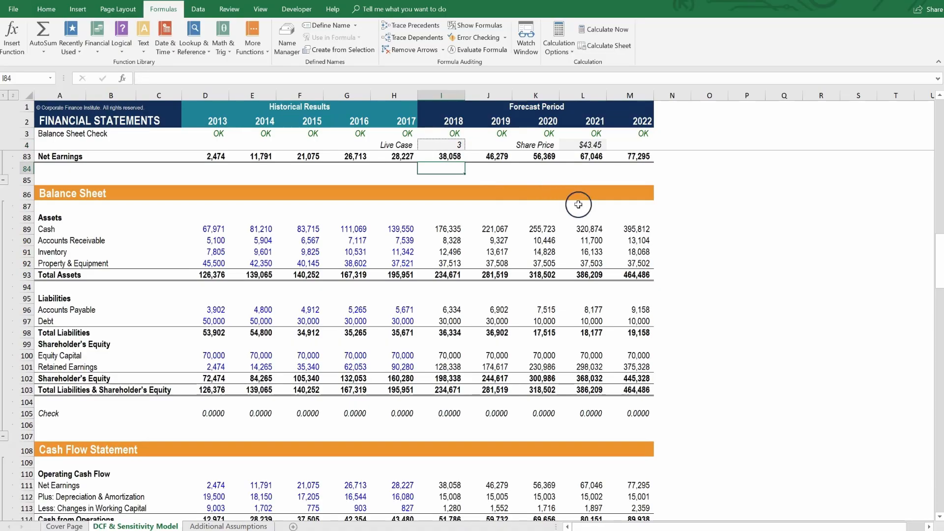
{"action": "left_click", "coordinate": [440, 144]}
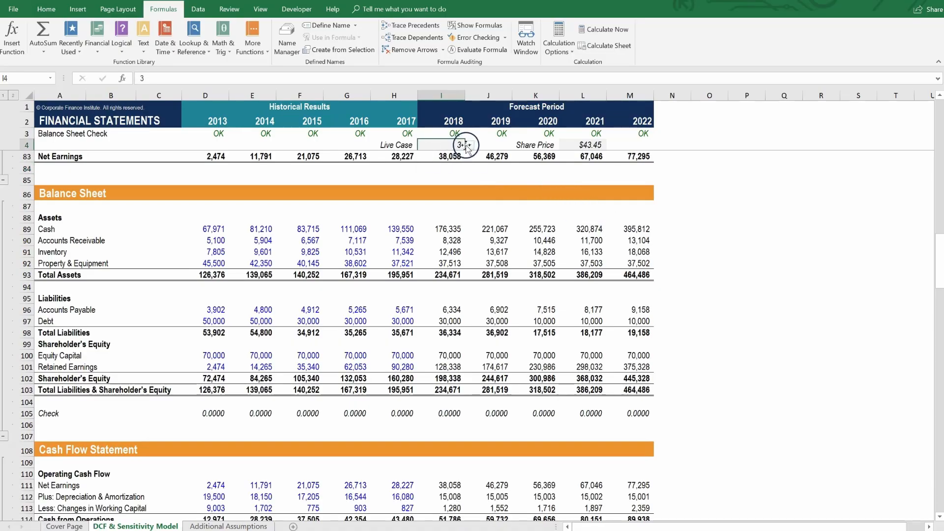
{"action": "type", "text": "1"}
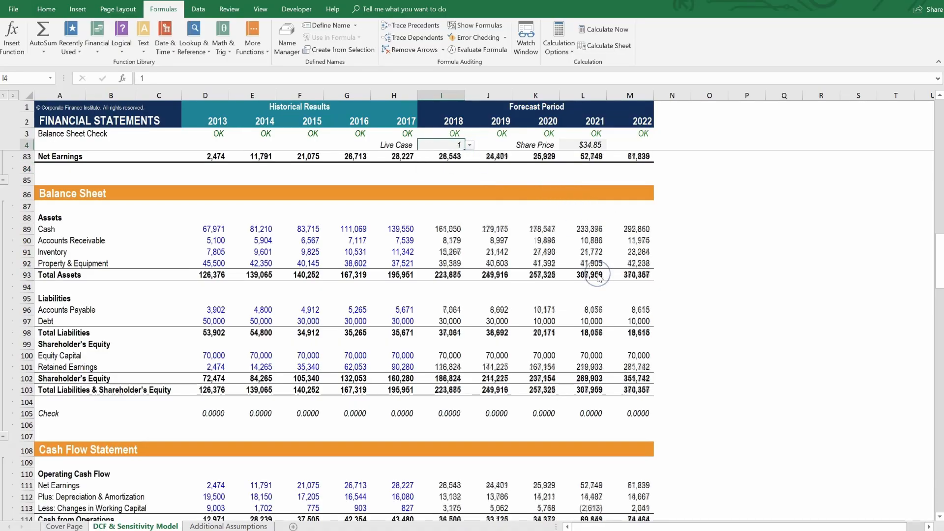
Cycle the Live Case dropdown through cases 2 and 3 and back to case 1, giving $34.85 per share.
{"action": "left_click", "coordinate": [469, 146]}
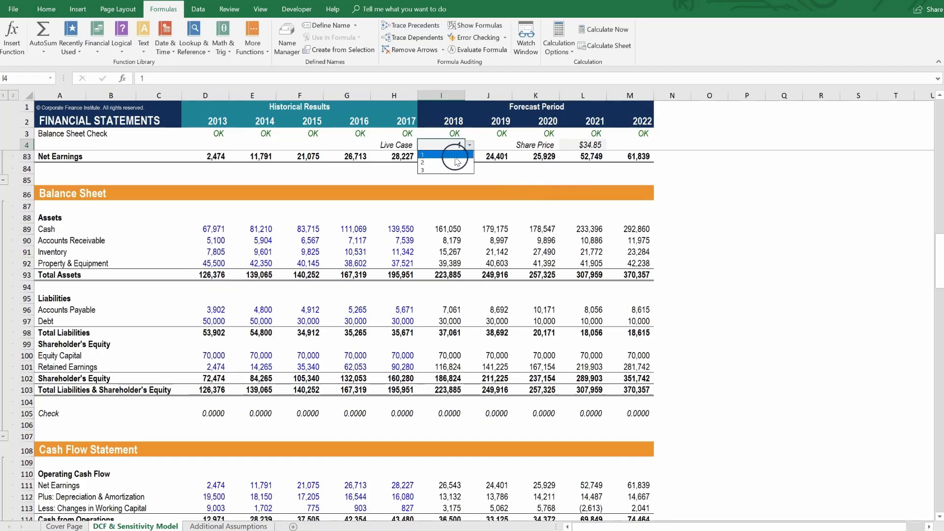
{"action": "left_click", "coordinate": [428, 163]}
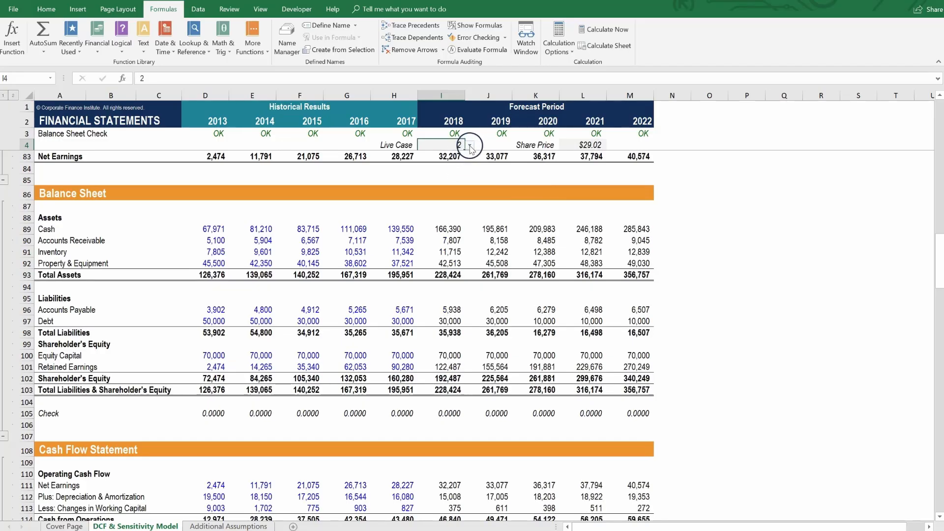
{"action": "left_click", "coordinate": [469, 144]}
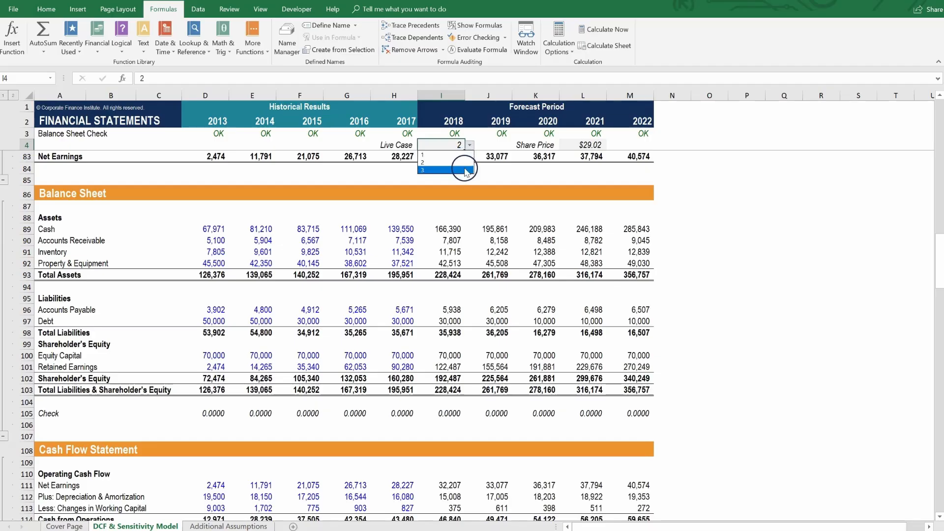
{"action": "left_click", "coordinate": [423, 169]}
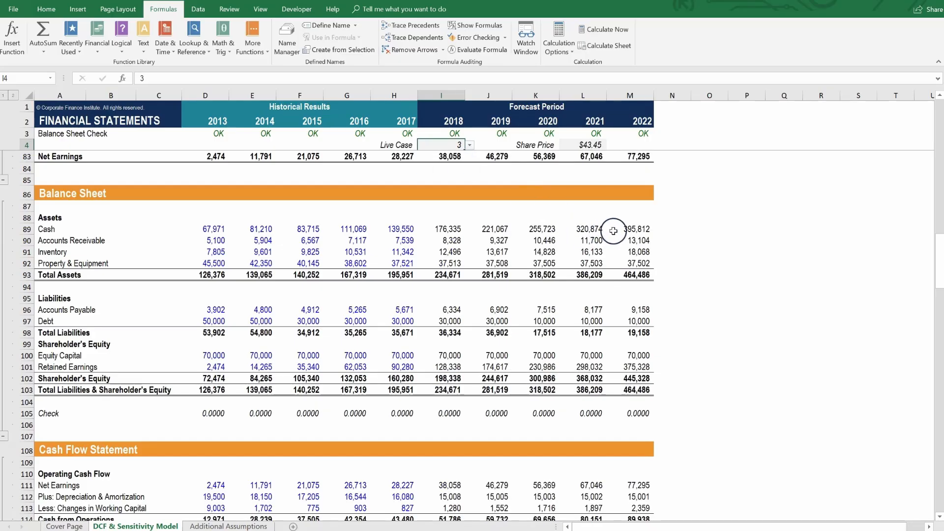
{"action": "left_click", "coordinate": [469, 144]}
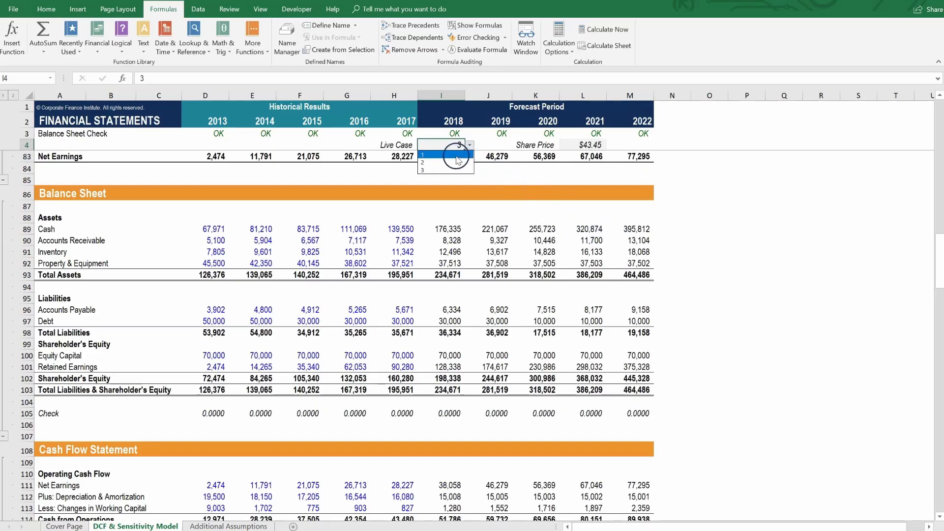
{"action": "left_click", "coordinate": [423, 154]}
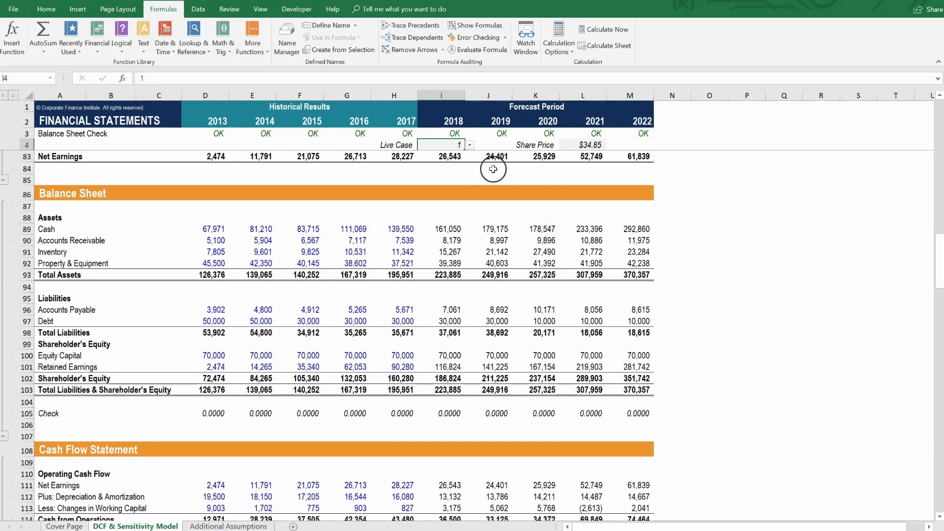
{"action": "mouse_move", "coordinate": [584, 275]}
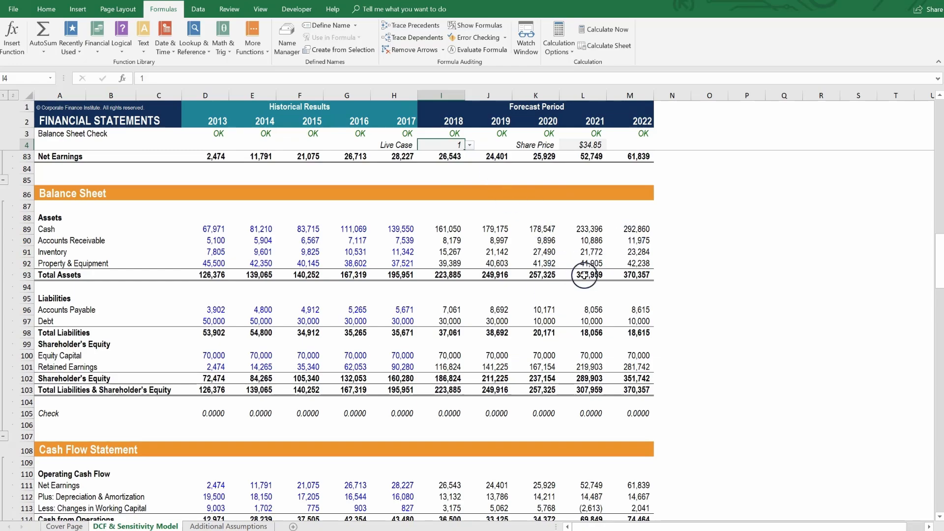
Inspect the 2019 depreciation formula on the cash flow statement, then switch the Live Case to cases 2 and 3.
{"action": "scroll", "scroll_direction": "down", "scroll_amount": 3}
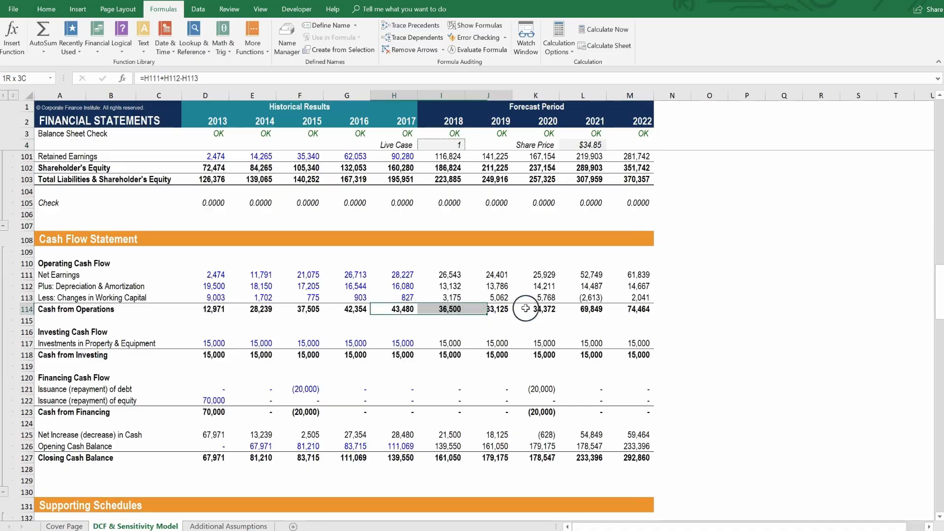
{"action": "left_click", "coordinate": [489, 287]}
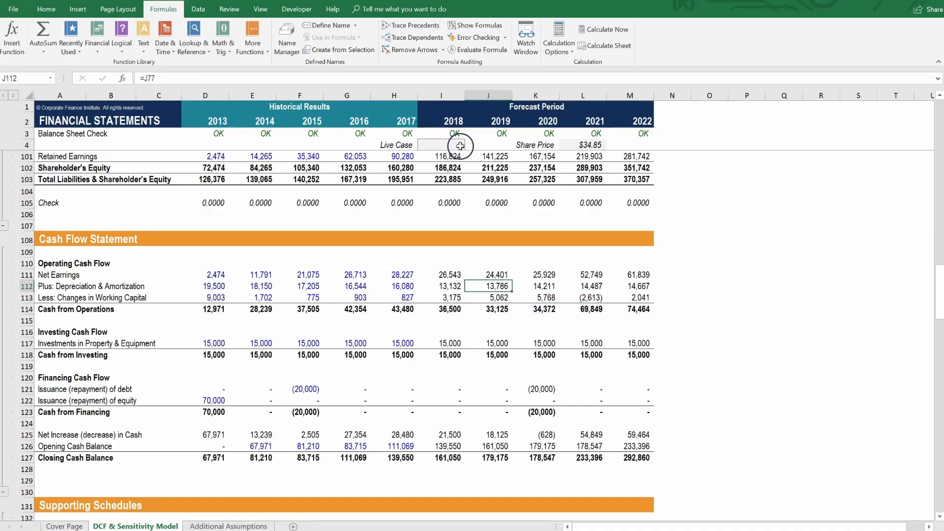
{"action": "left_click", "coordinate": [449, 145]}
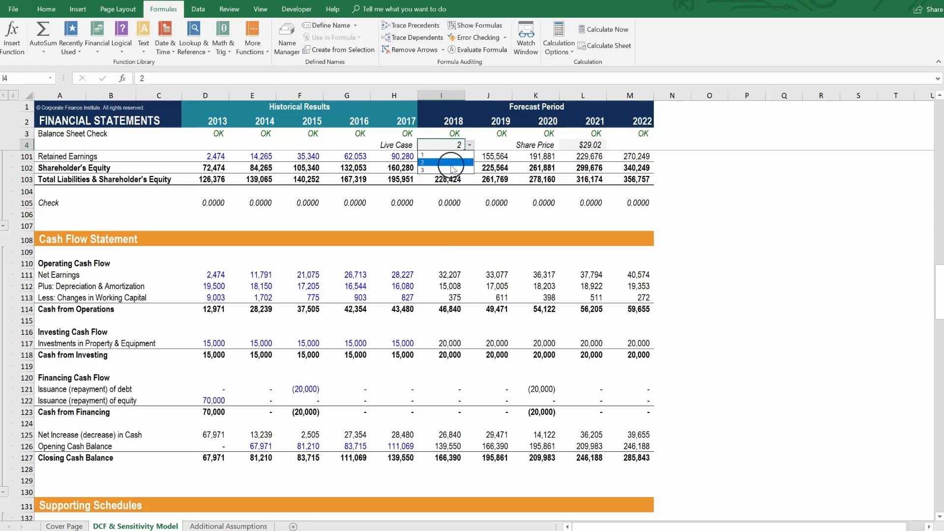
{"action": "left_click", "coordinate": [451, 170]}
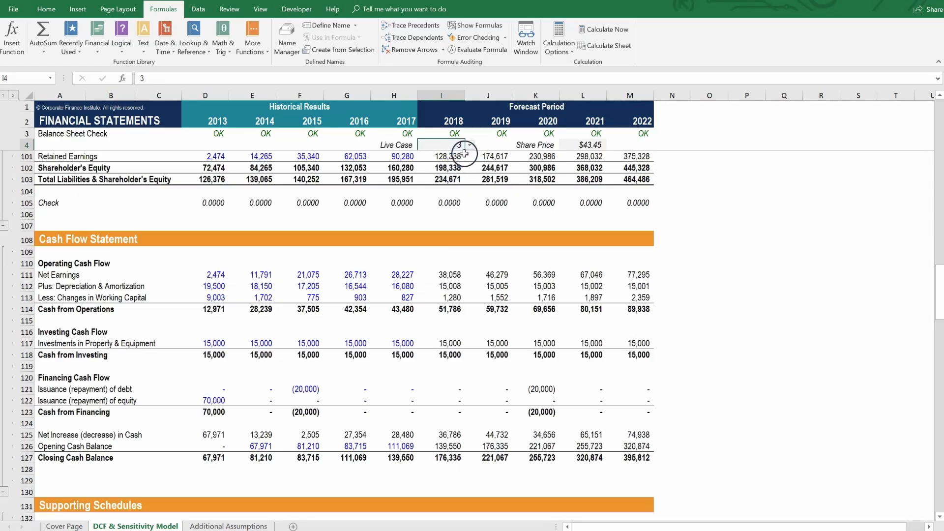
{"action": "left_click", "coordinate": [468, 145]}
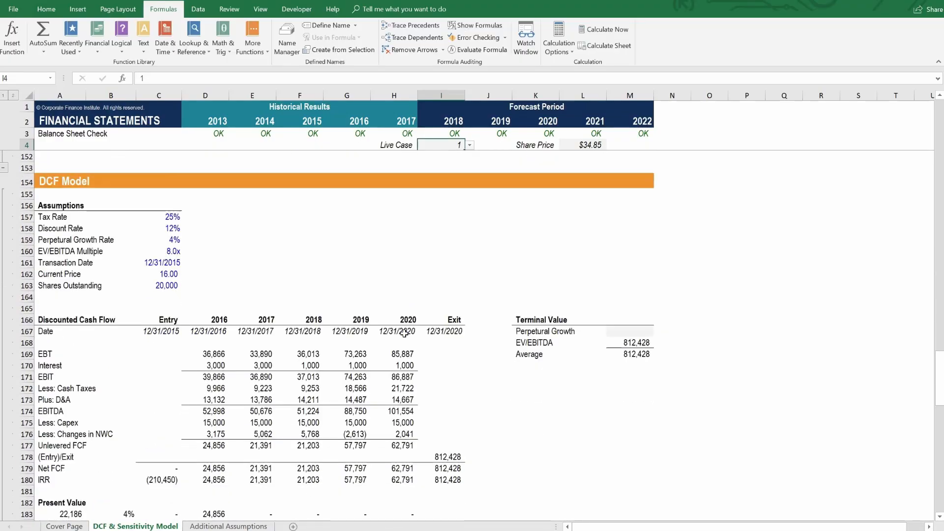
Paste the 34.85 share price as a static value under Equity Value/Share and format the change cell as a percentage.
{"action": "scroll", "scroll_direction": "down", "scroll_amount": 3}
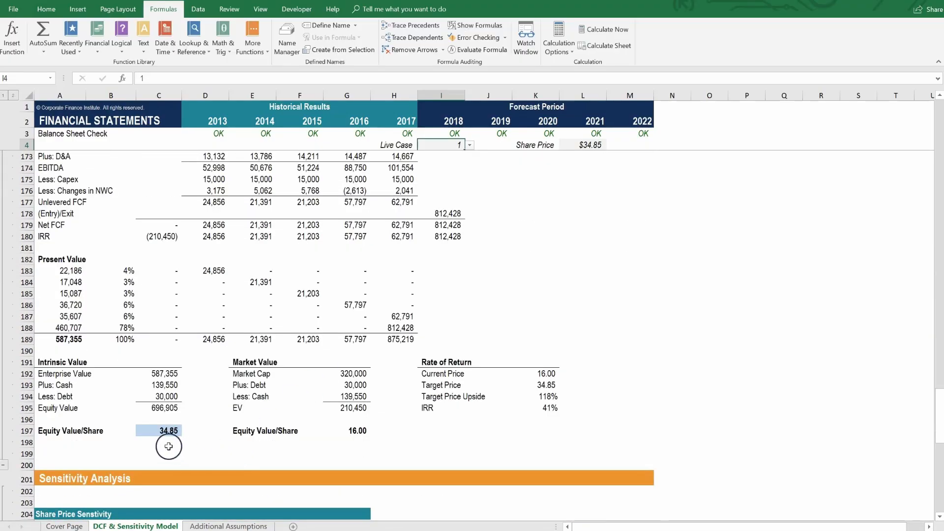
{"action": "left_click", "coordinate": [160, 442]}
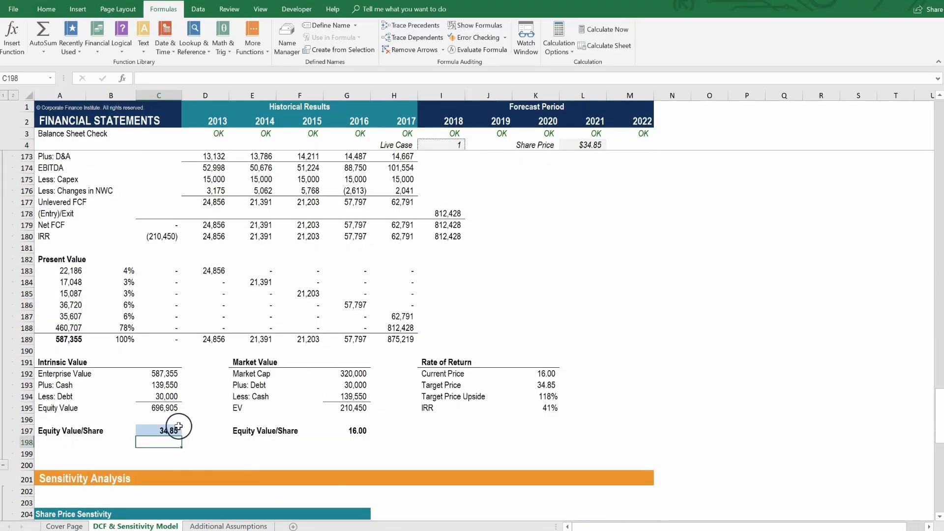
{"action": "left_click", "coordinate": [159, 431]}
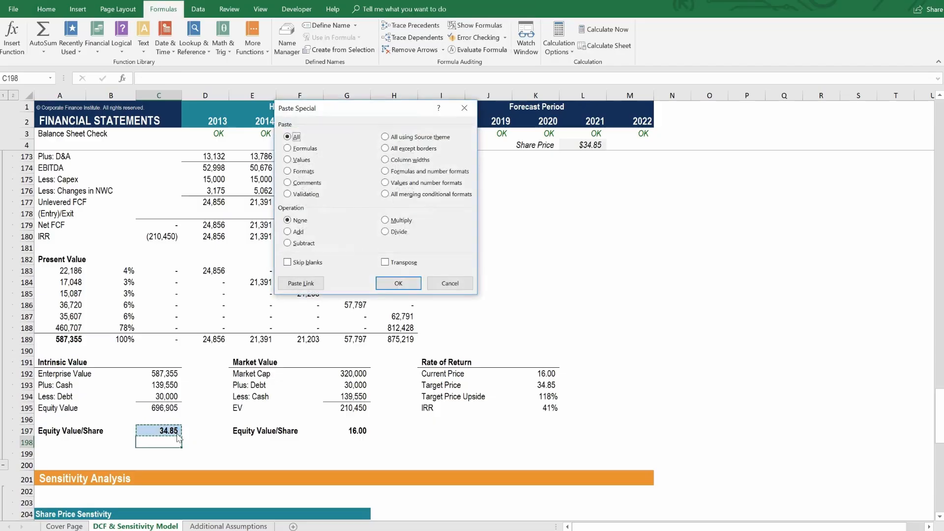
{"action": "left_click", "coordinate": [397, 283]}
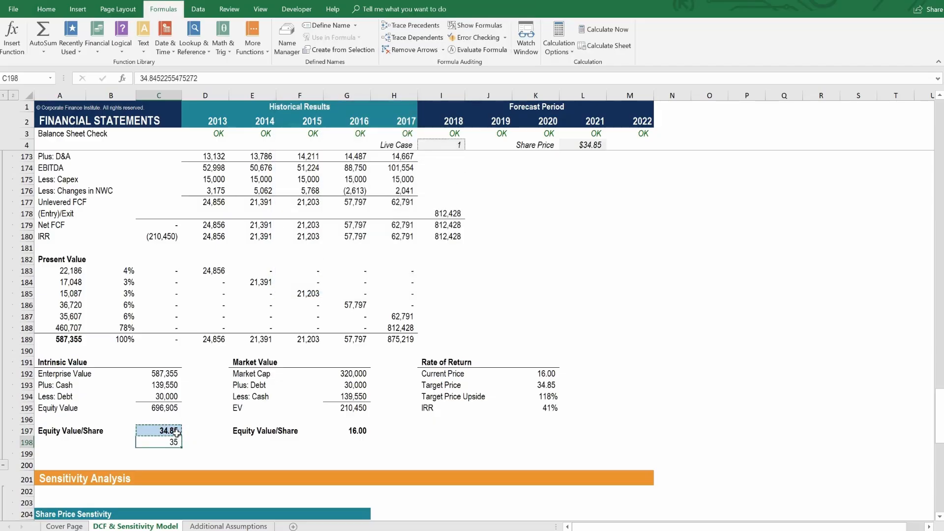
{"action": "left_click", "coordinate": [46, 8]}
{"action": "type", "text": "=C197/C198-1"}
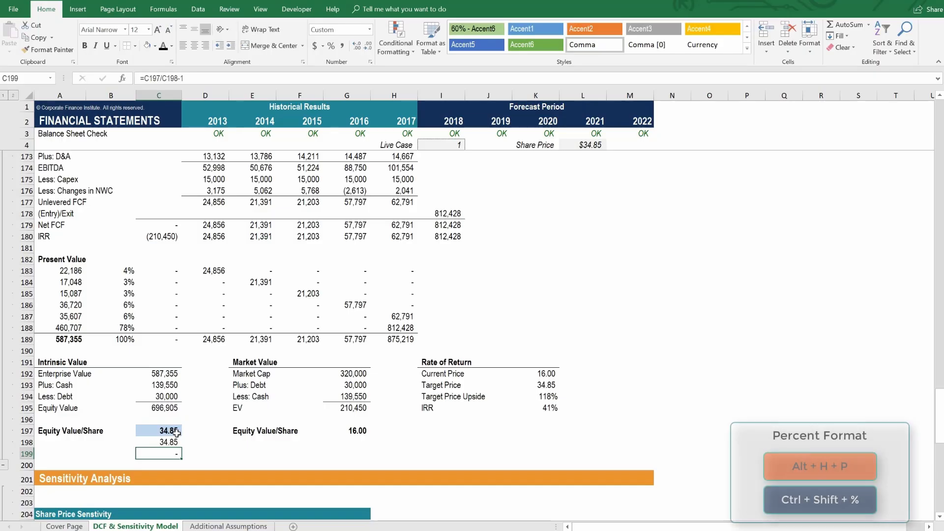
{"action": "key", "text": "ctrl+shift+%"}
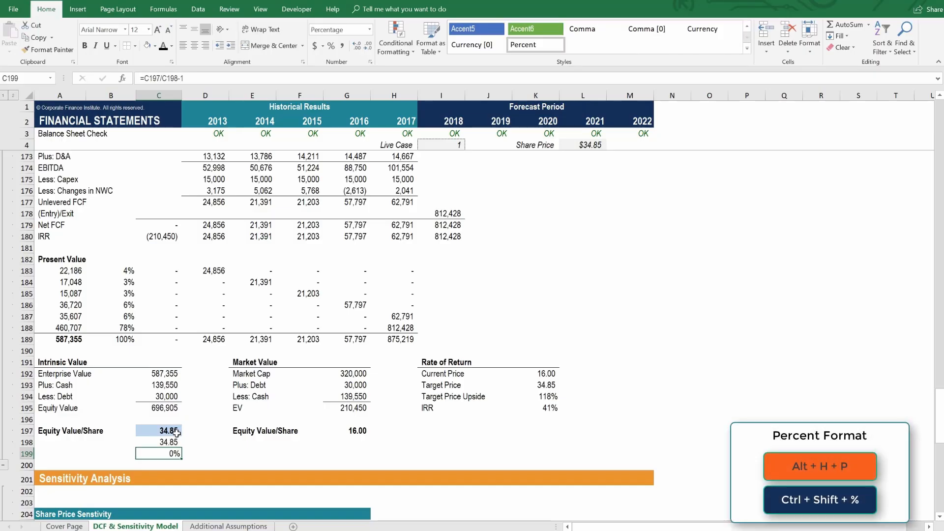
Switch the Live Case to case 3 to show the 25% share-price uplift over the fixed base.
{"action": "scroll", "scroll_direction": "down", "scroll_amount": 3}
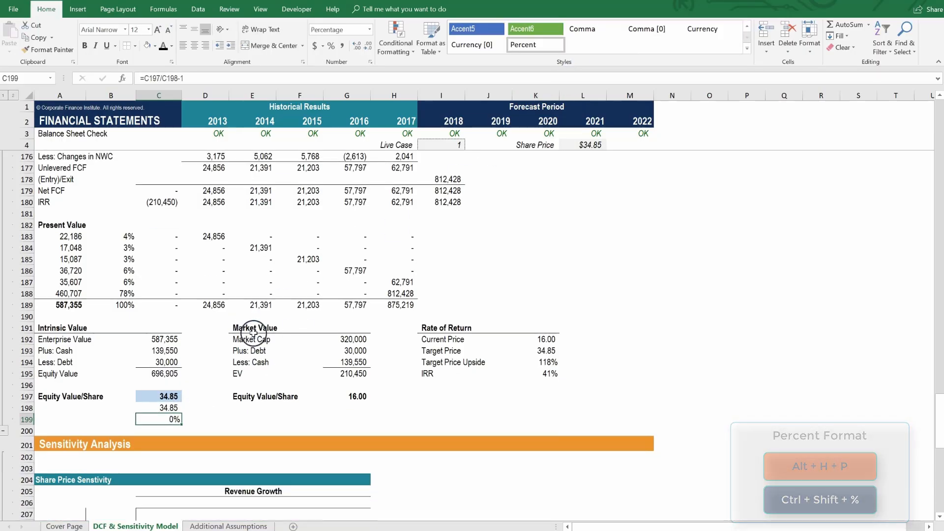
{"action": "left_click", "coordinate": [469, 144]}
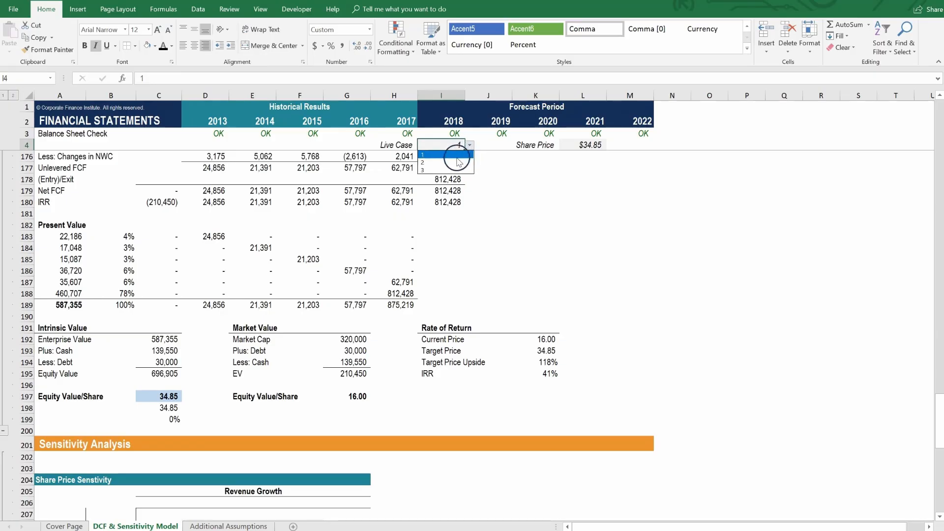
{"action": "left_click", "coordinate": [423, 162]}
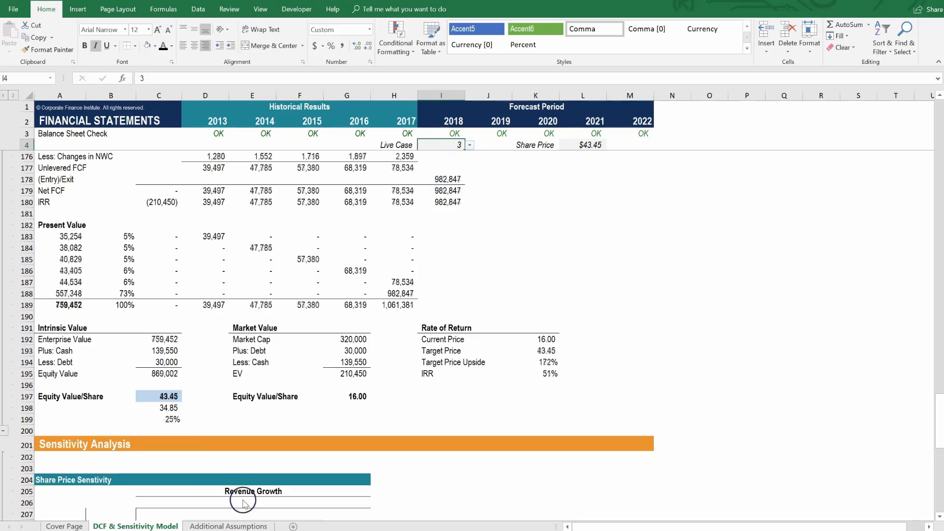
{"action": "mouse_move", "coordinate": [181, 432]}
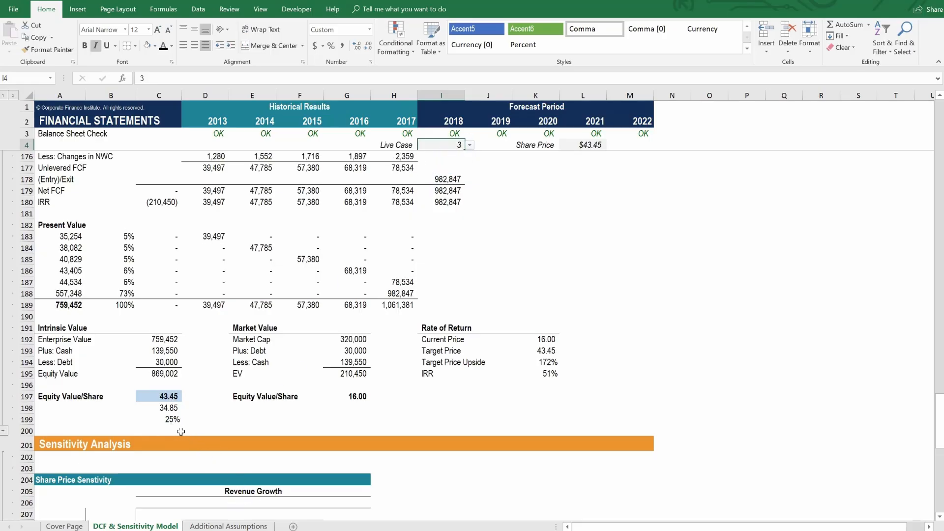
{"action": "mouse_move", "coordinate": [407, 230]}
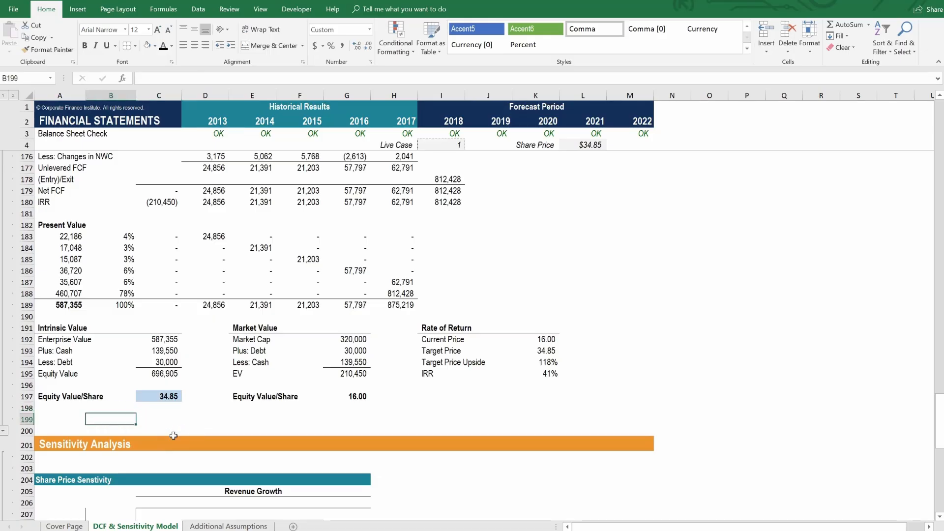
Scroll back up the sheet toward the comparison cells and Live Case selector.
{"action": "scroll", "scroll_direction": "up", "scroll_amount": 3}
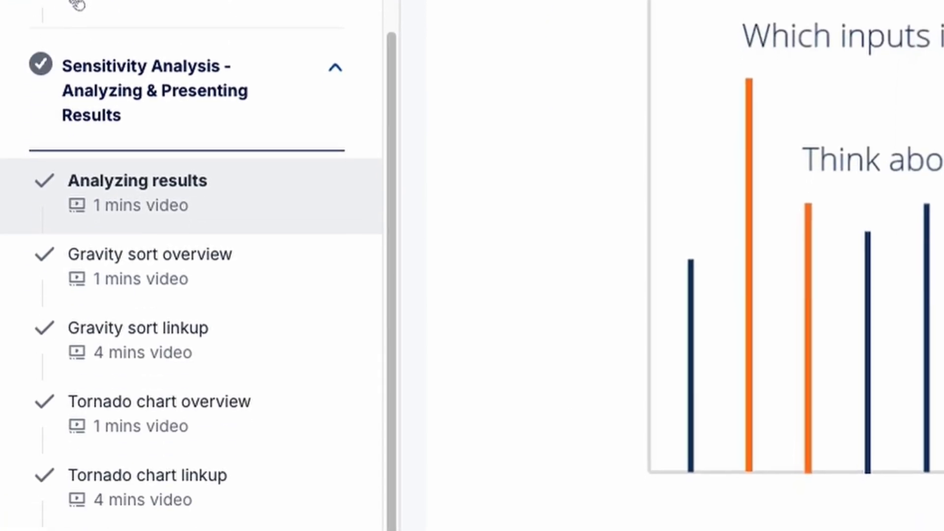
Scroll the course outline sidebar down to the Completed Model section's lessons.
{"action": "scroll", "scroll_direction": "down", "scroll_amount": 3}
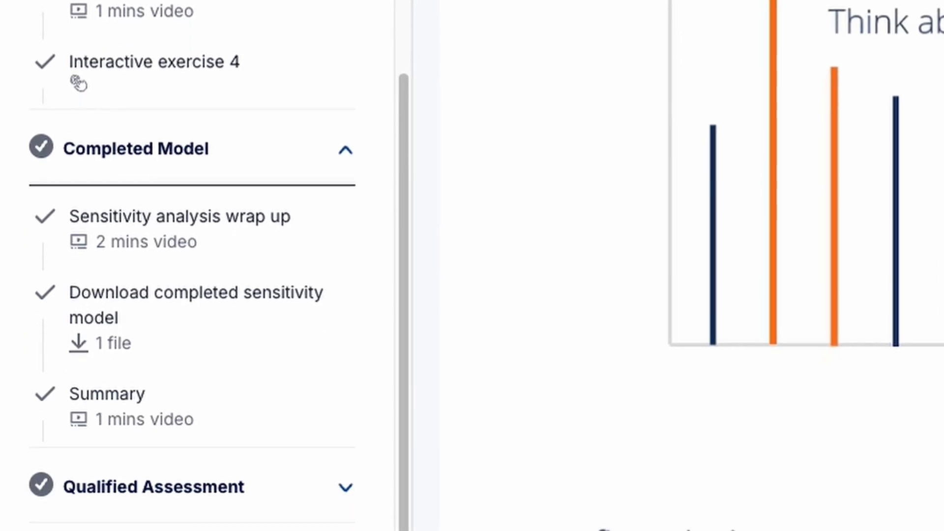